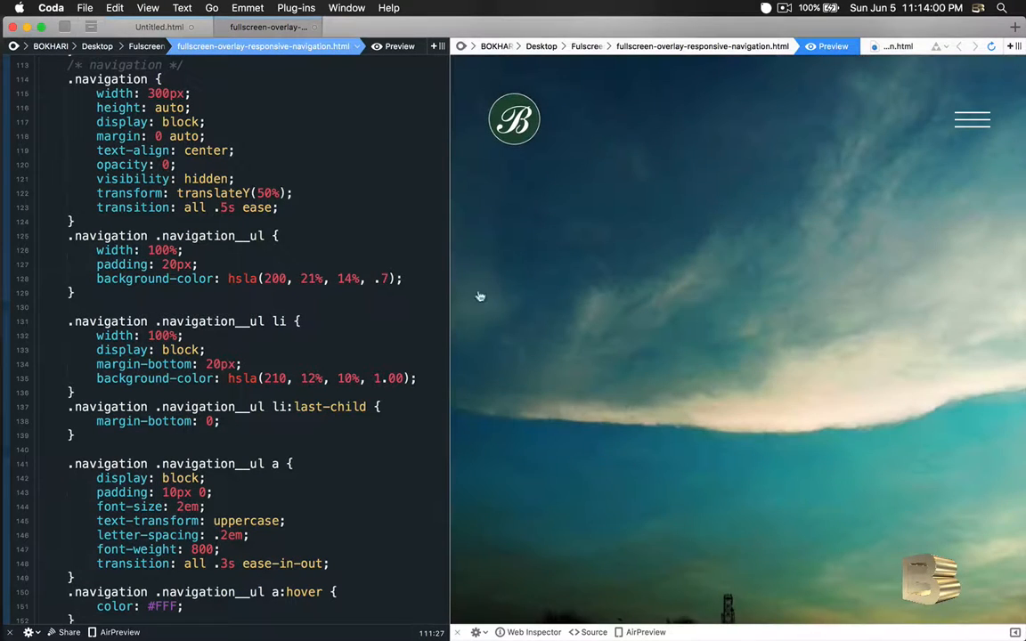
Scroll down through the stylesheet to reach the .nav-is-open rules.
scroll(down, 3)
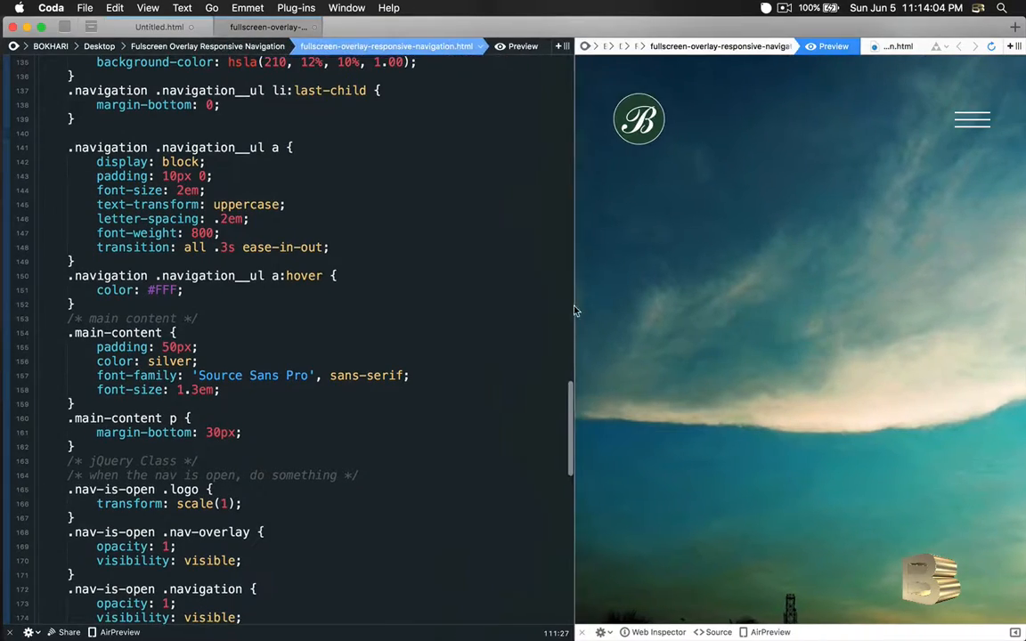
scroll(down, 3)
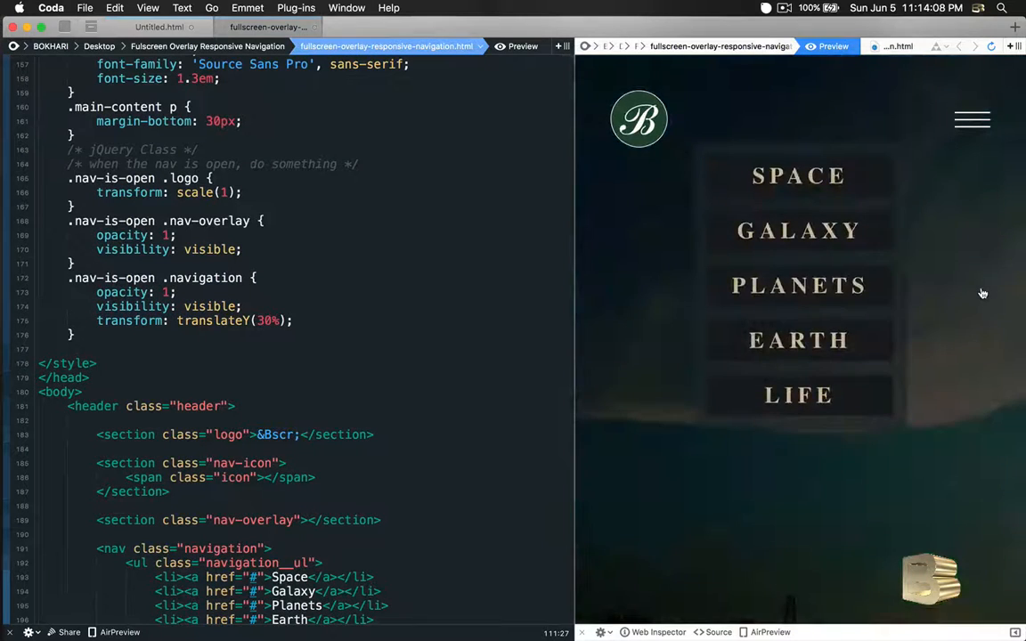
mouse_move(976, 387)
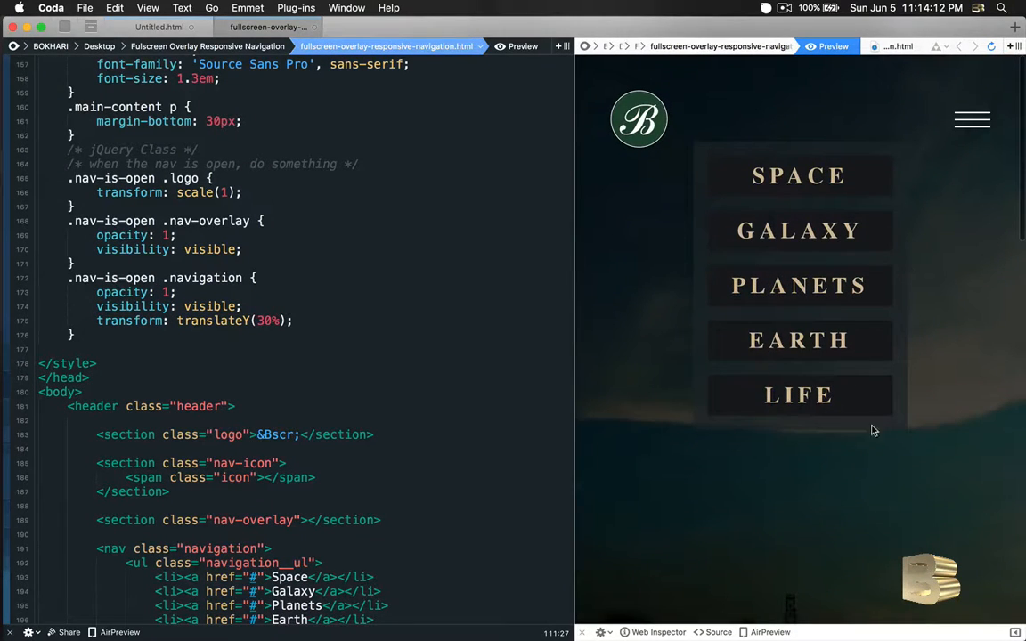
scroll(down, 3)
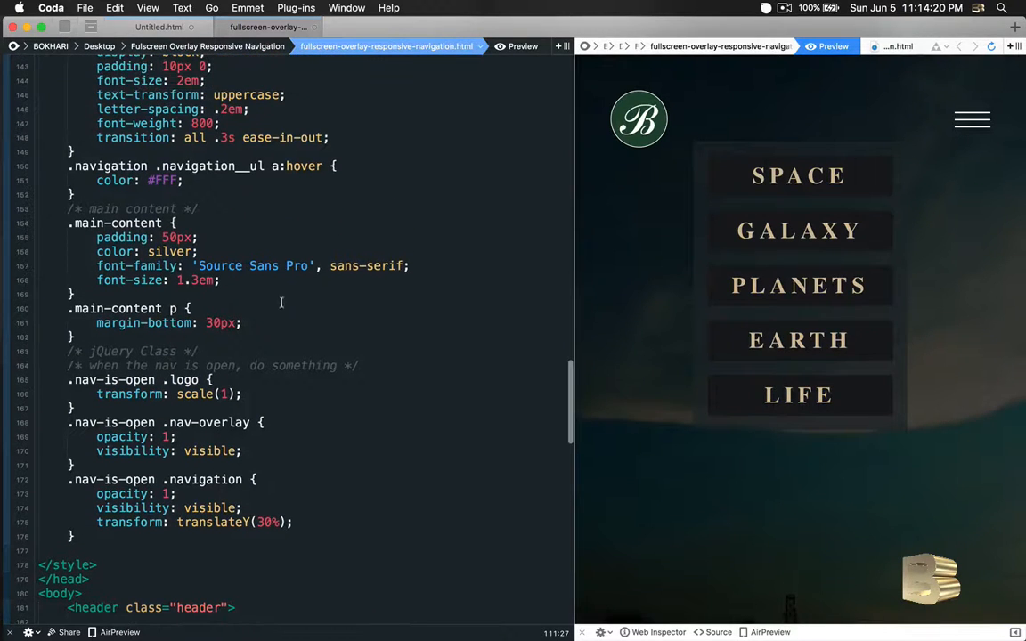
scroll(down, 3)
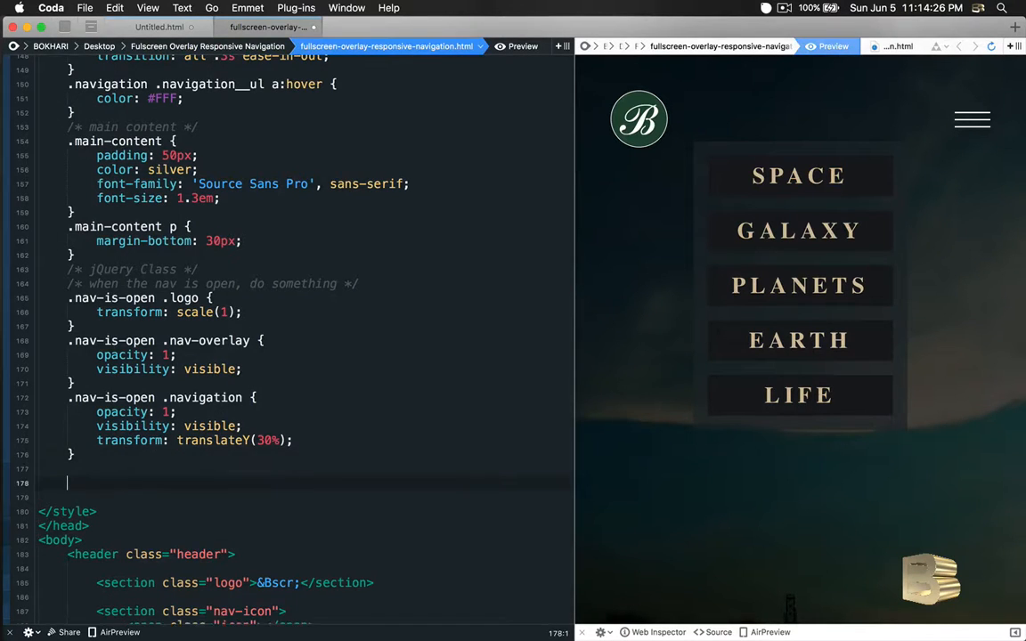
scroll(down, 3)
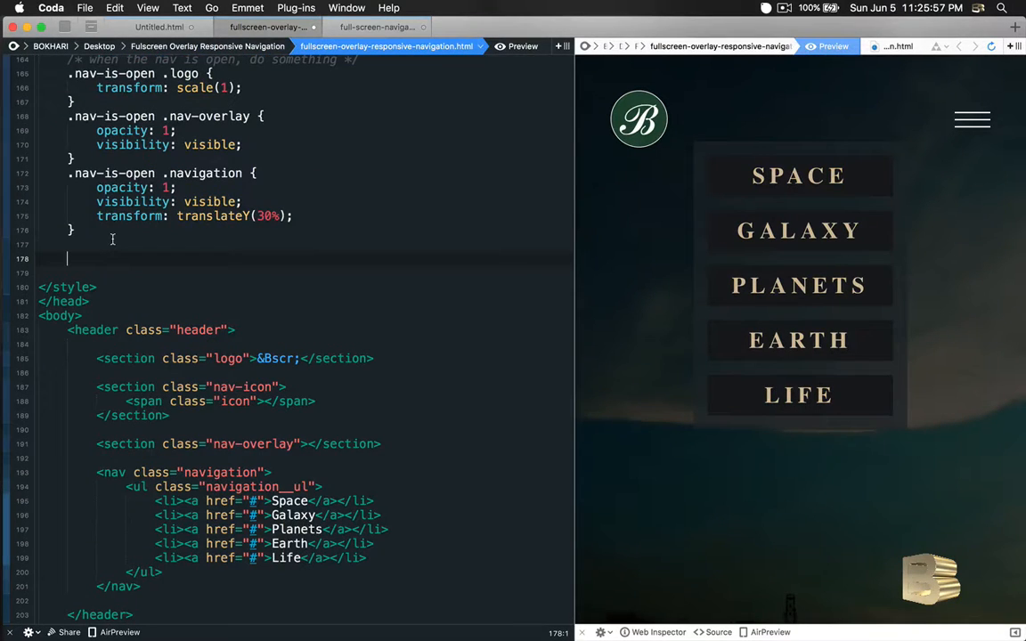
Add an empty '.nav-is-open .header {' rule and reopen the overlay menu in the preview.
text(.nav-i)
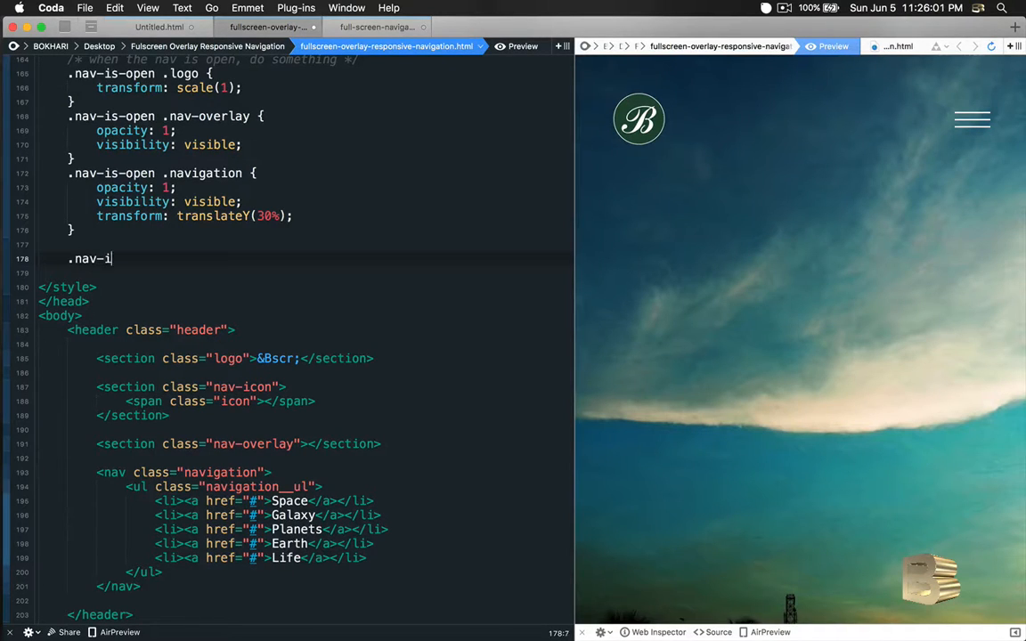
text(s-ope)
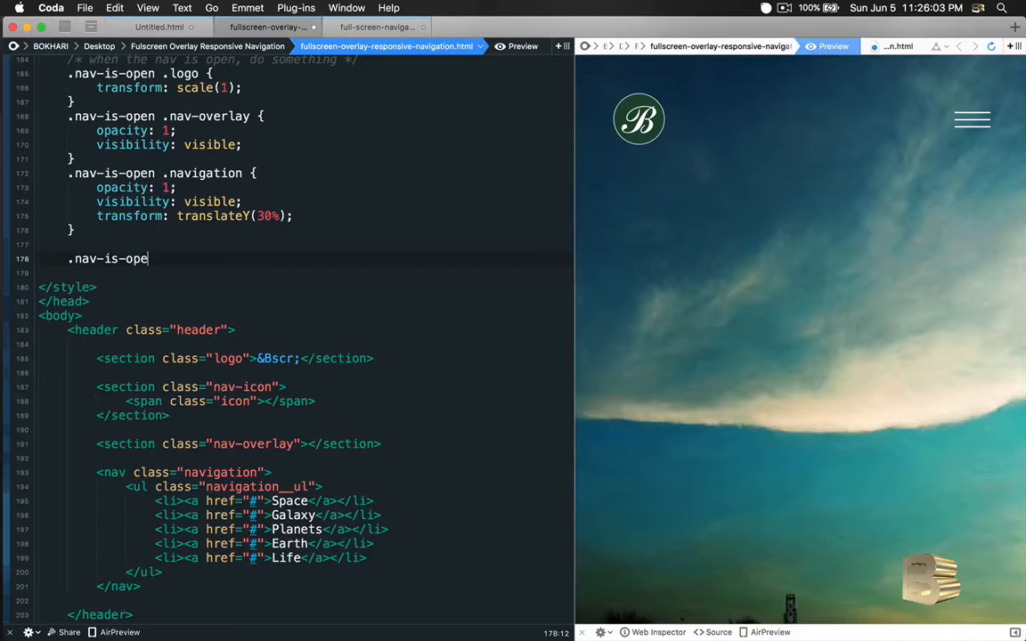
text(n)
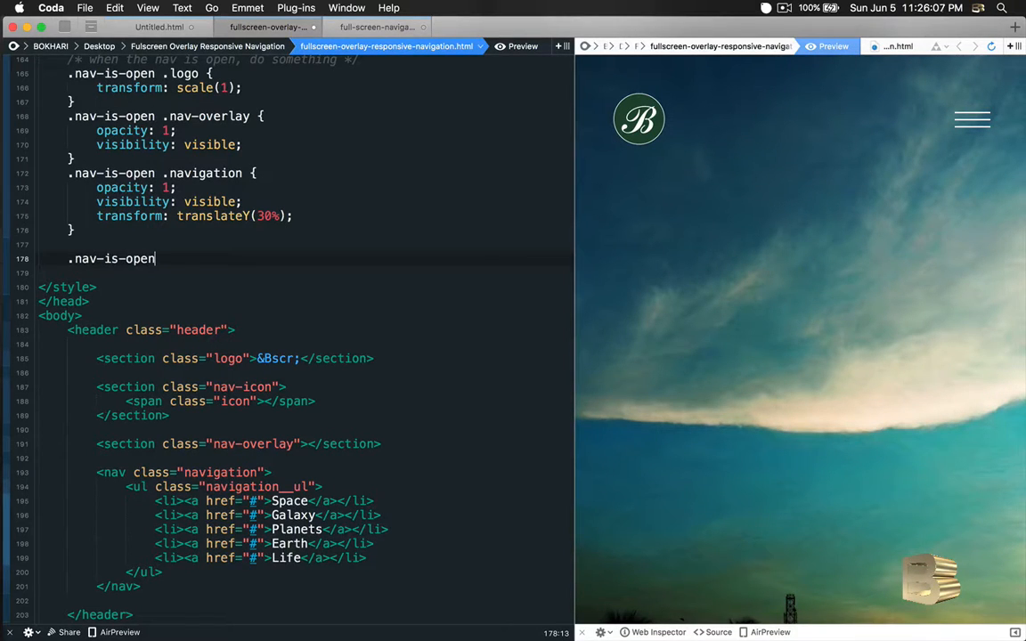
text(.he)
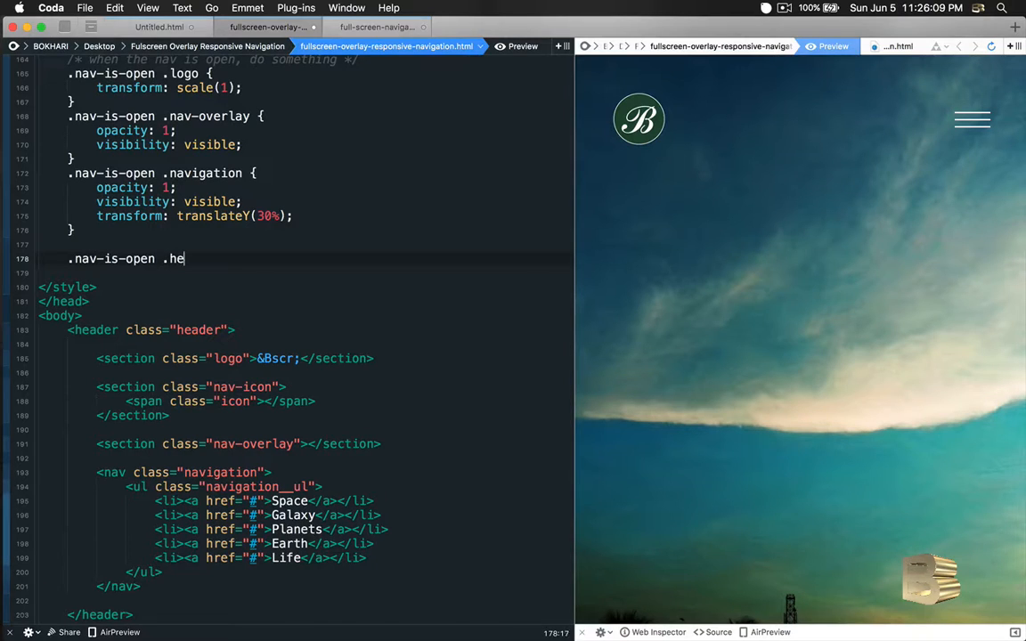
text(ader {)
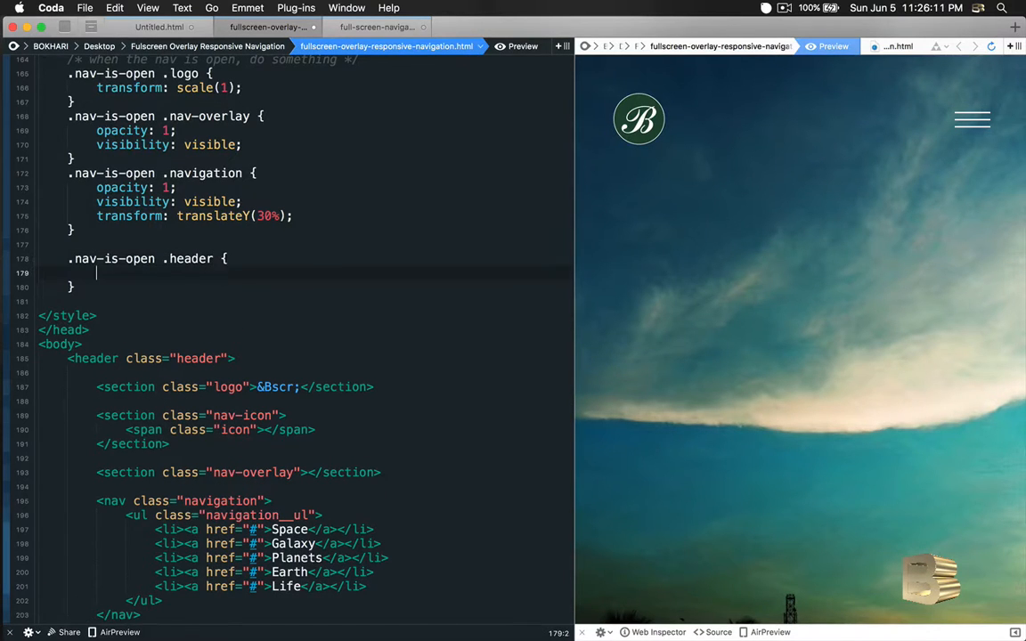
mouse_move(969, 124)
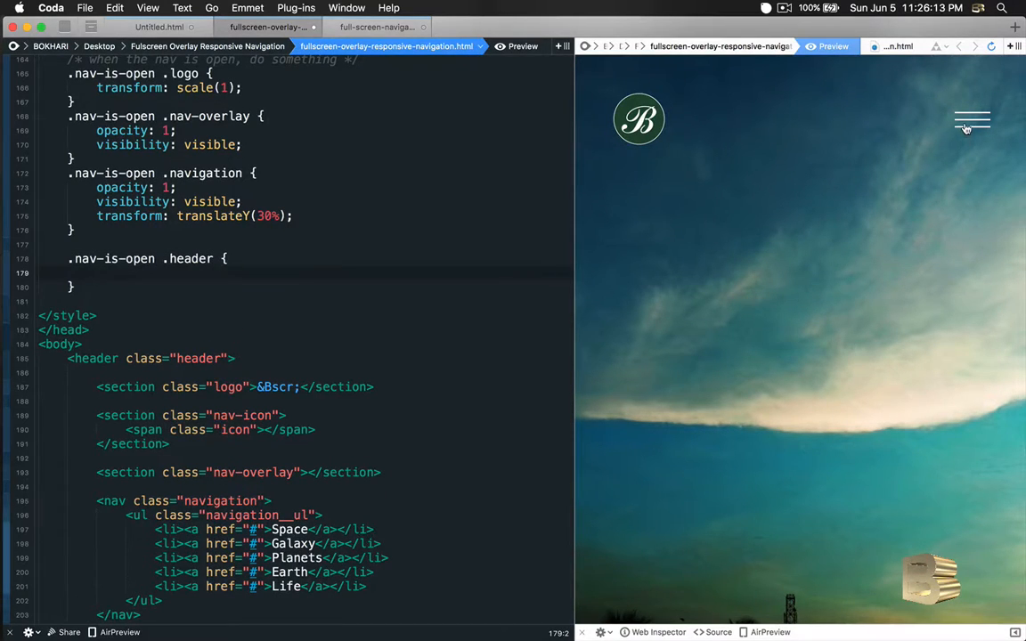
click(973, 116)
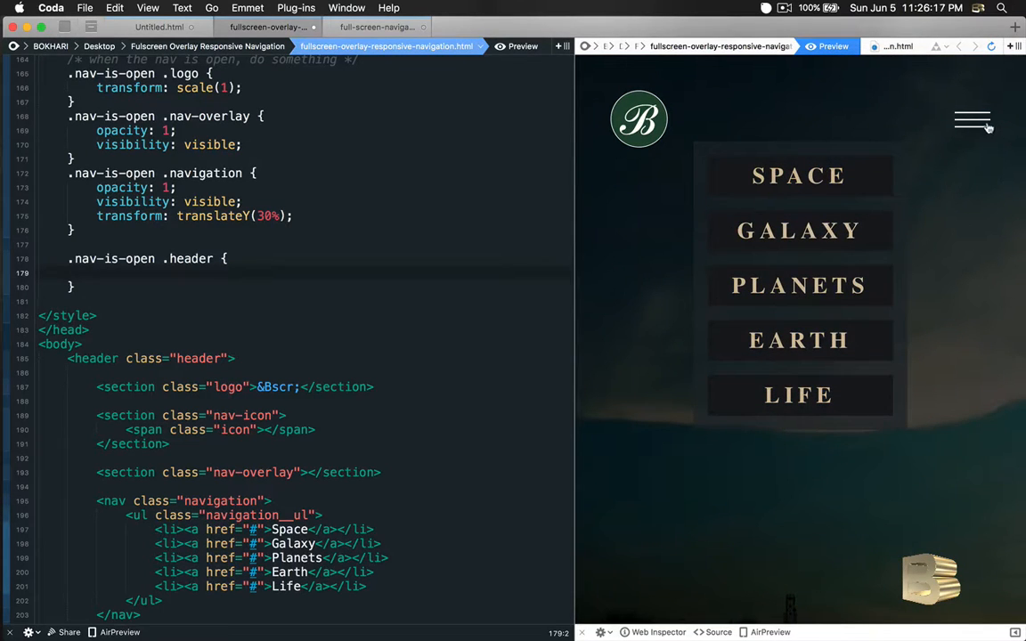
mouse_move(890, 338)
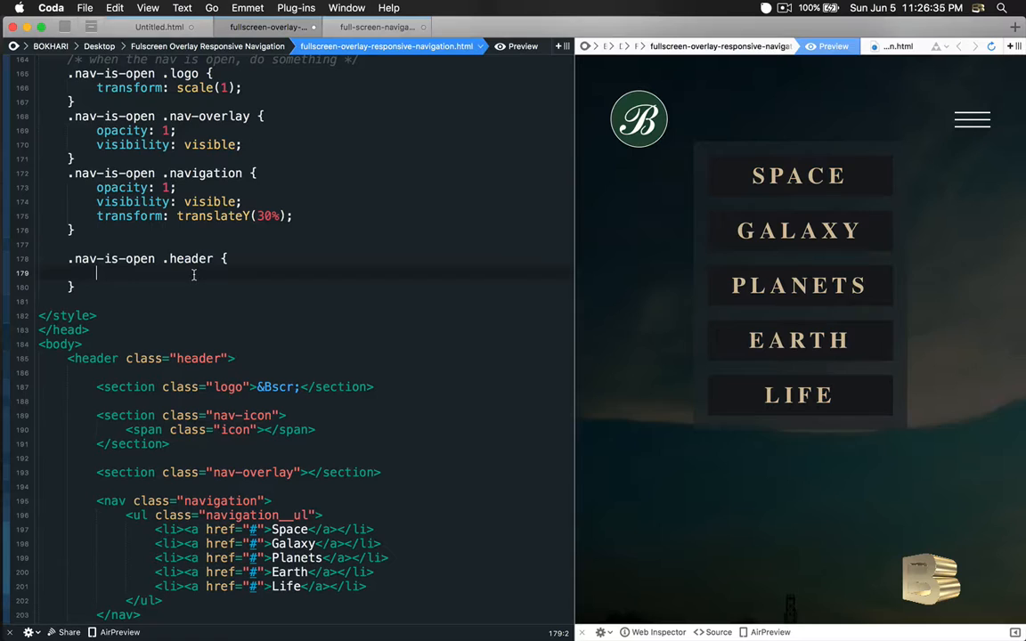
Give .nav-is-open .header width 100%, height 100%, position fixed and top/right/bottom/left 0.
text(w)
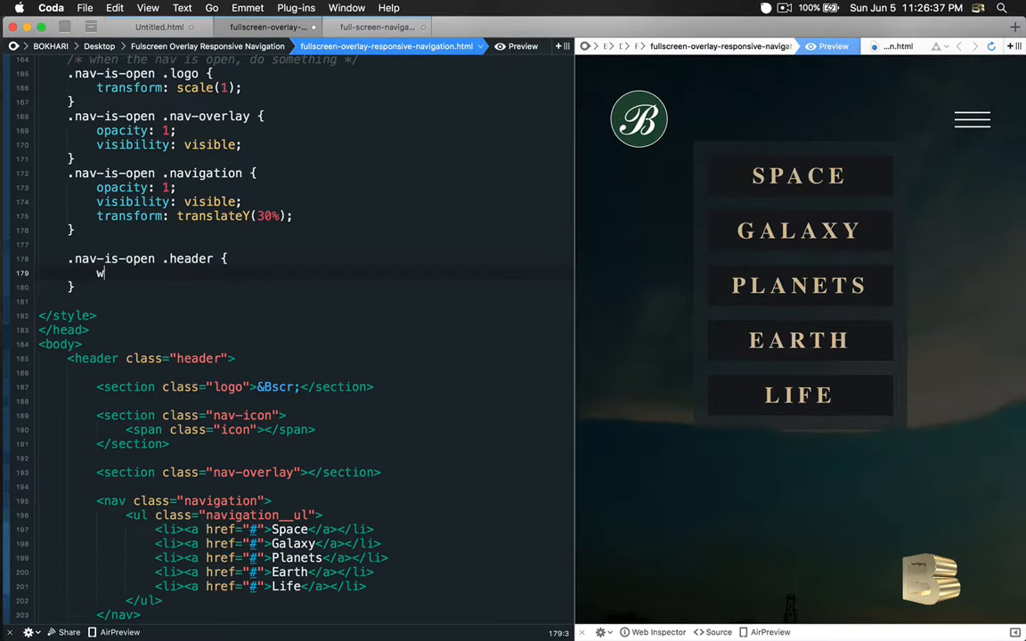
text(idth: 100%)
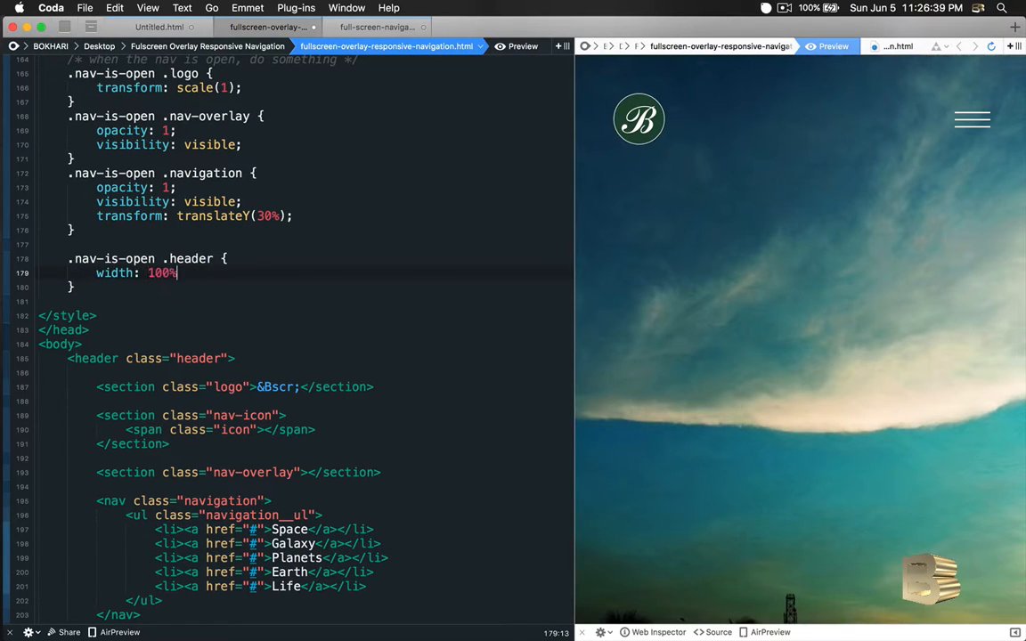
text(height: 100%;)
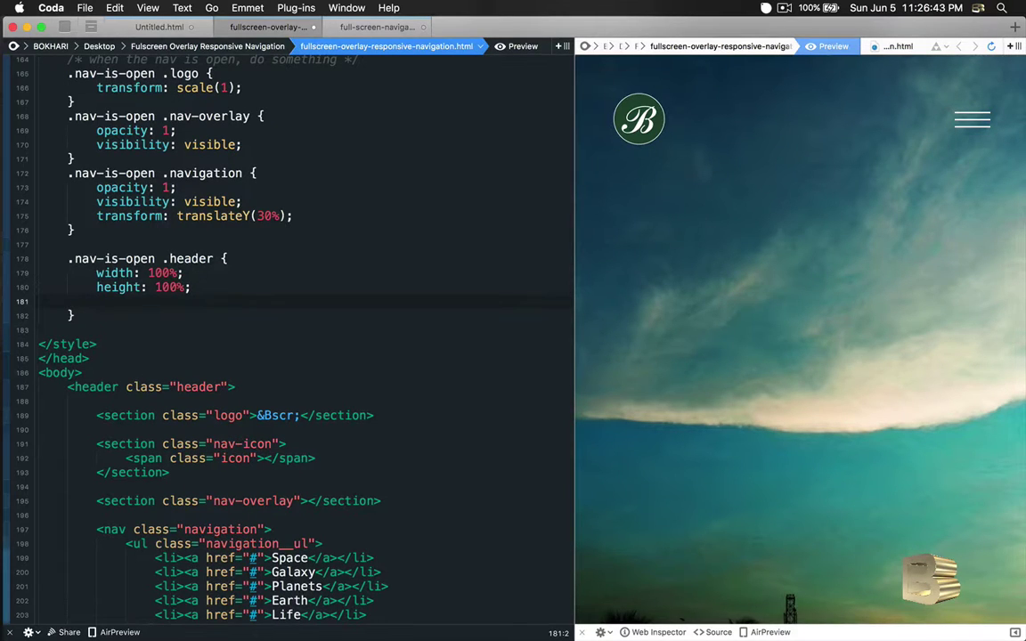
text(pointer-events)
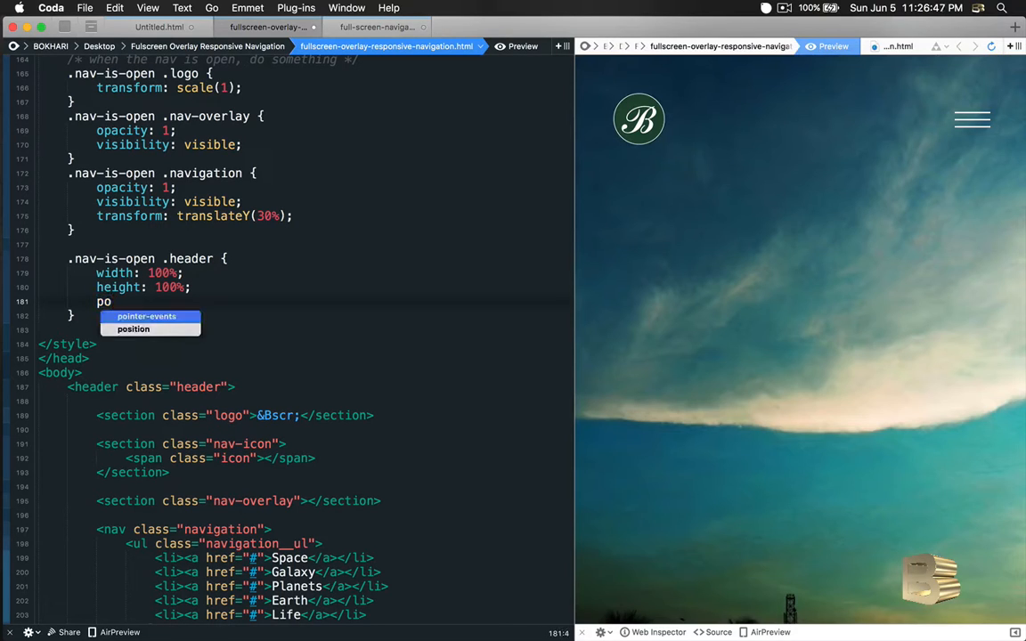
text(sition: fixed;)
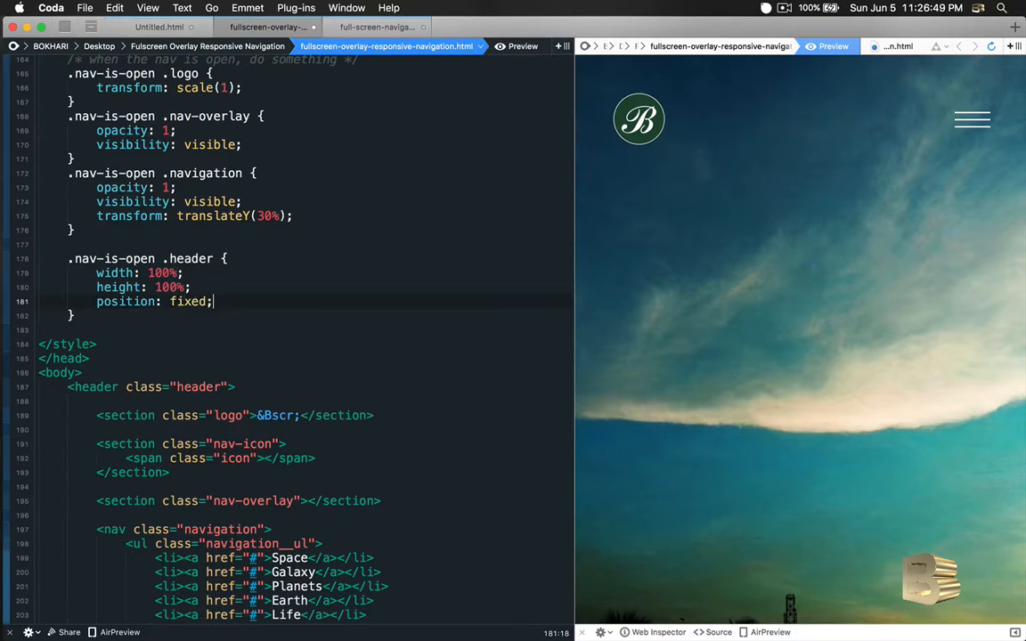
text(to)
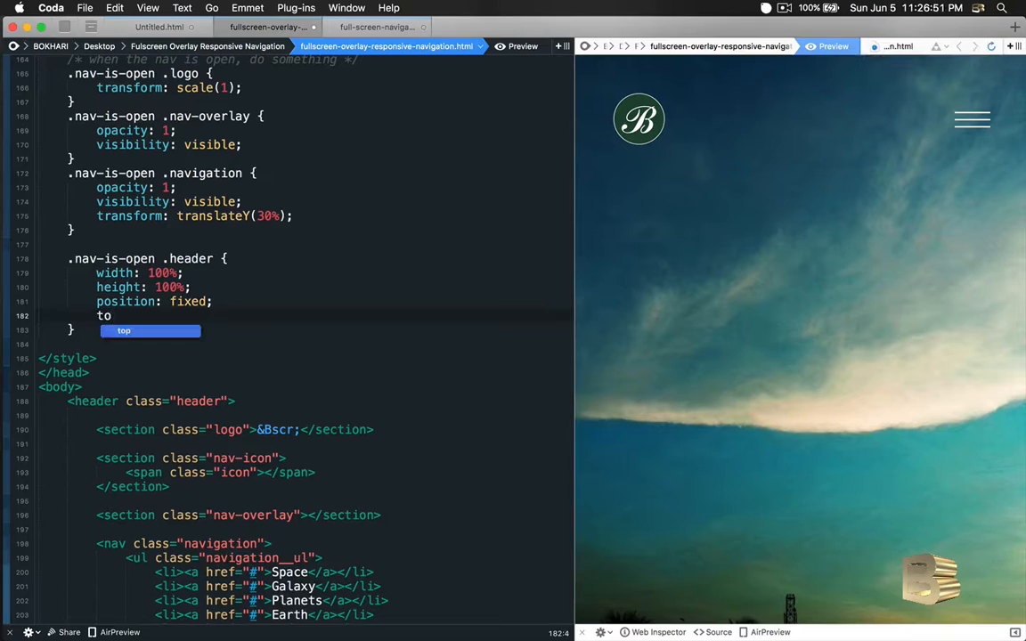
text(: 0;)
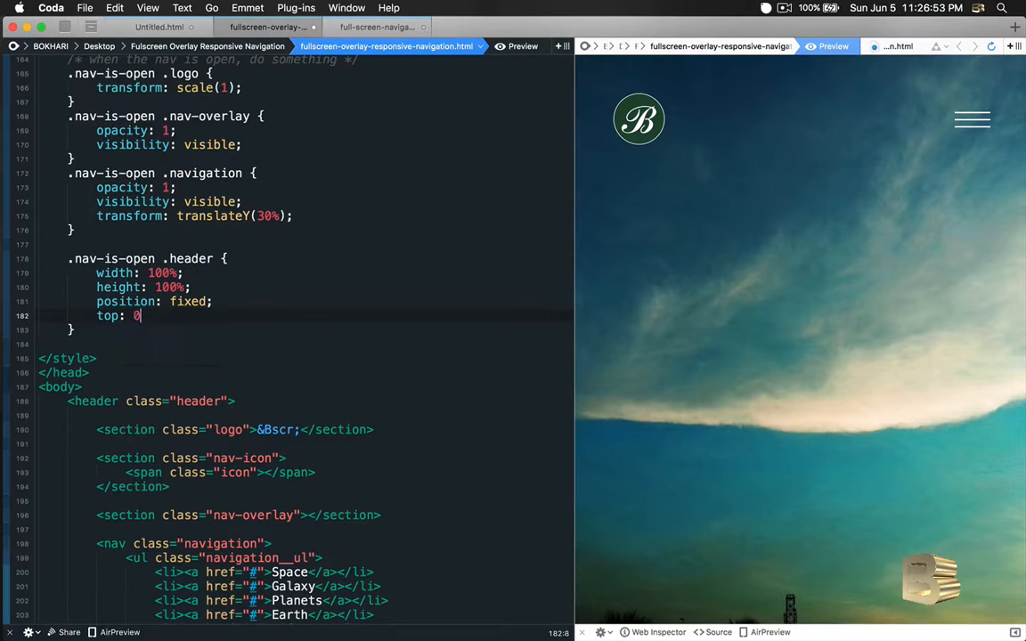
text(right: 0;)
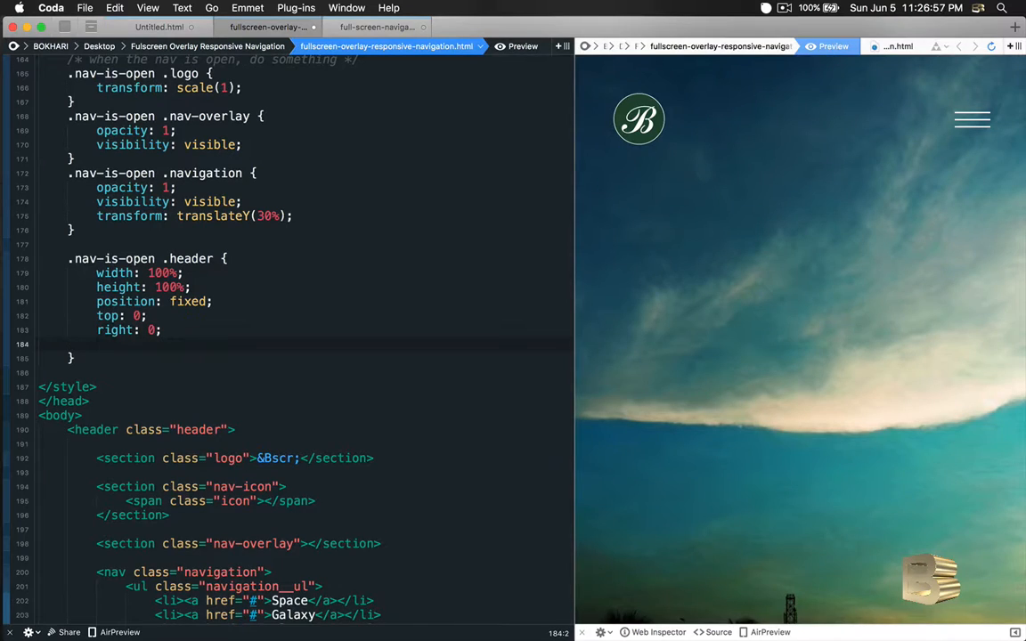
text(bottom: 0;)
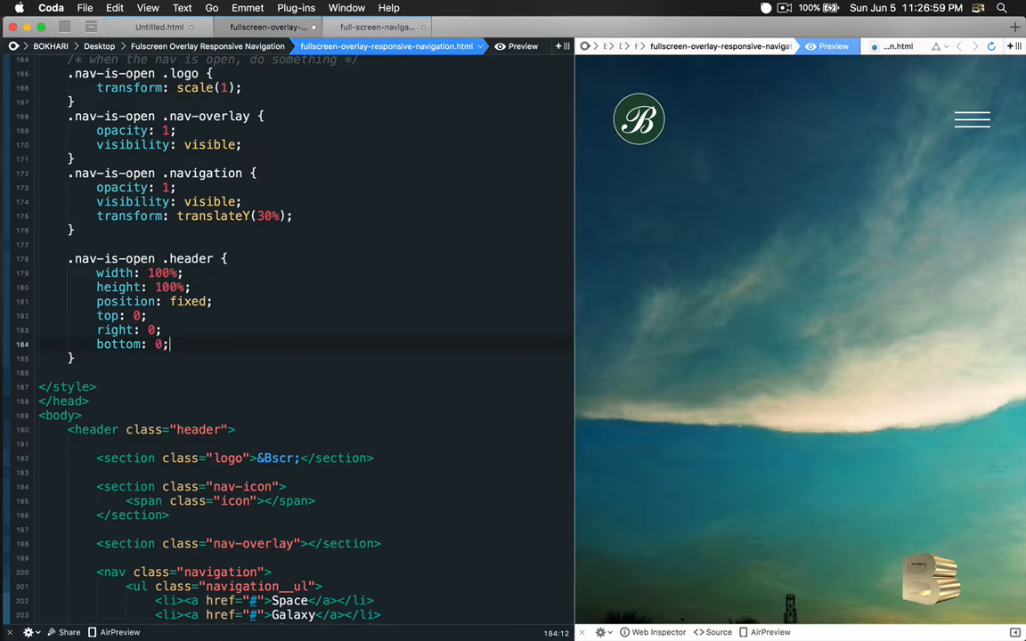
text(left: 0;)
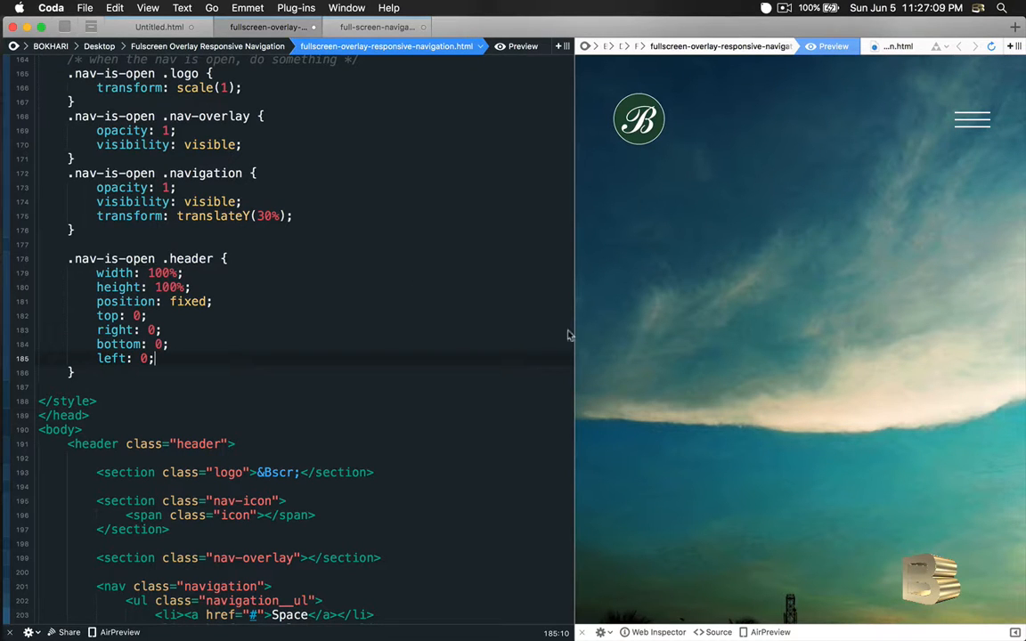
mouse_move(979, 125)
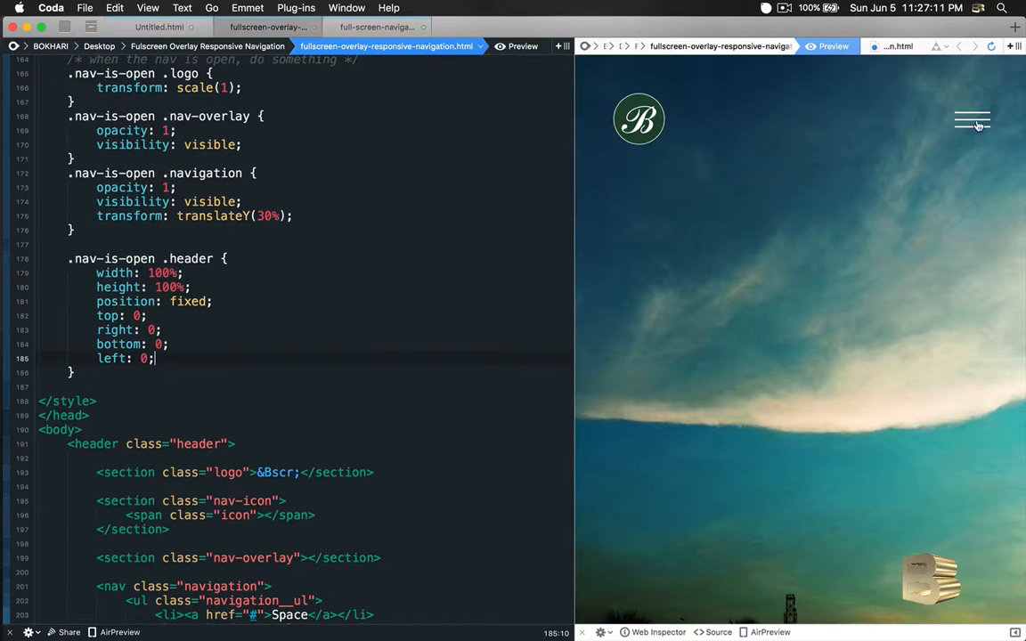
Toggle the overlay menu open, scroll, and reopen it to test the fixed header.
click(973, 121)
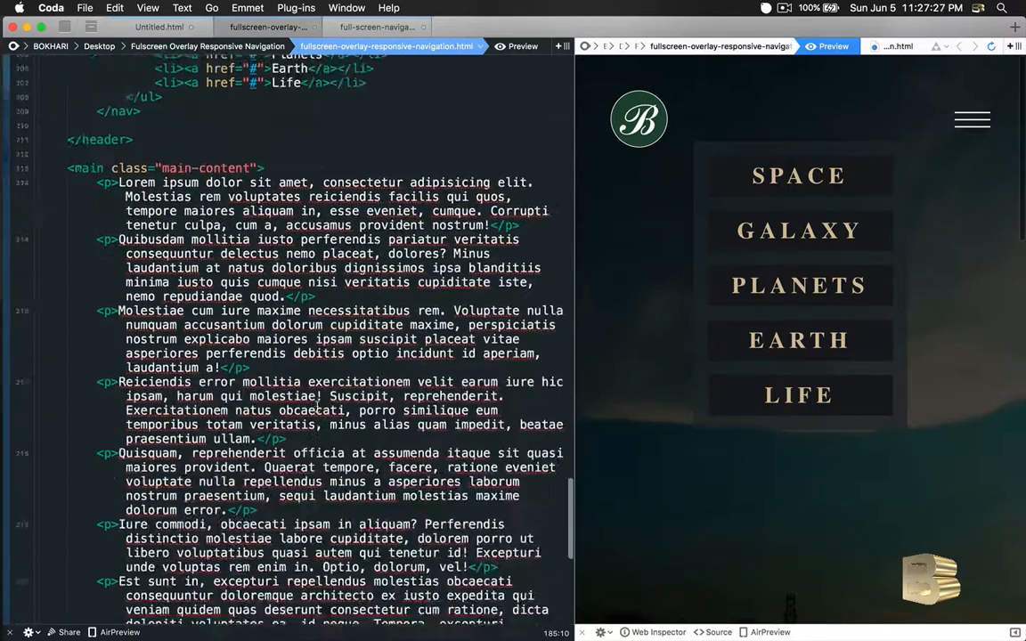
scroll(down, 3)
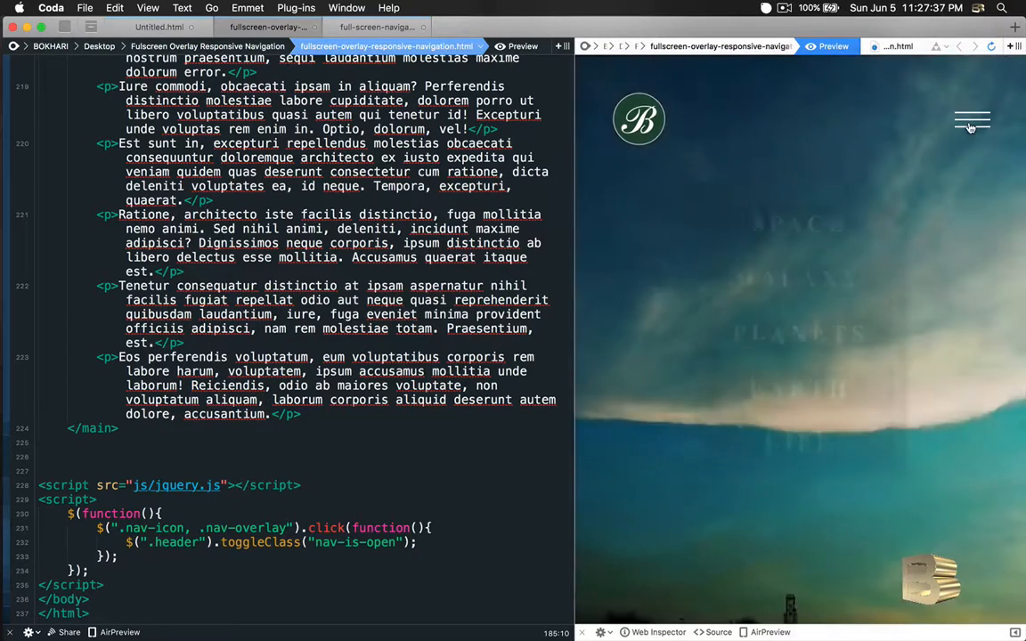
click(976, 118)
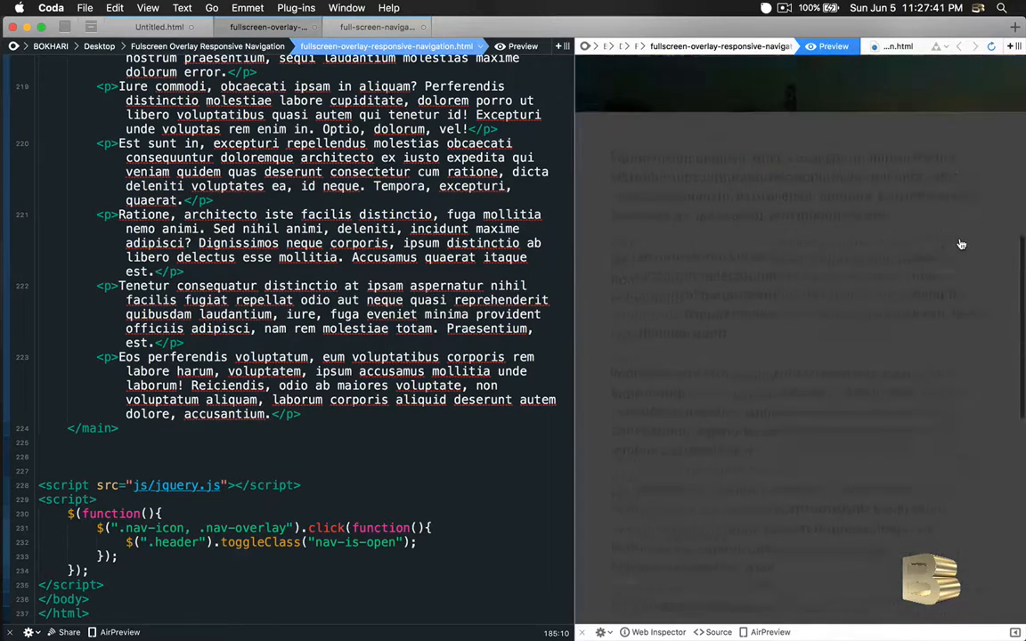
click(971, 117)
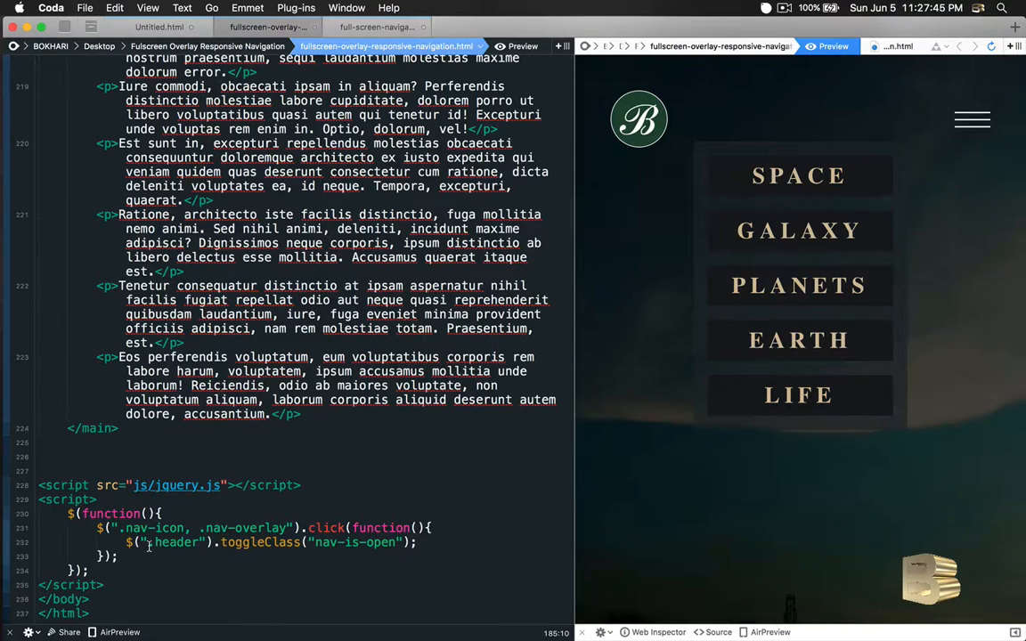
Change the toggleClass target from ".header" to "body" and test the menu in the preview.
double_click(175, 541)
text(body)
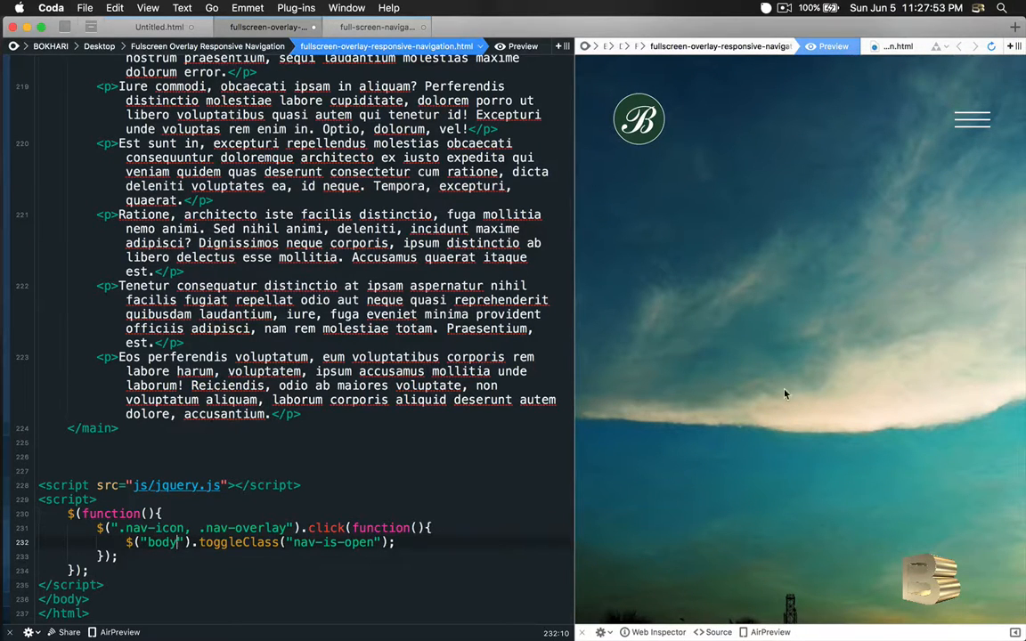
mouse_move(835, 307)
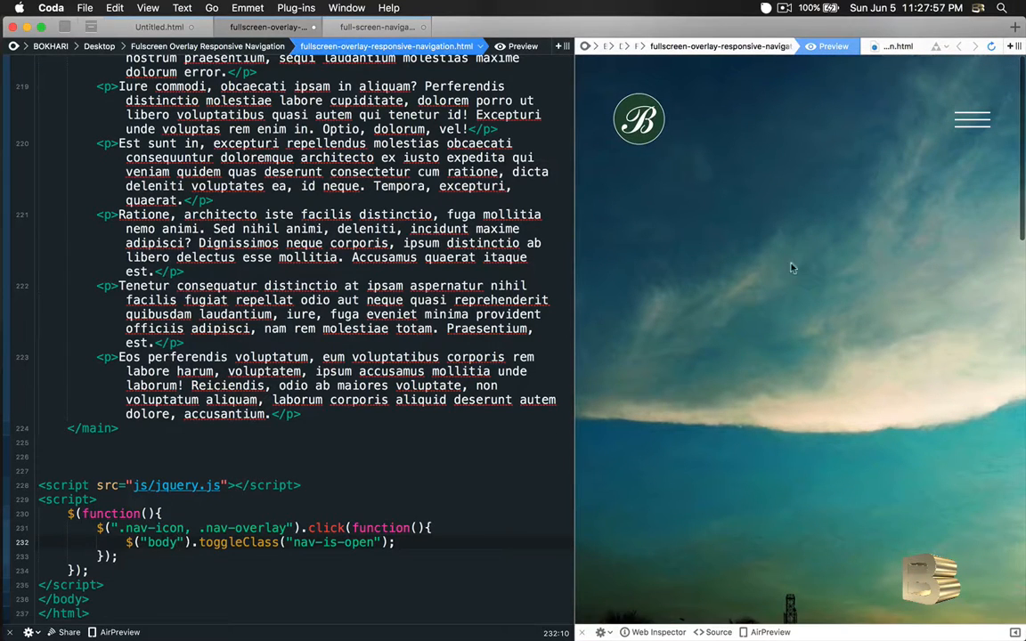
mouse_move(958, 288)
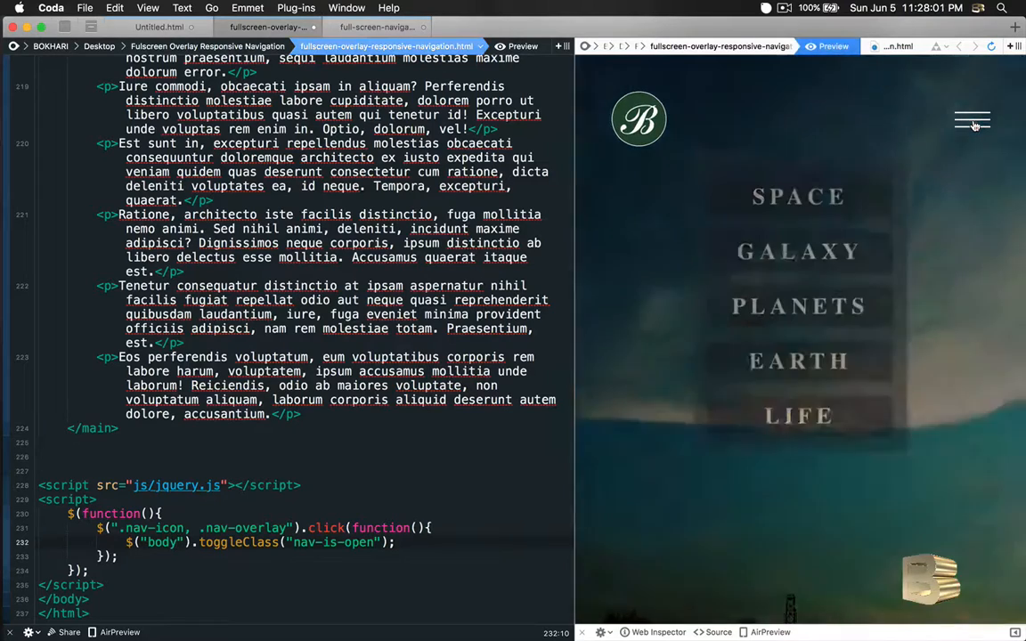
click(972, 121)
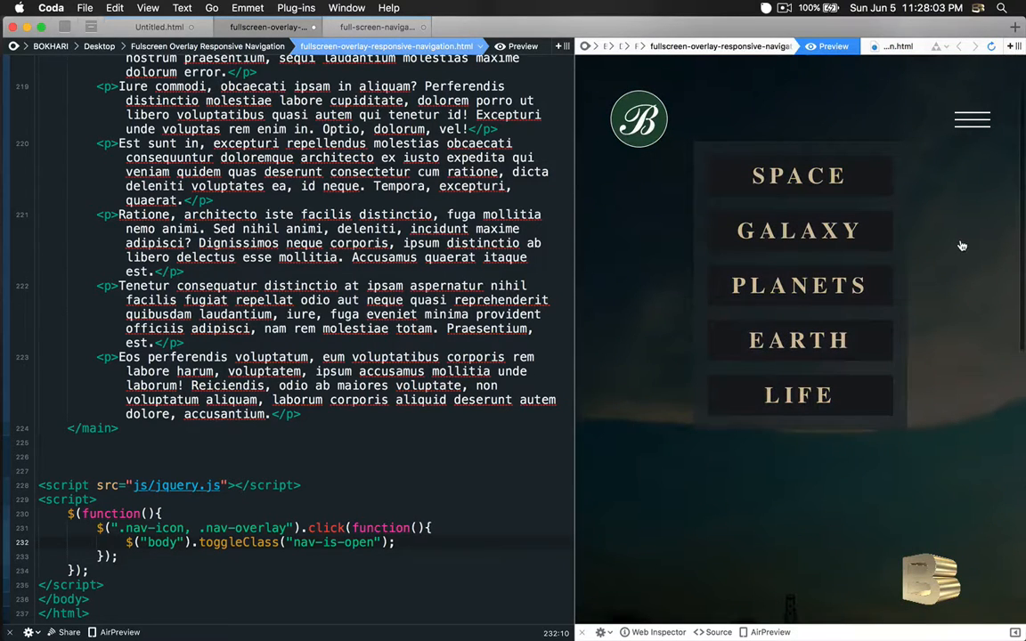
mouse_move(959, 301)
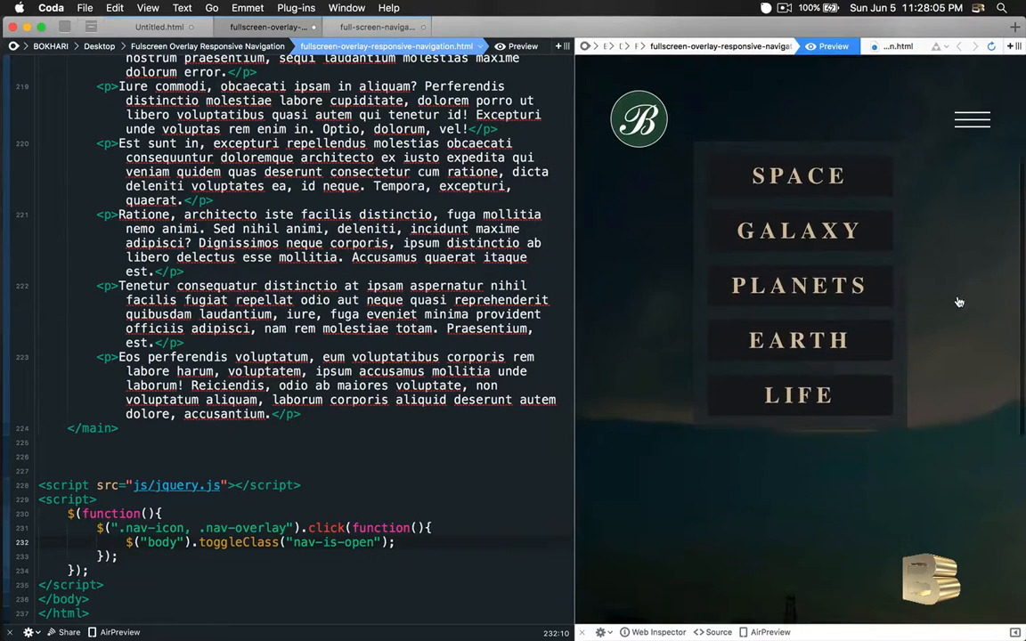
mouse_move(737, 345)
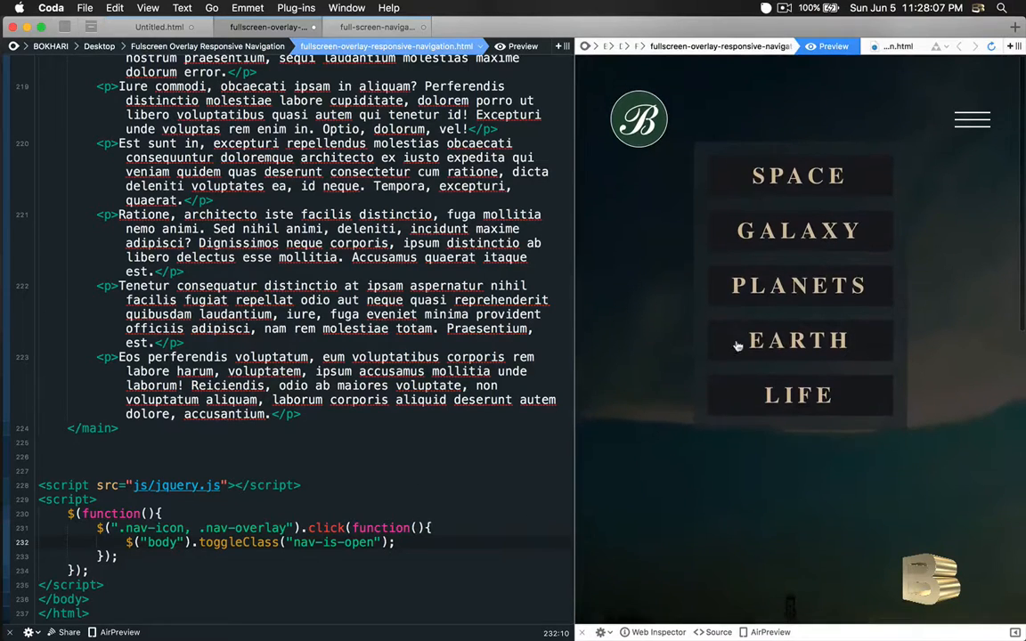
mouse_move(948, 285)
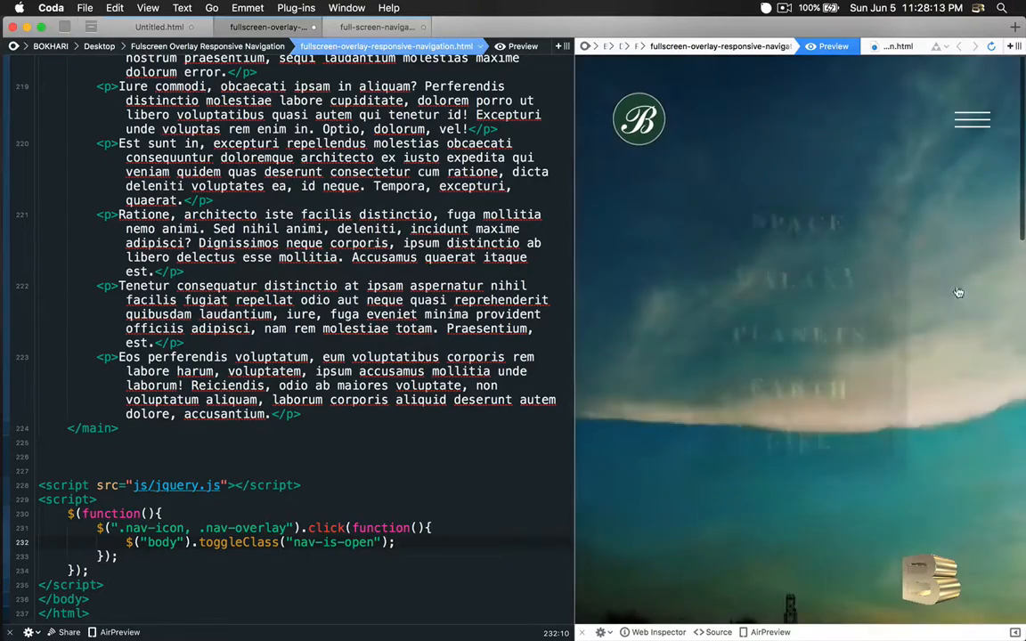
scroll(down, 3)
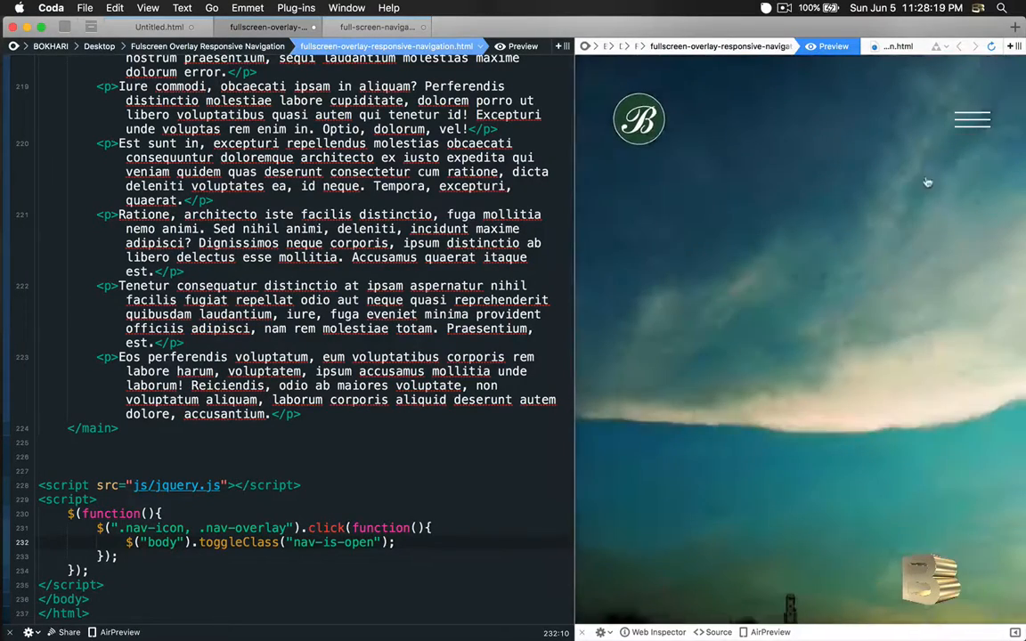
click(970, 117)
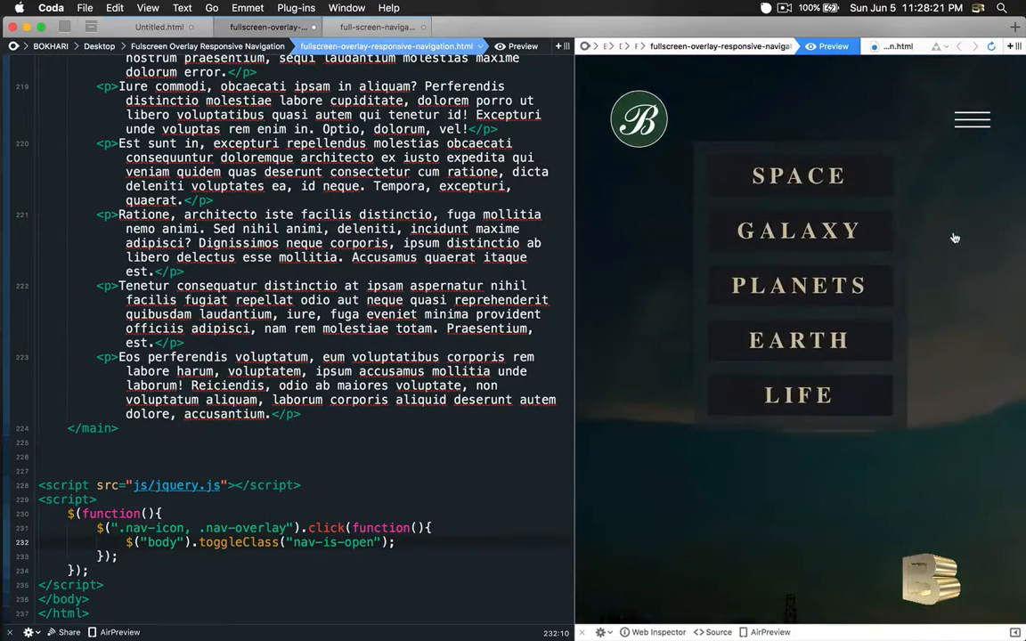
mouse_move(946, 212)
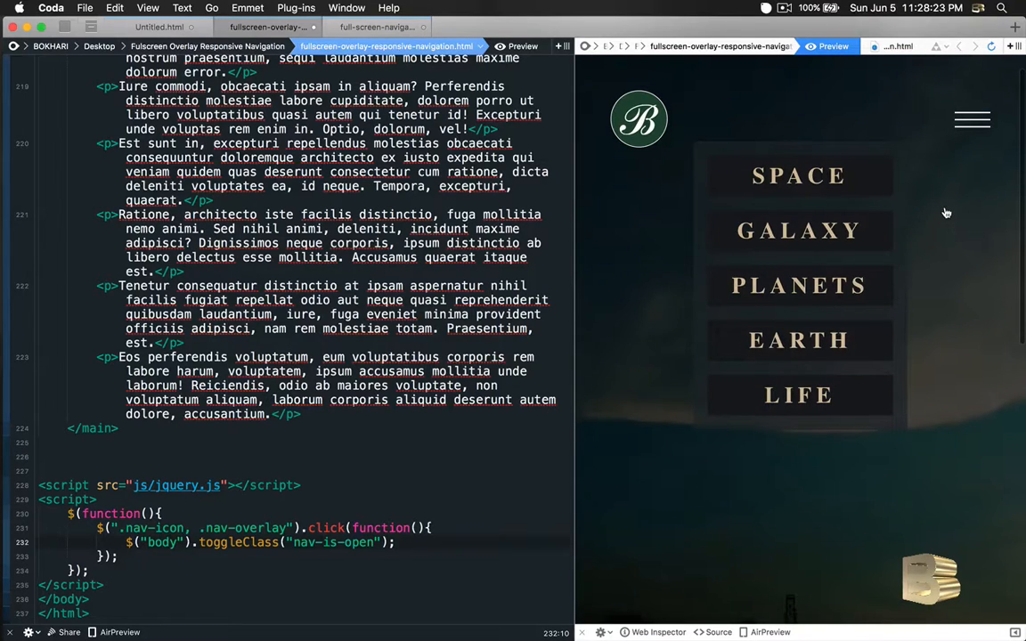
mouse_move(937, 262)
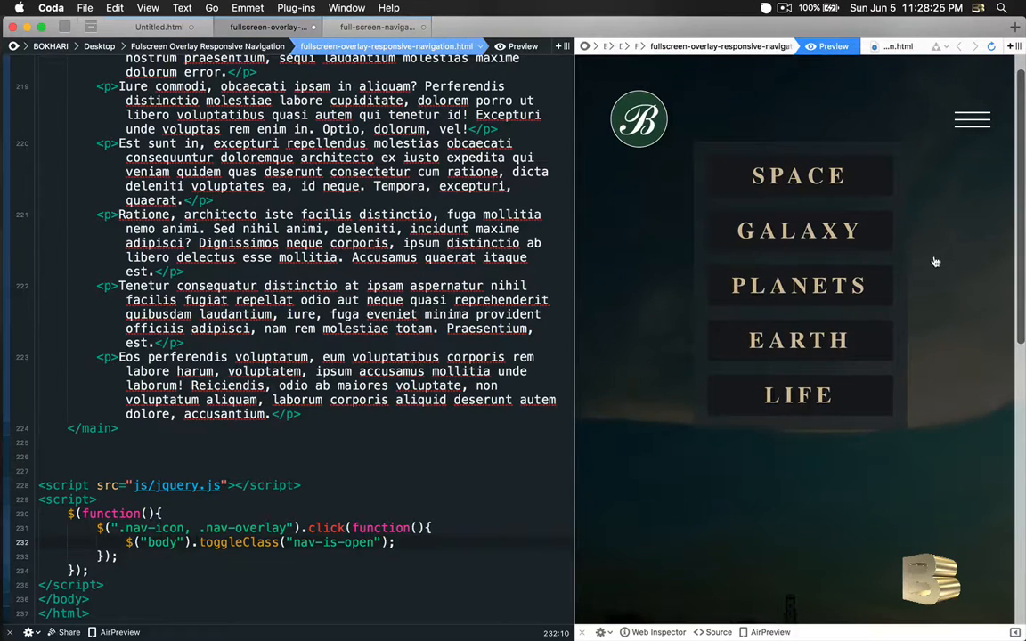
mouse_move(1007, 235)
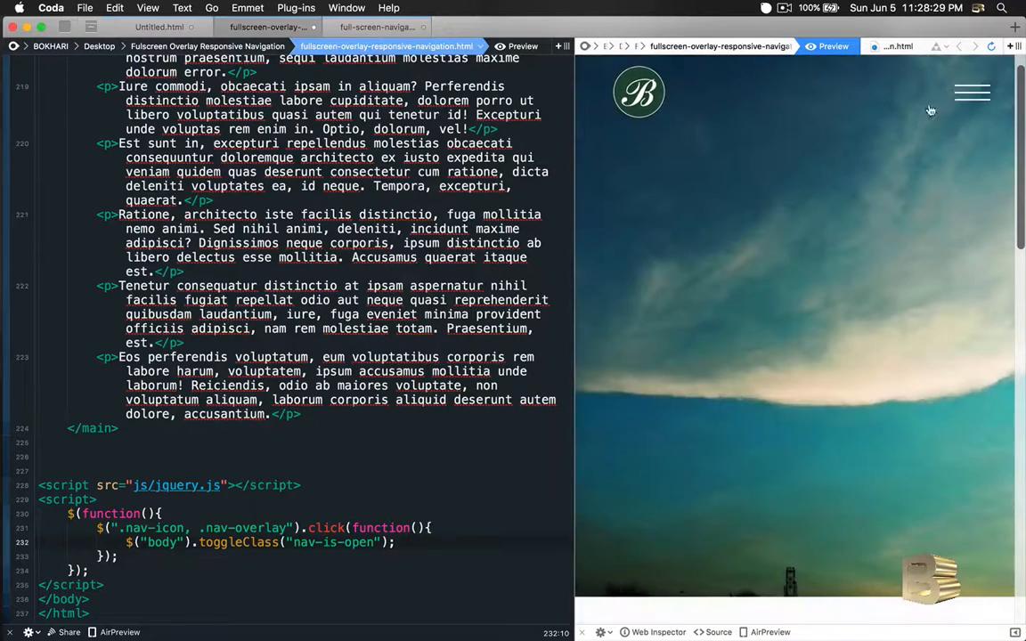
Scroll the preview page and reopen the menu to check scrolling is blocked while open.
scroll(down, 3)
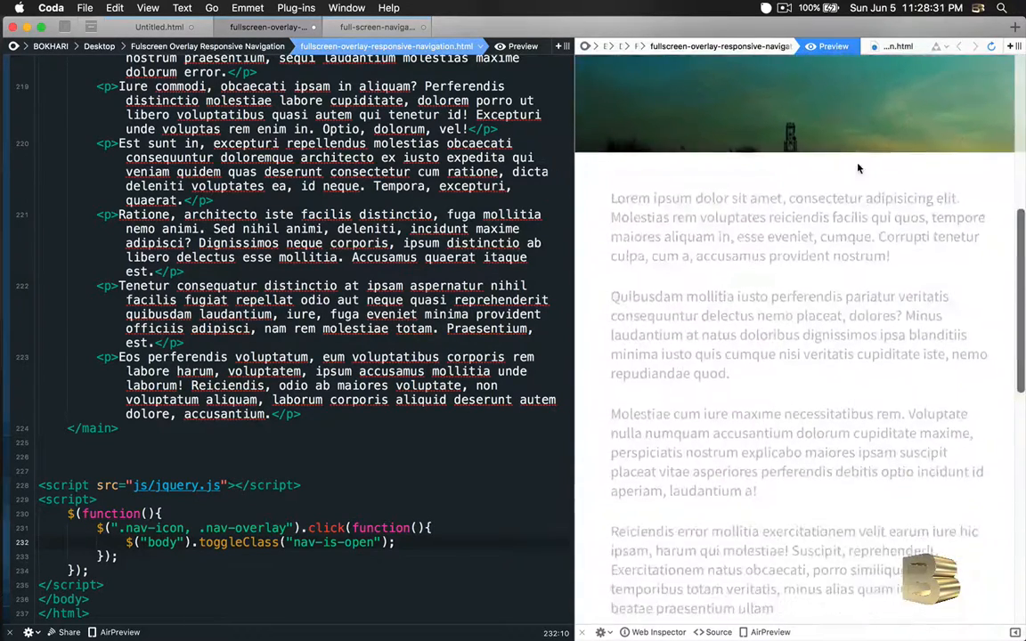
click(969, 121)
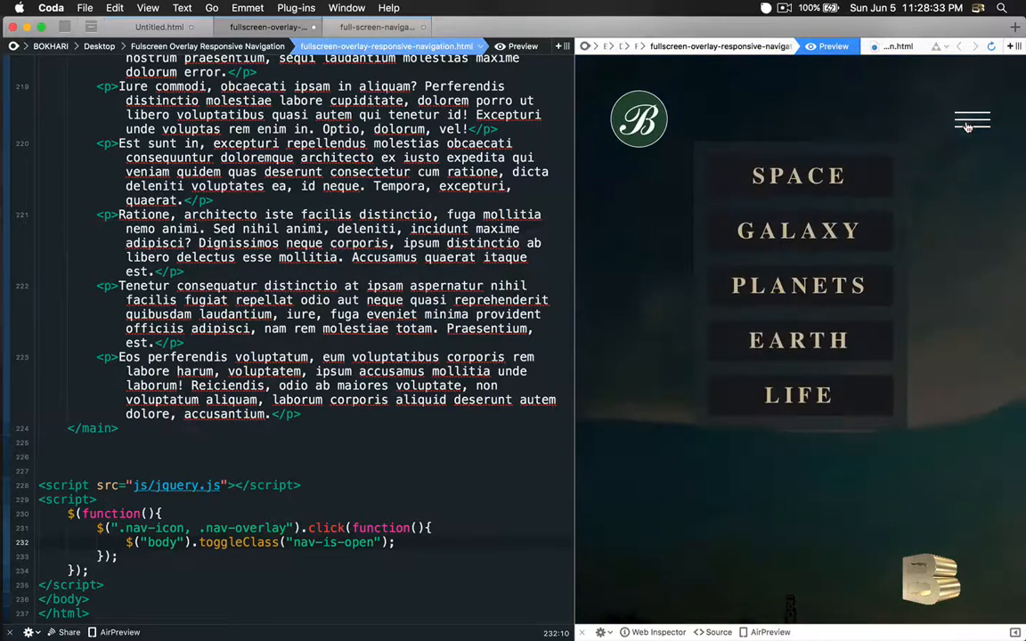
mouse_move(948, 304)
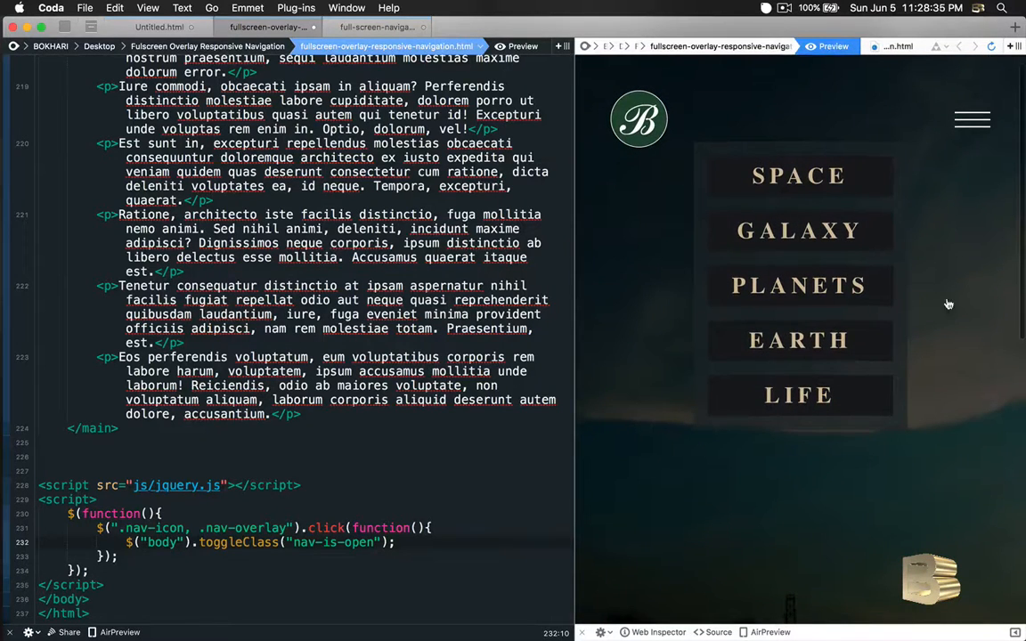
mouse_move(793, 509)
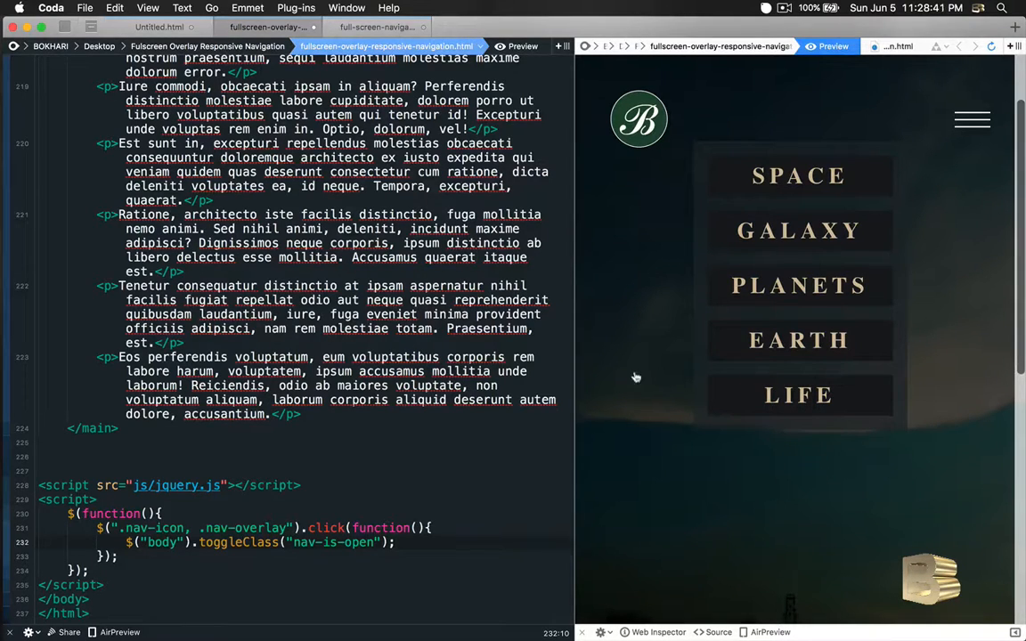
mouse_move(919, 270)
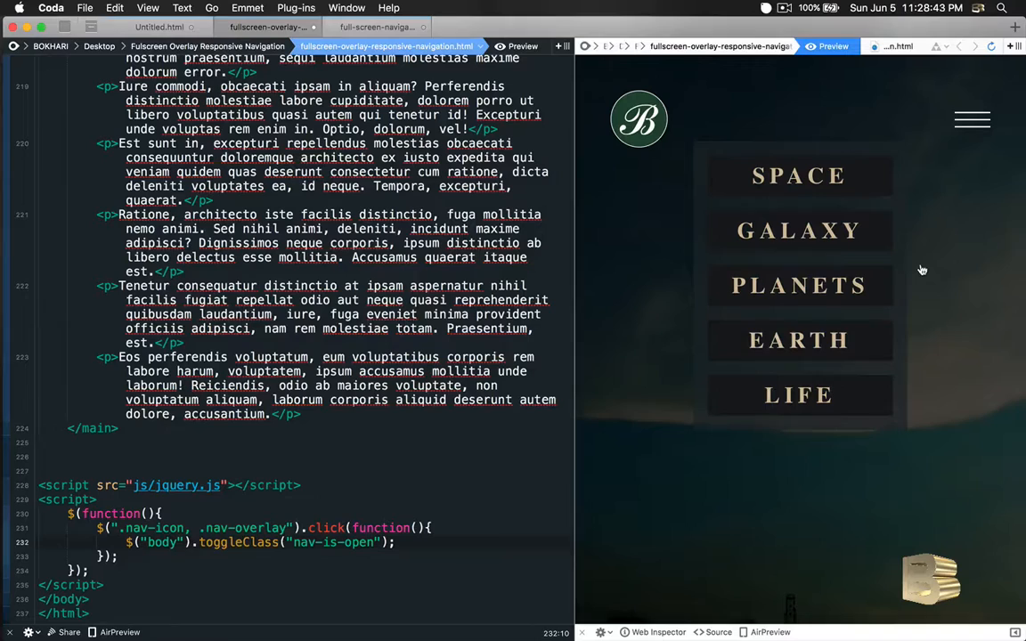
mouse_move(1008, 265)
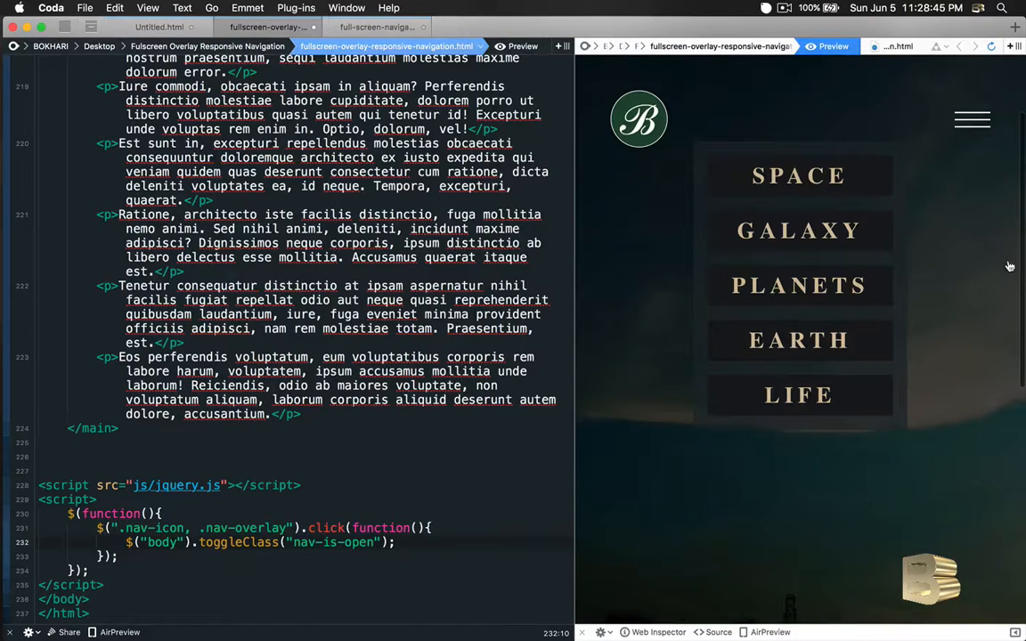
mouse_move(1017, 329)
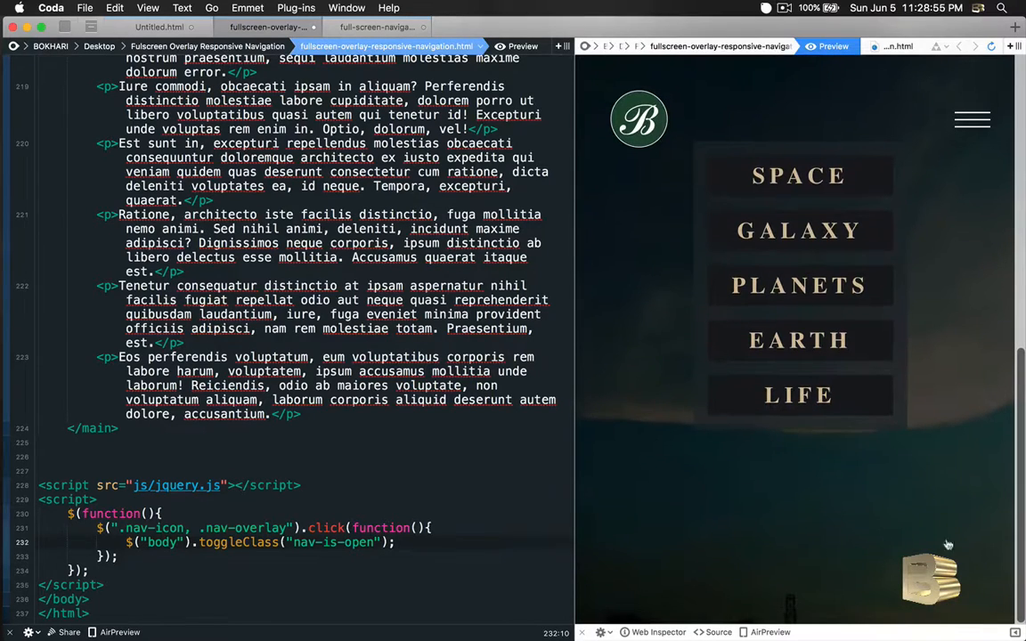
mouse_move(953, 408)
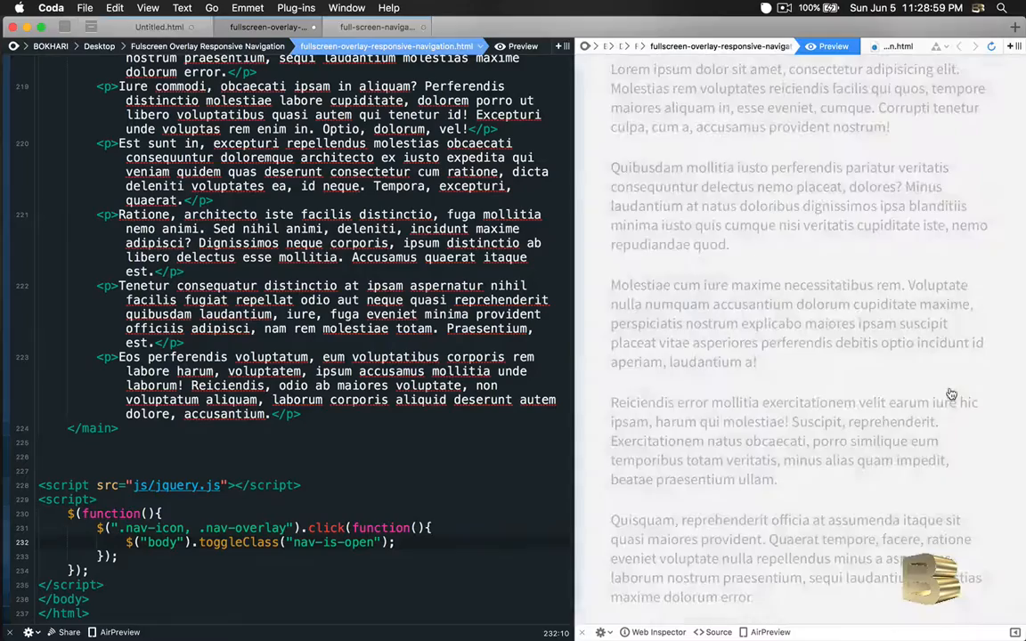
scroll(down, 3)
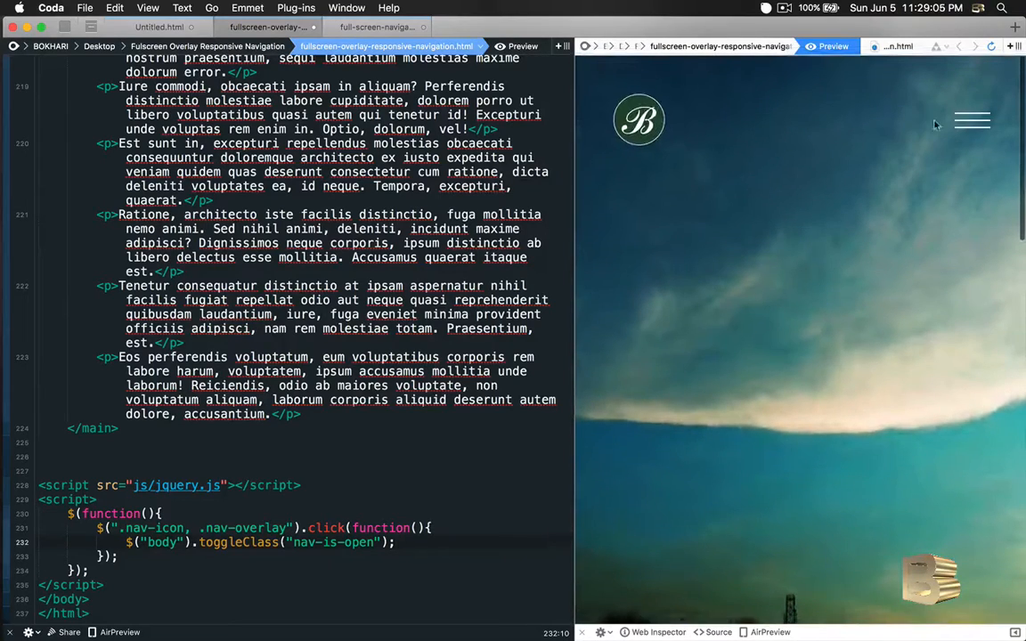
click(973, 117)
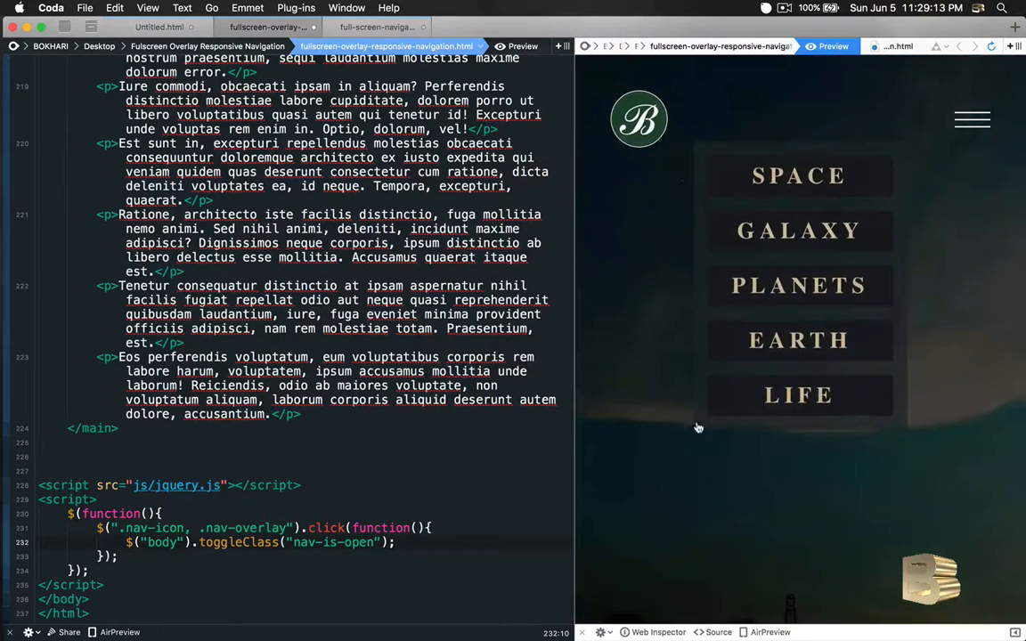
mouse_move(965, 299)
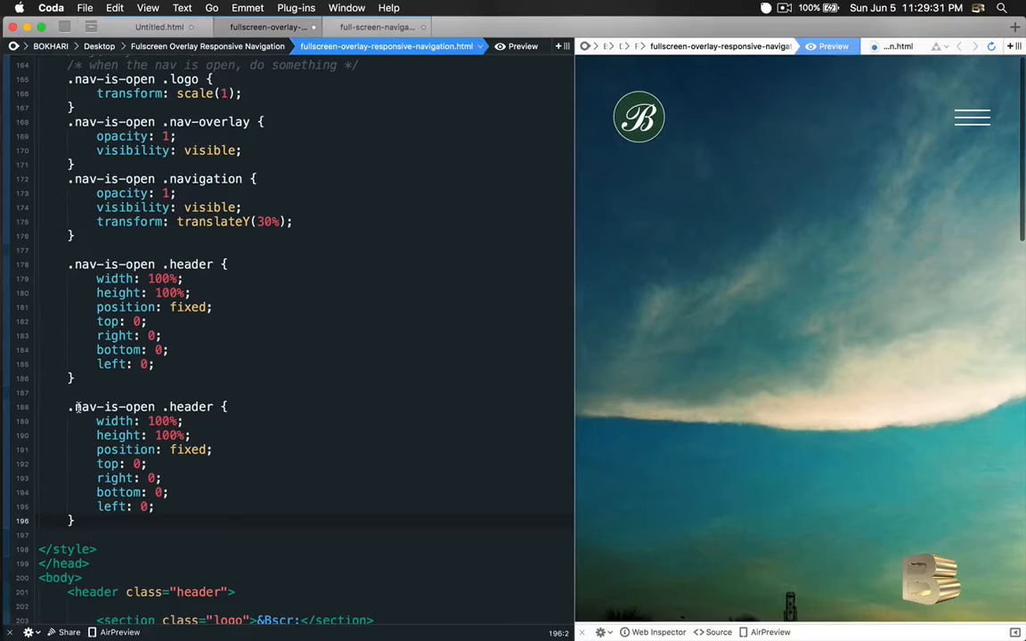
Create a .nav-is-open .main-content rule from the header block and add opacity: 0.
scroll(down, 3)
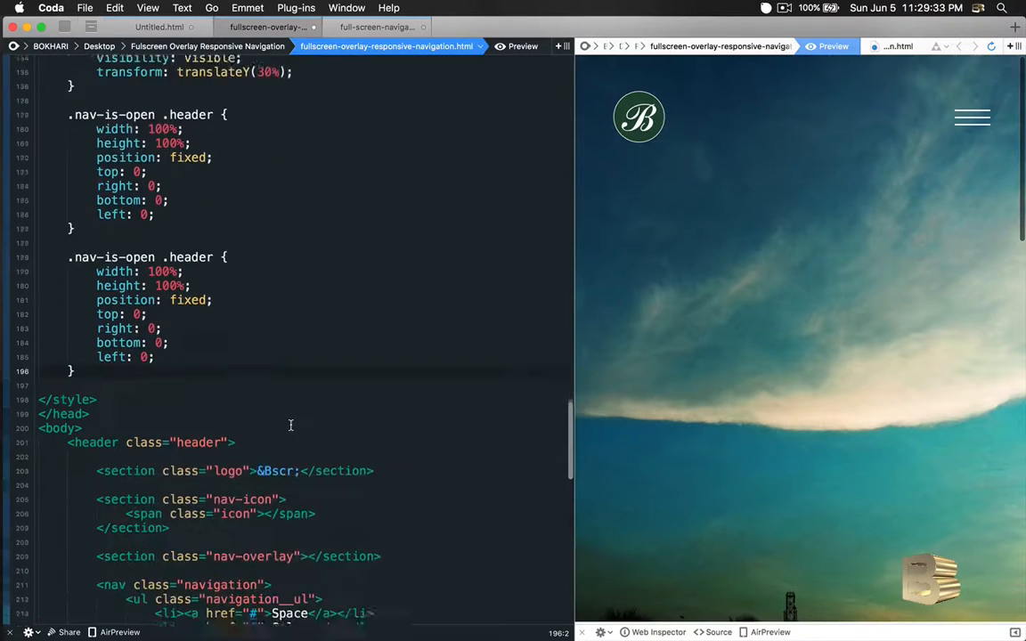
scroll(down, 3)
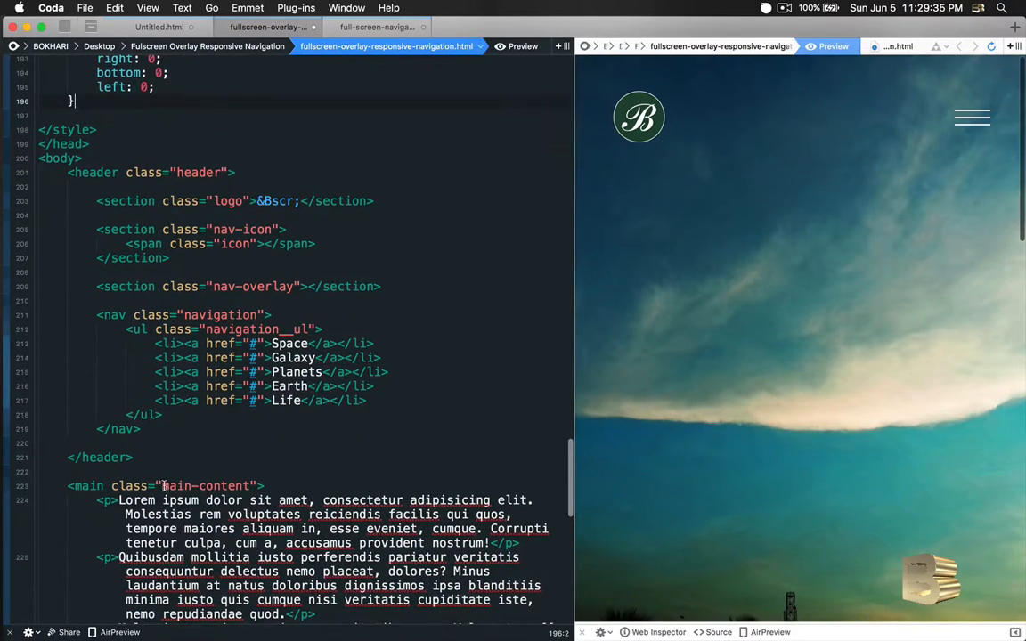
double_click(207, 484)
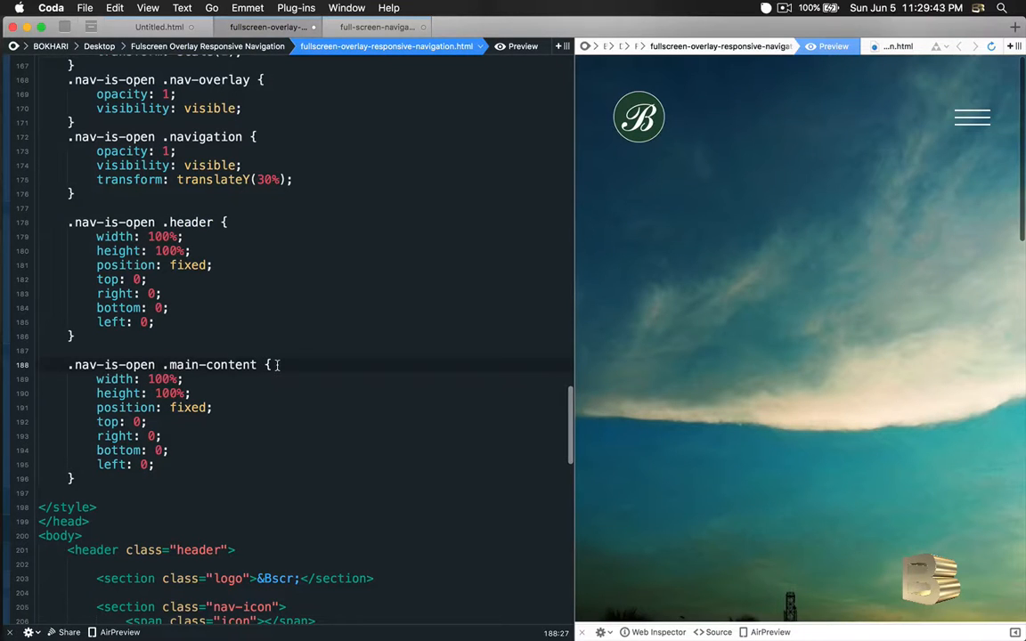
mouse_move(178, 406)
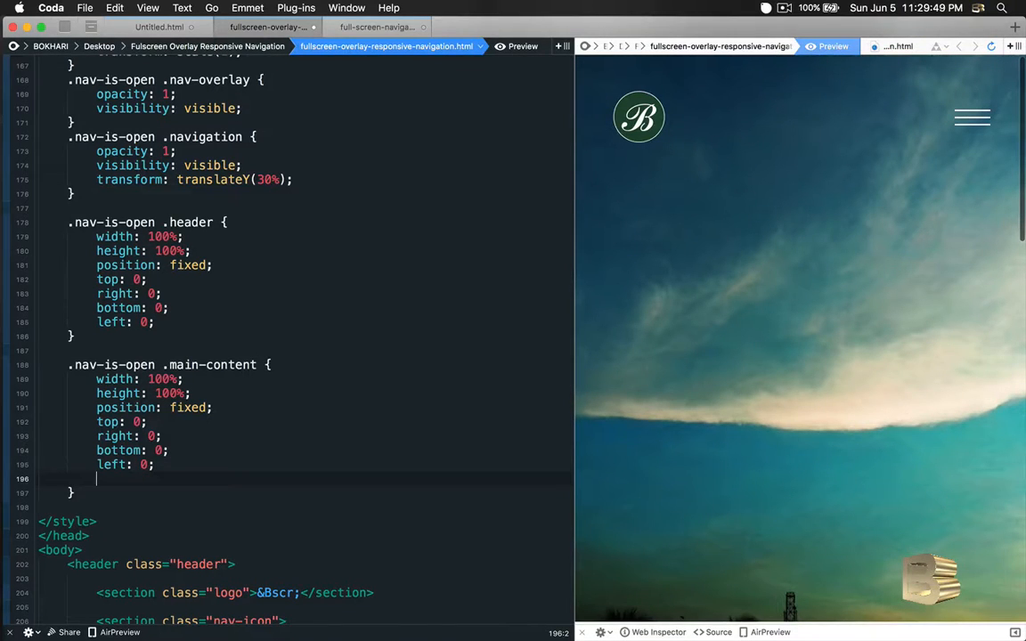
text(op)
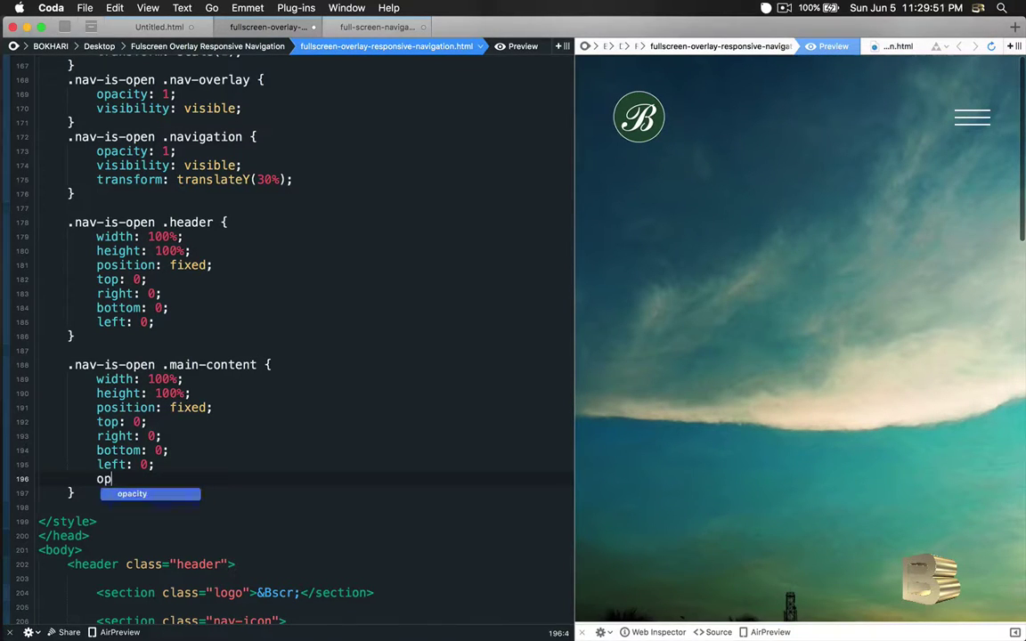
text(acity: 0;)
text(visibility: hidden;)
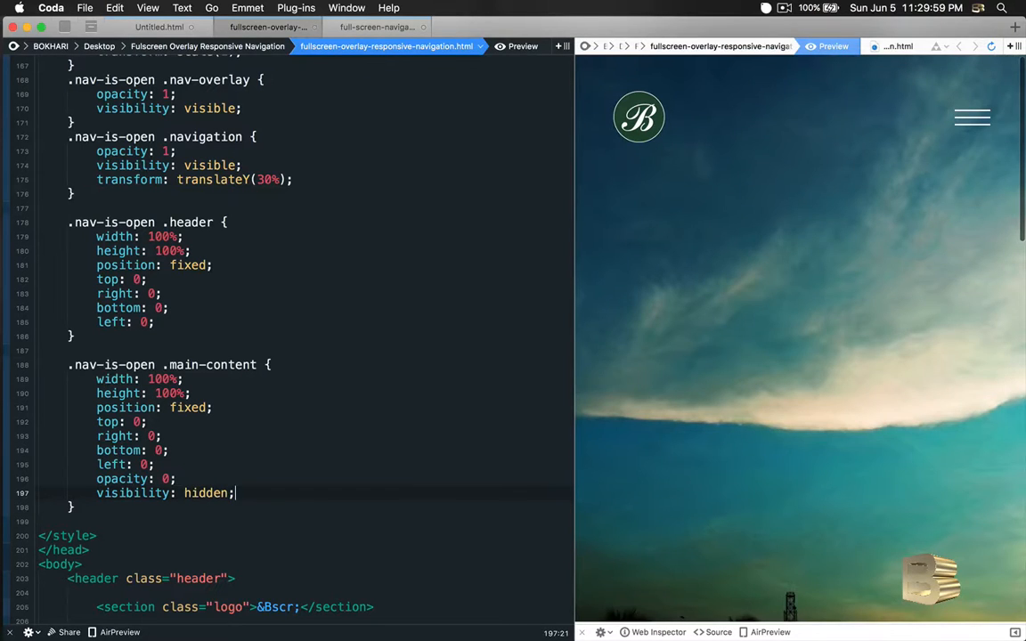
mouse_move(566, 280)
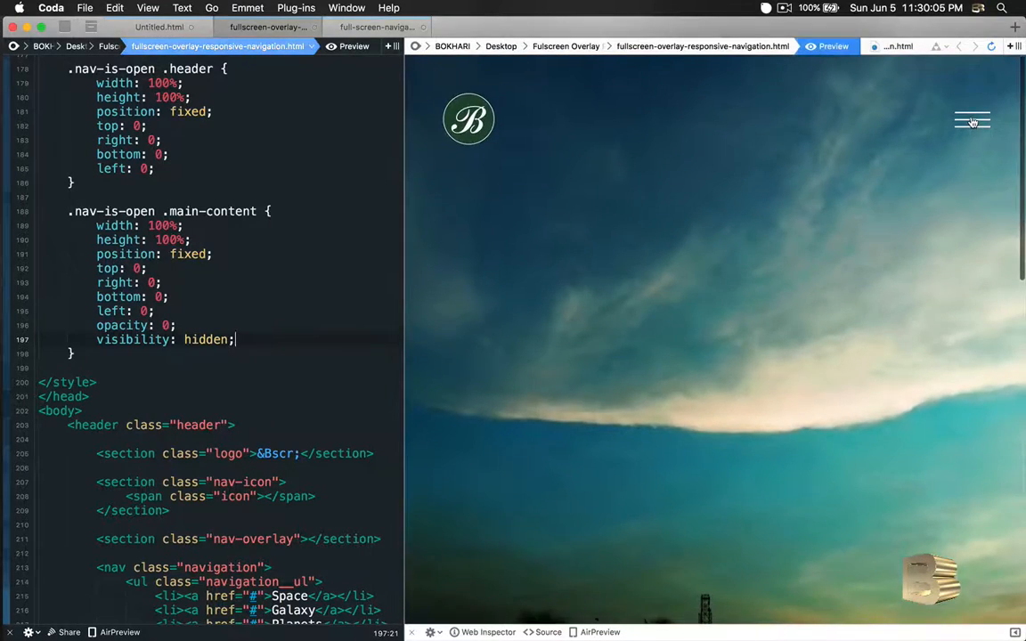
Open, close and reopen the overlay in the preview to test the hidden main content.
click(970, 120)
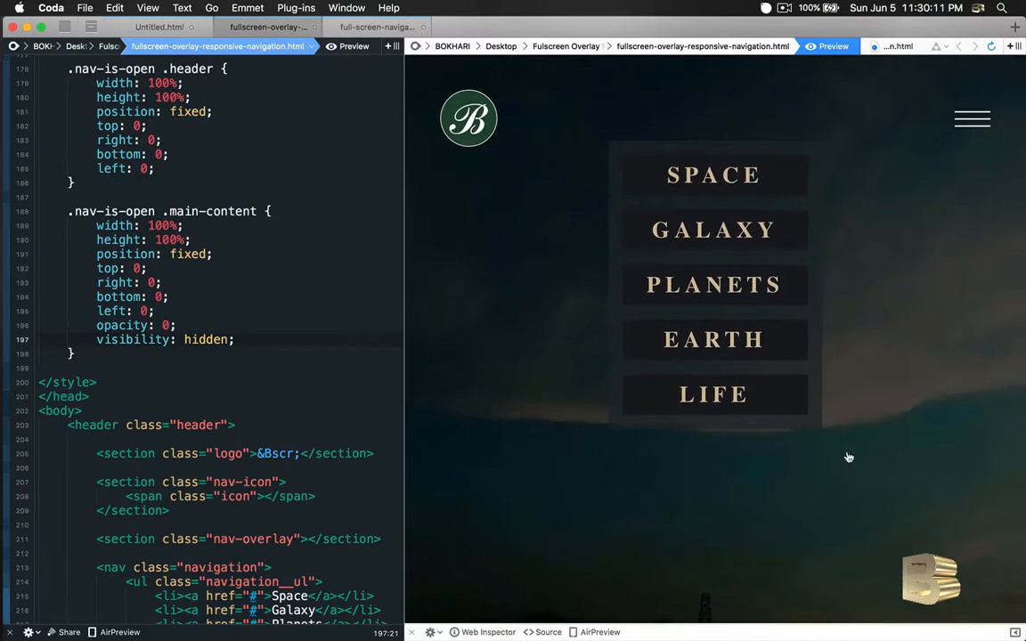
mouse_move(1008, 192)
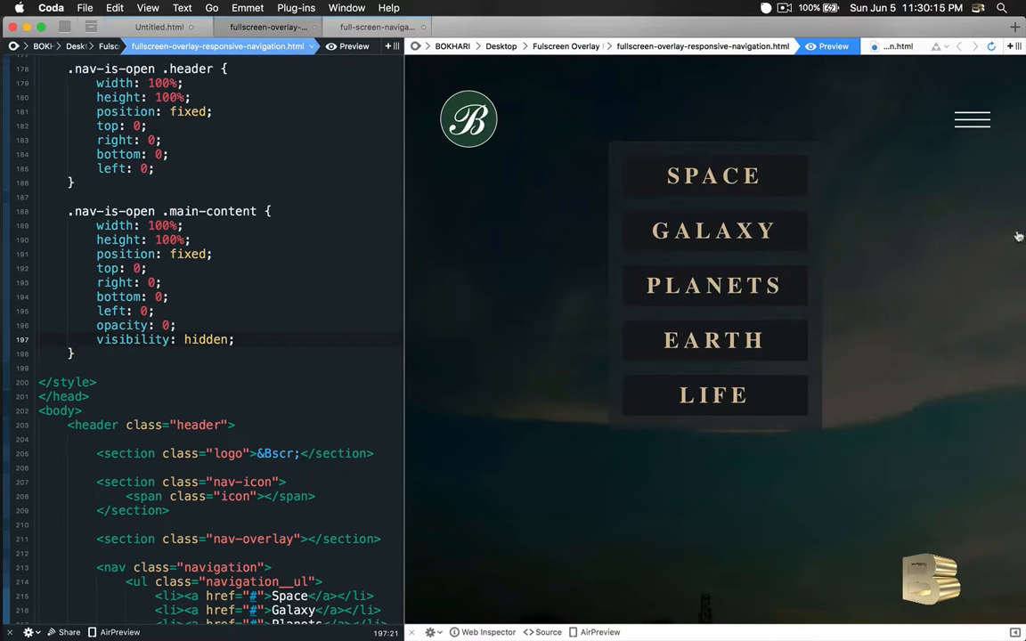
mouse_move(1008, 170)
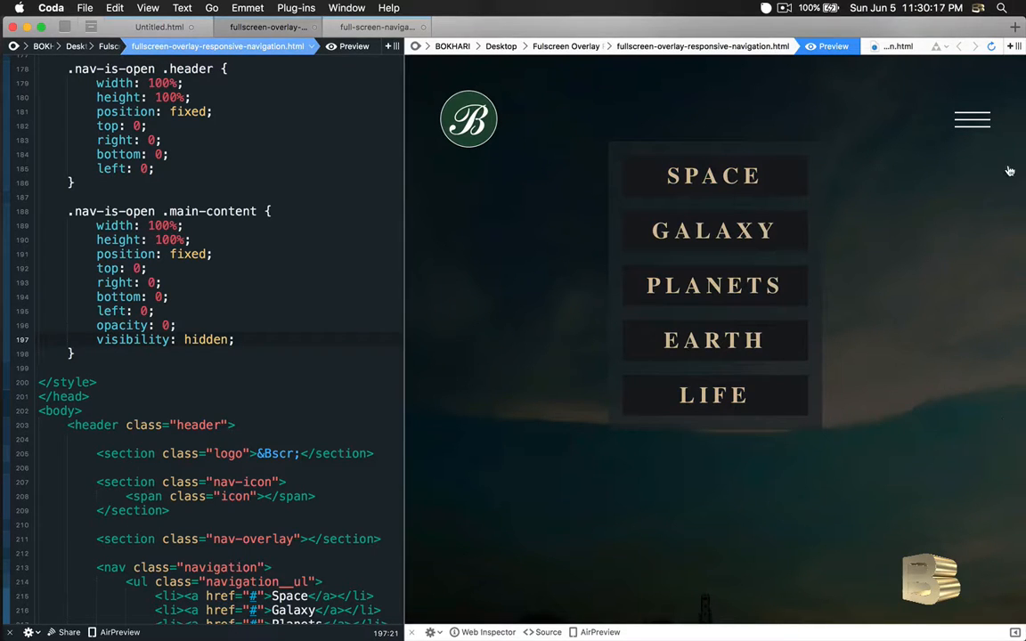
mouse_move(908, 289)
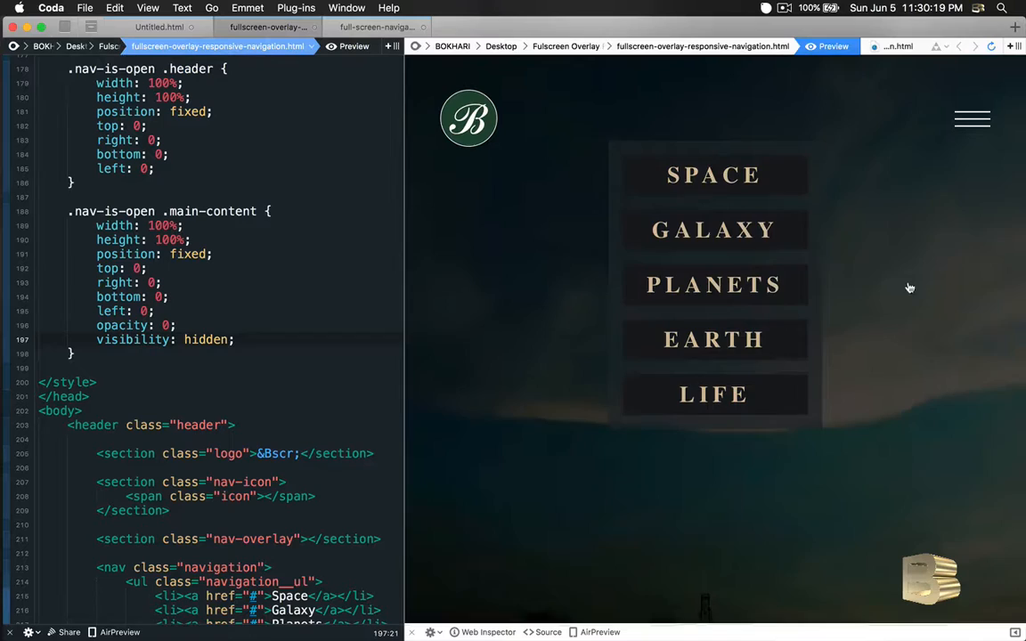
mouse_move(903, 292)
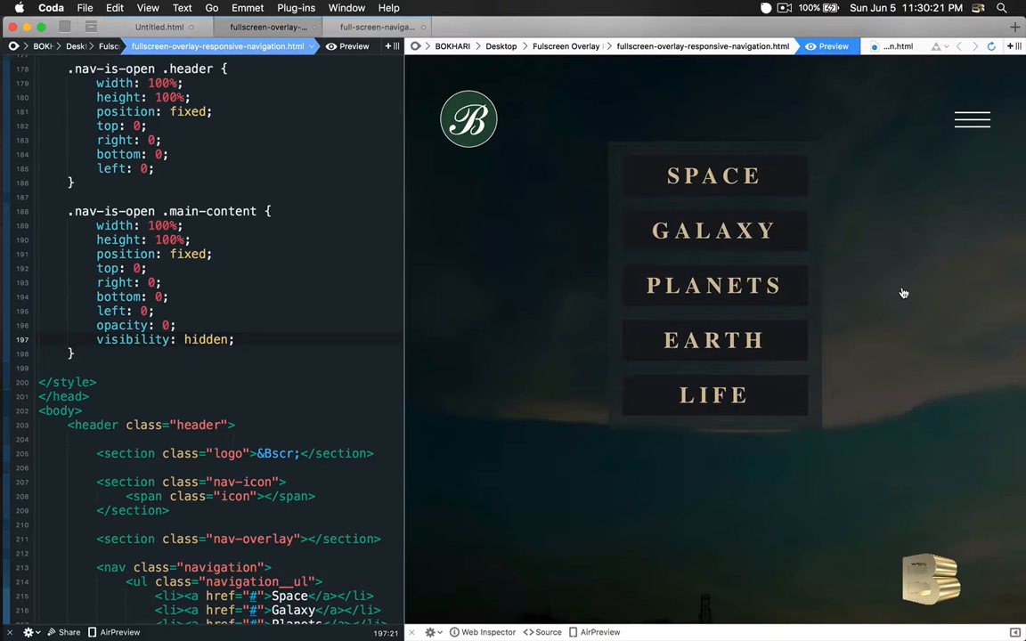
mouse_move(904, 423)
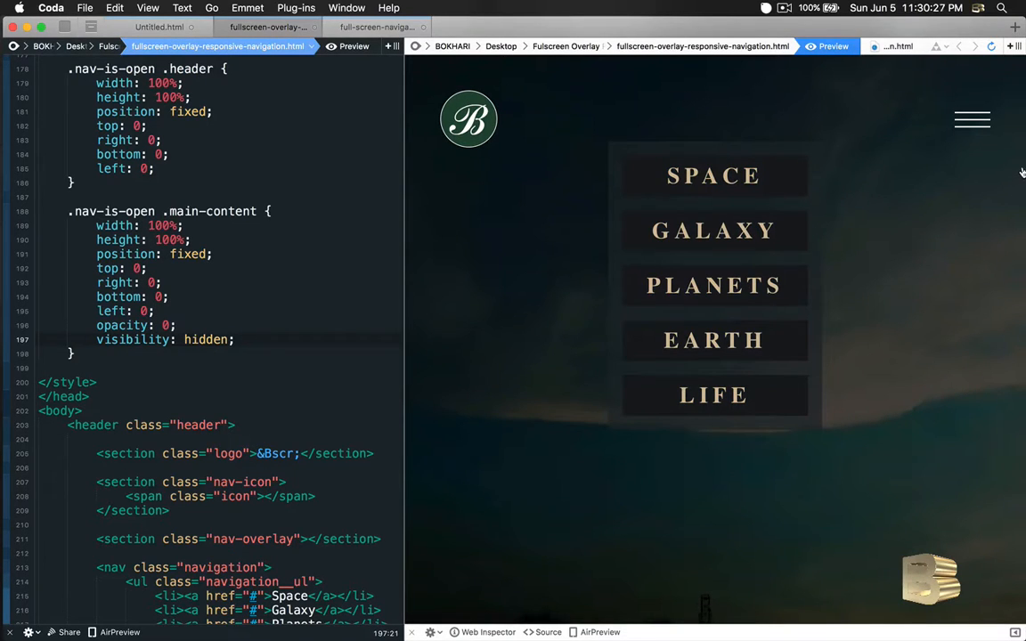
mouse_move(1016, 449)
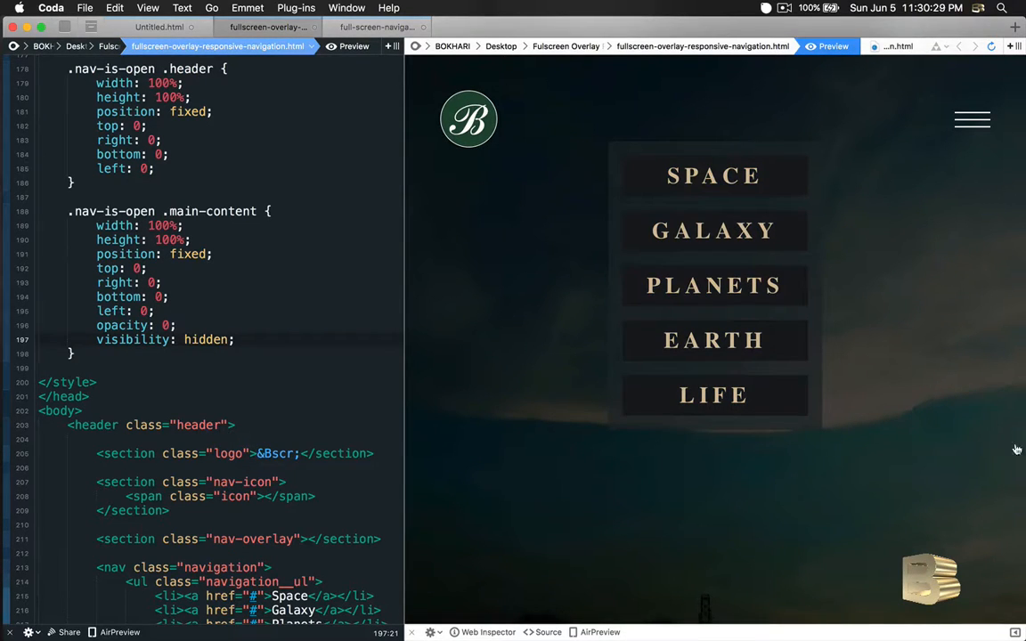
mouse_move(933, 289)
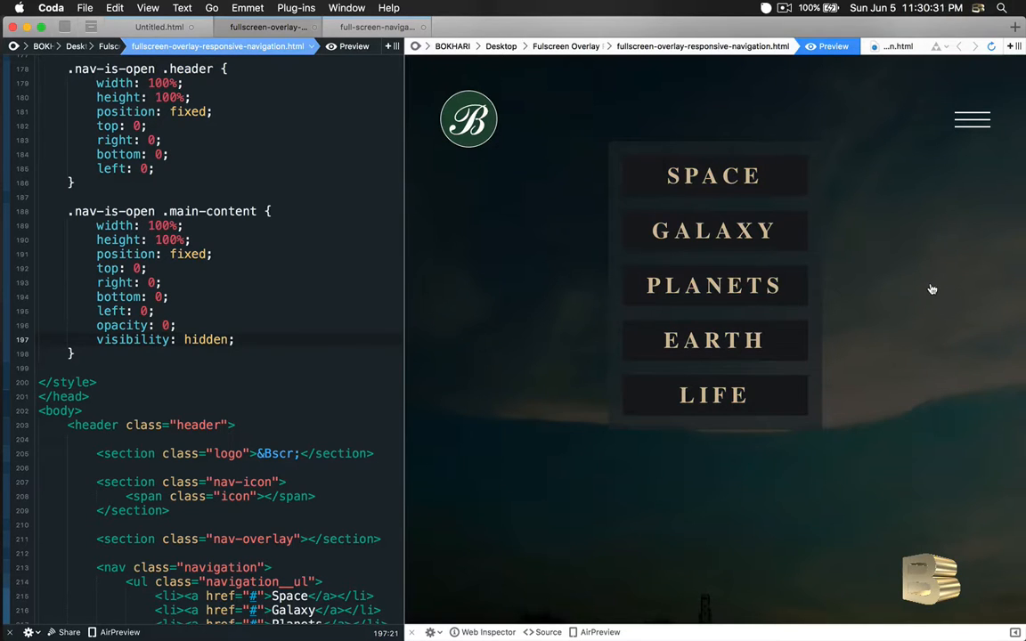
mouse_move(880, 272)
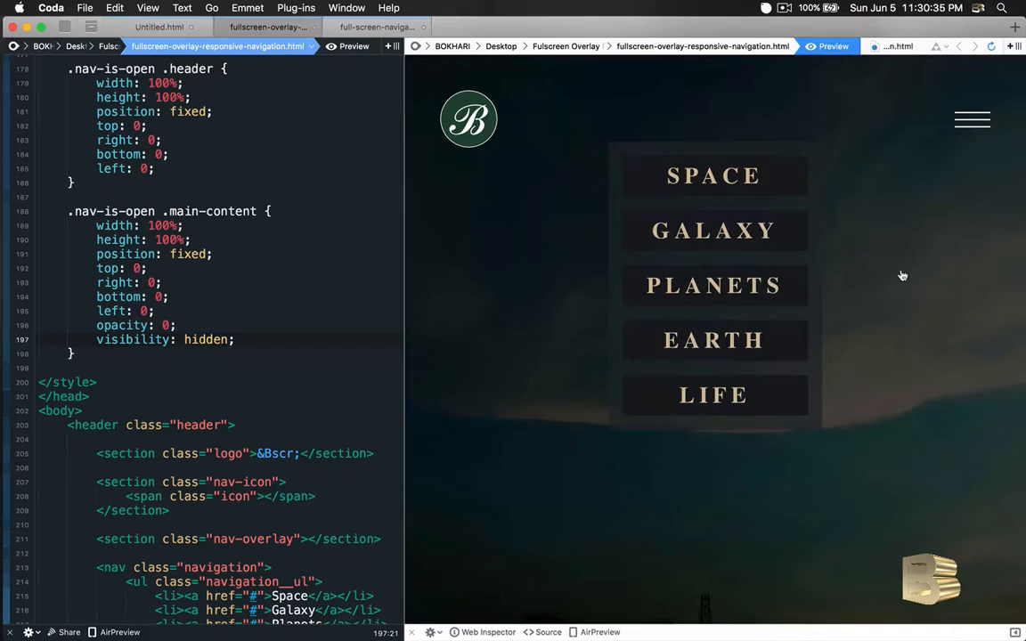
mouse_move(895, 347)
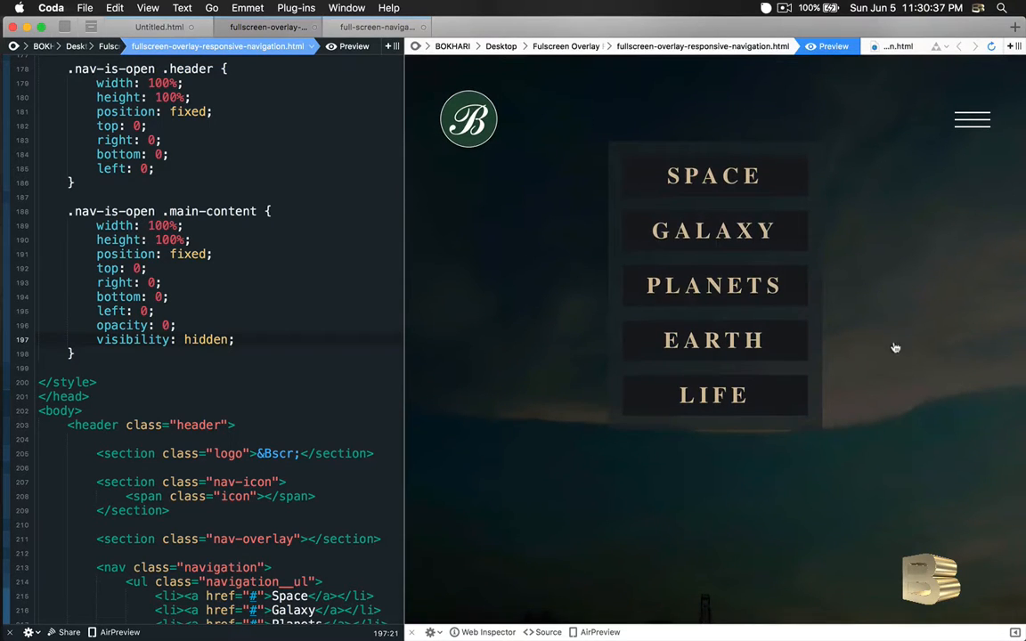
mouse_move(997, 250)
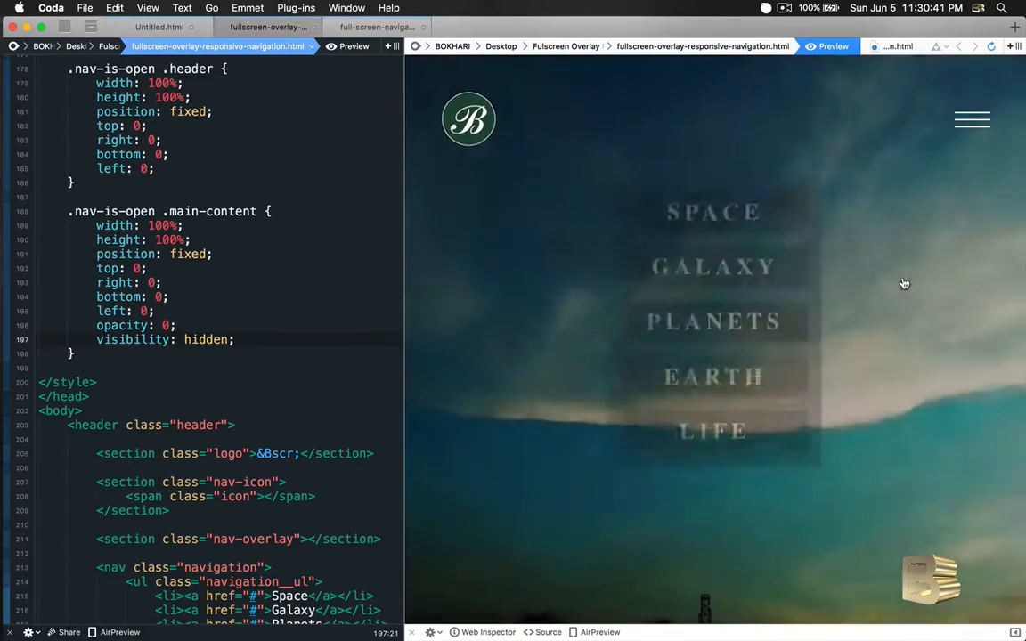
click(972, 117)
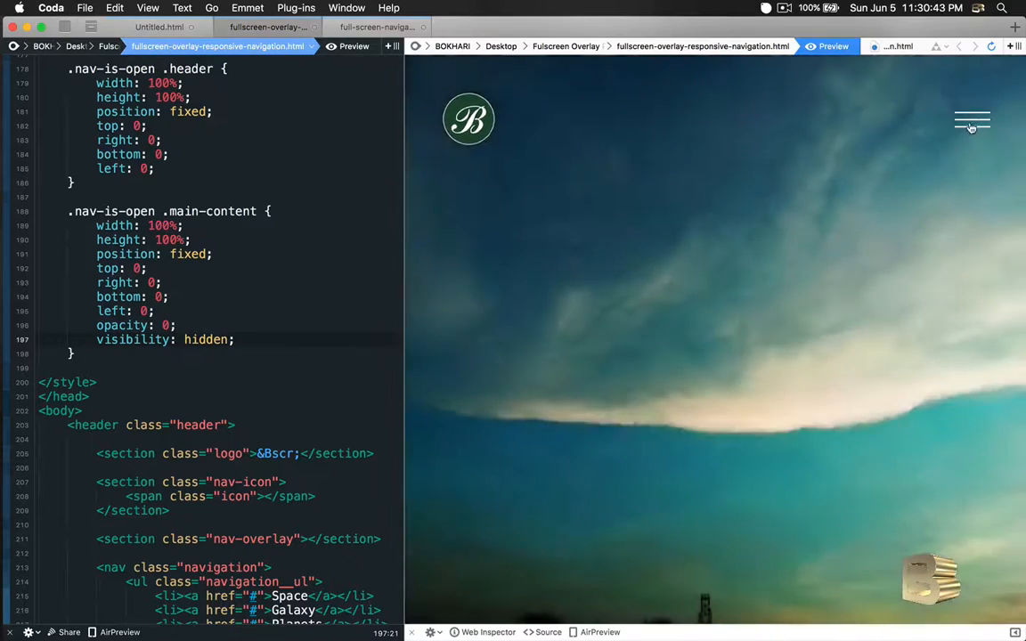
mouse_move(958, 150)
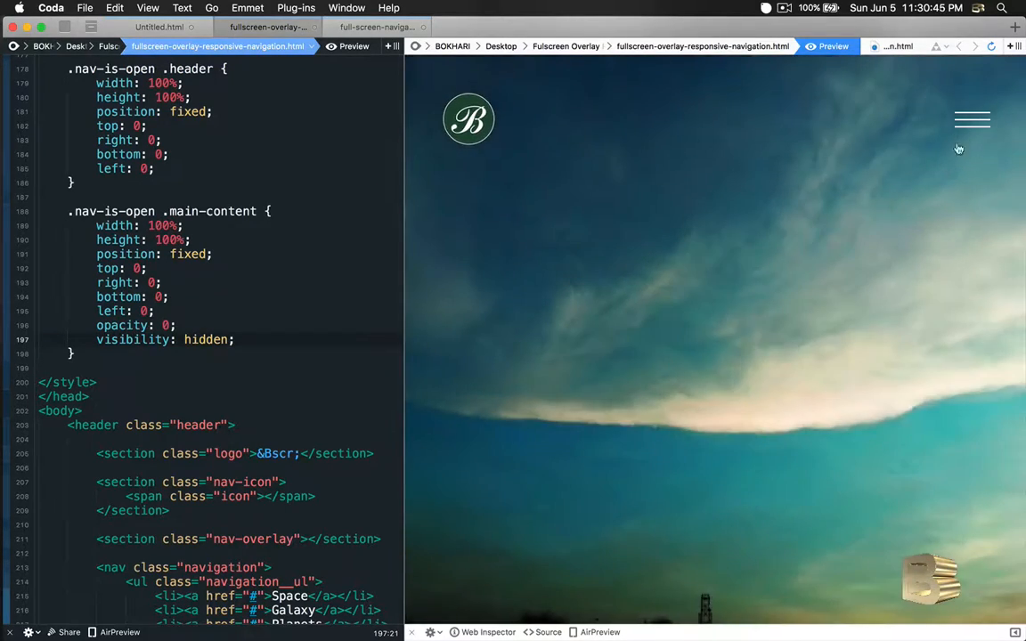
mouse_move(979, 128)
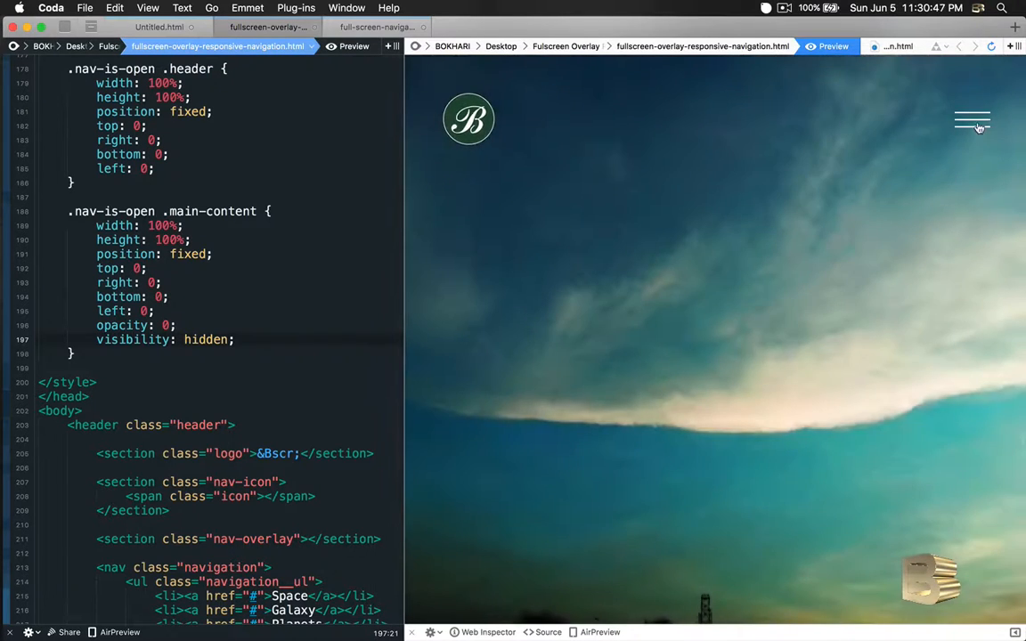
click(976, 118)
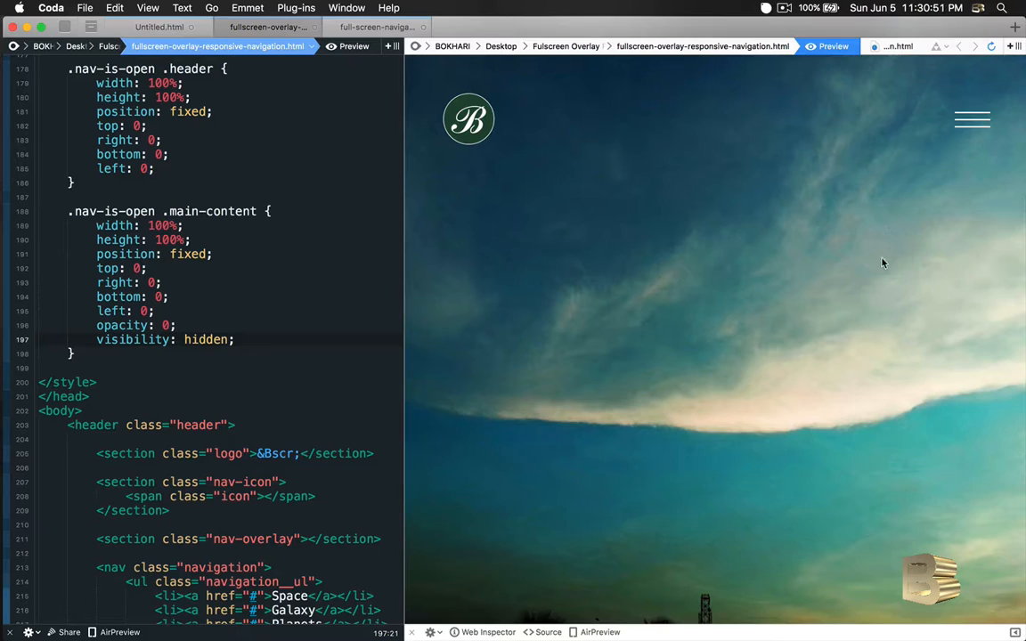
click(972, 118)
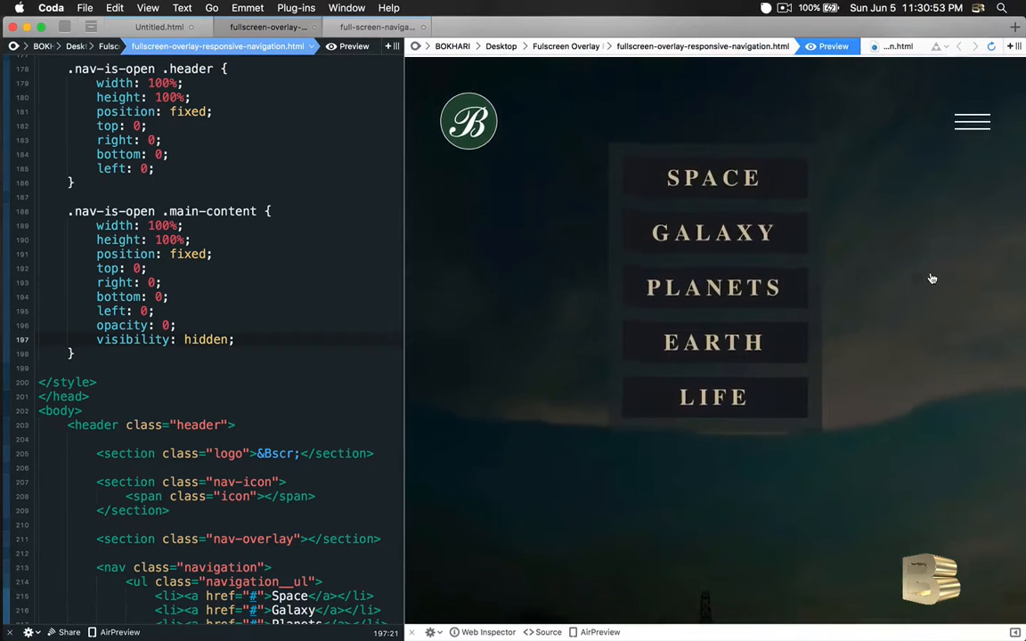
mouse_move(487, 292)
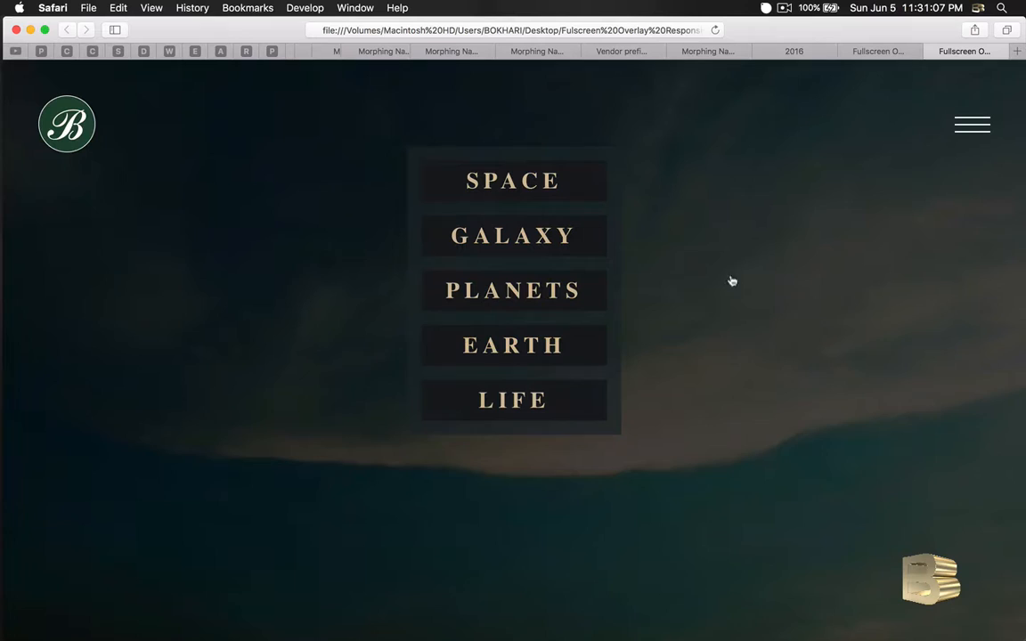
mouse_move(798, 350)
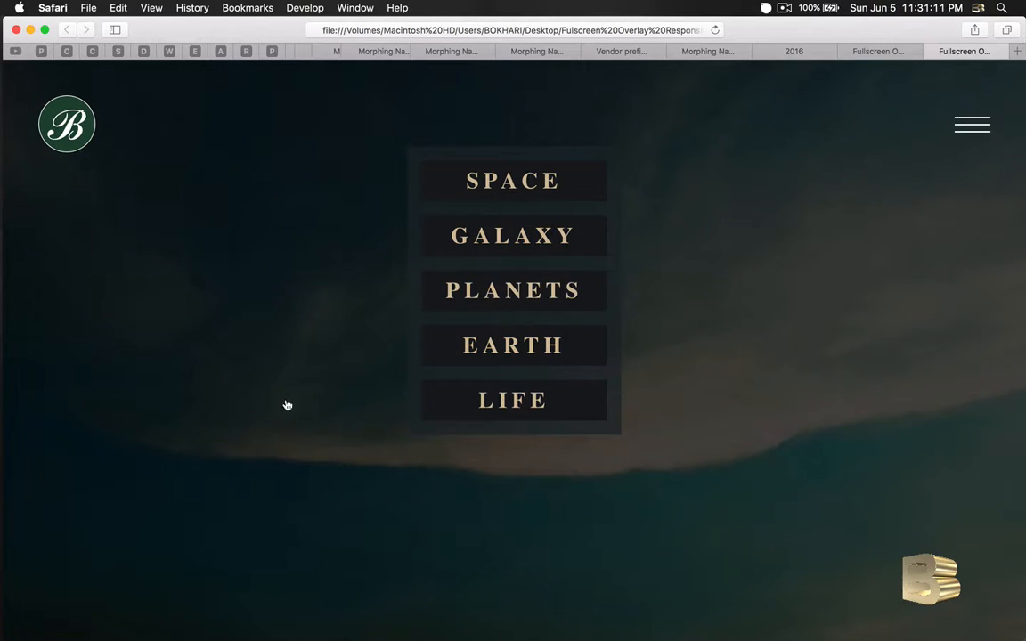
mouse_move(530, 181)
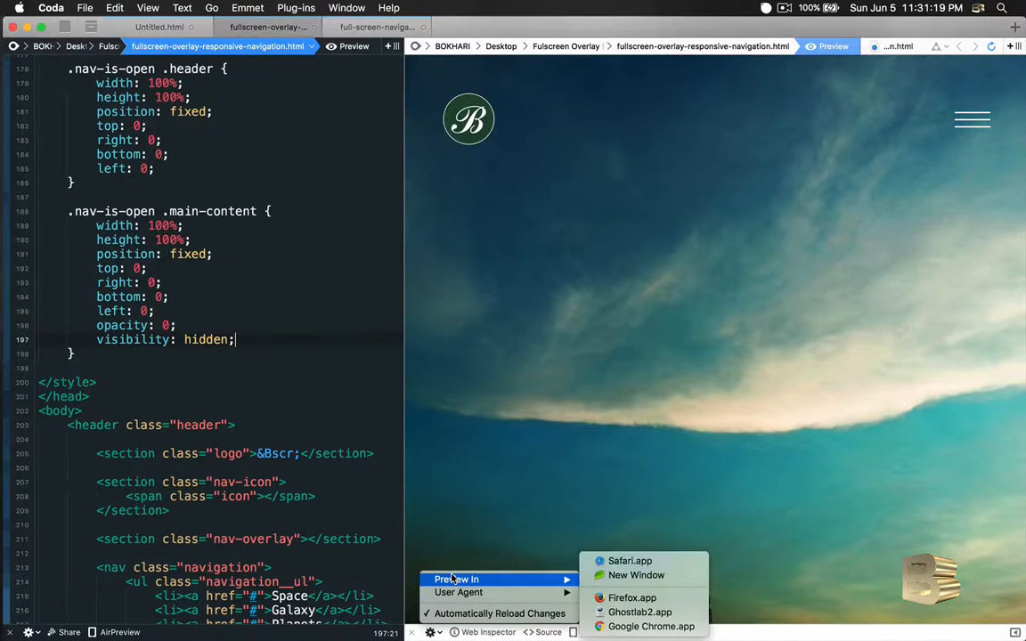
View the page in Firefox, open the overlay and try the Galaxy link.
click(634, 596)
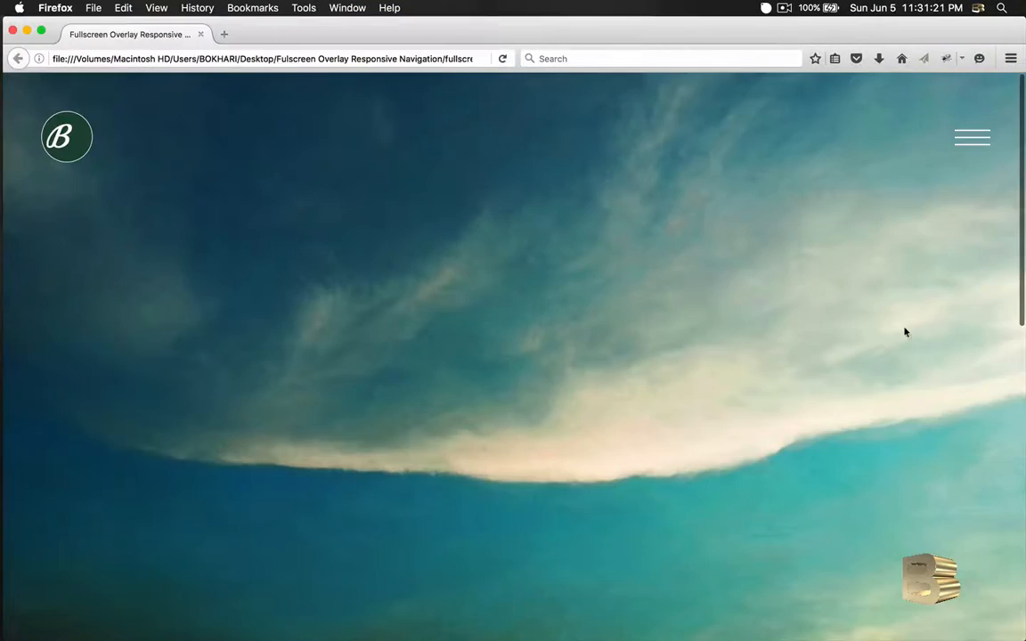
scroll(down, 3)
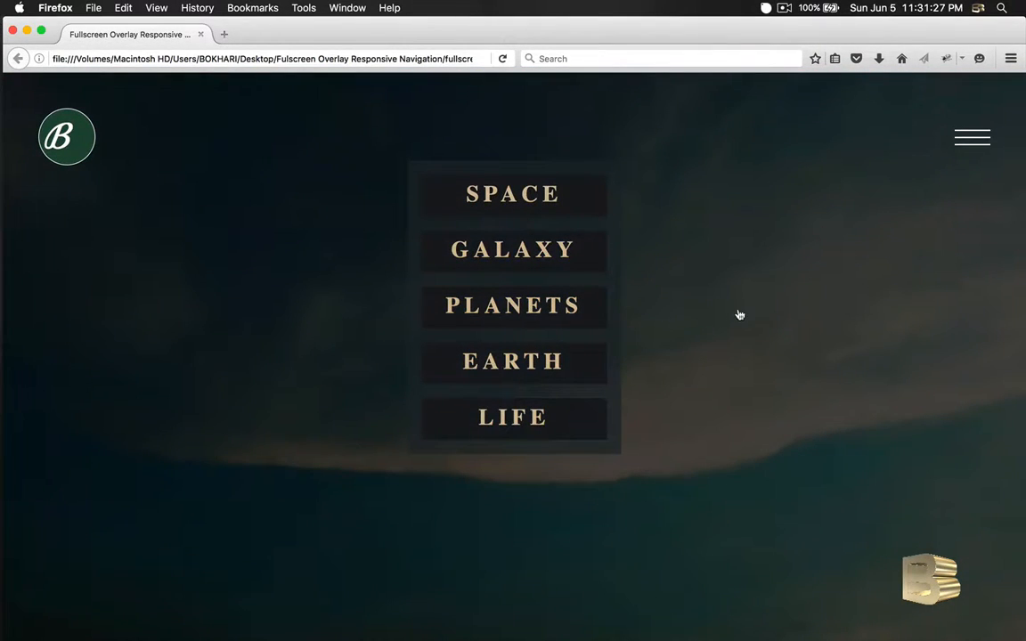
mouse_move(716, 373)
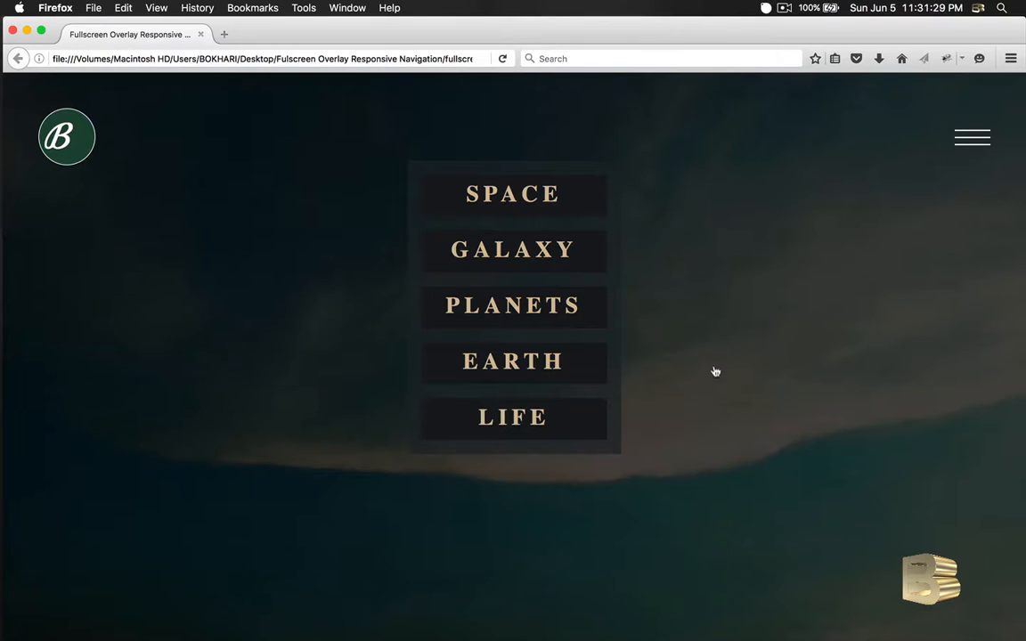
mouse_move(321, 321)
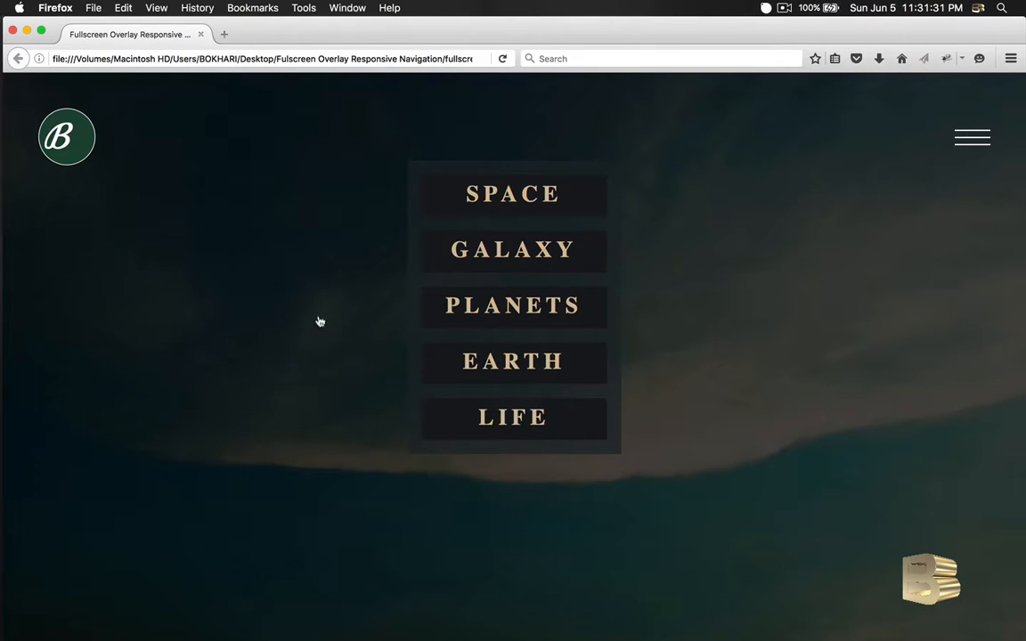
mouse_move(534, 278)
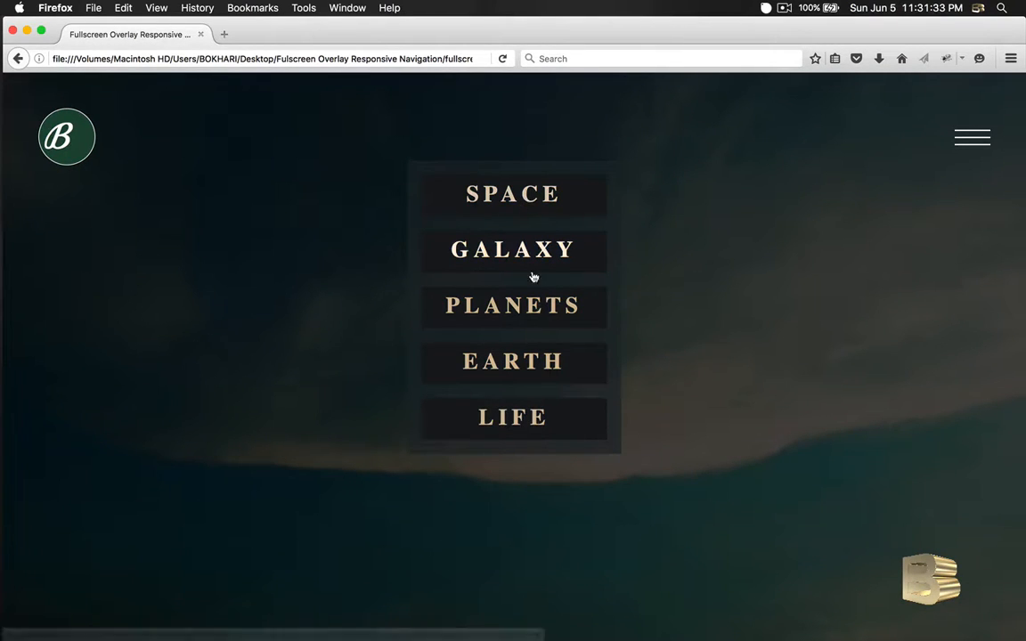
click(972, 137)
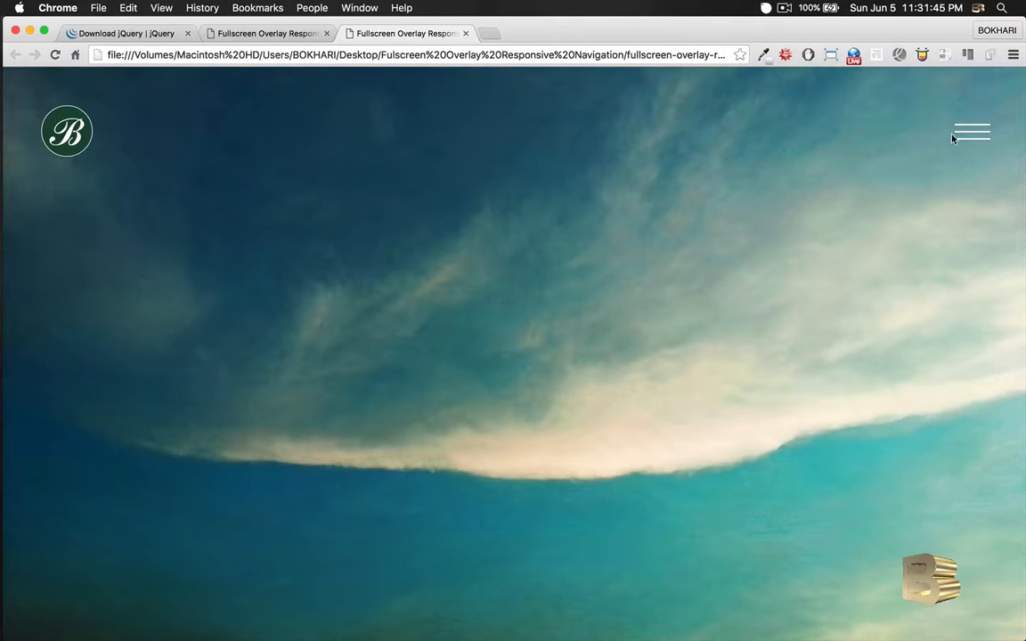
In Chrome, toggle the overlay open and closed repeatedly, leaving it open.
click(972, 128)
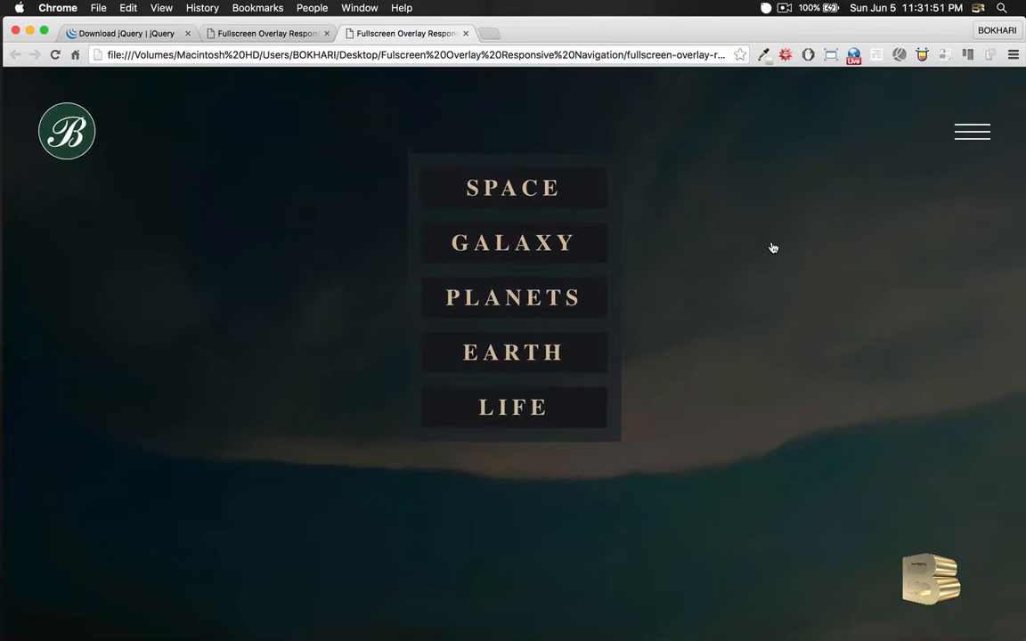
mouse_move(543, 195)
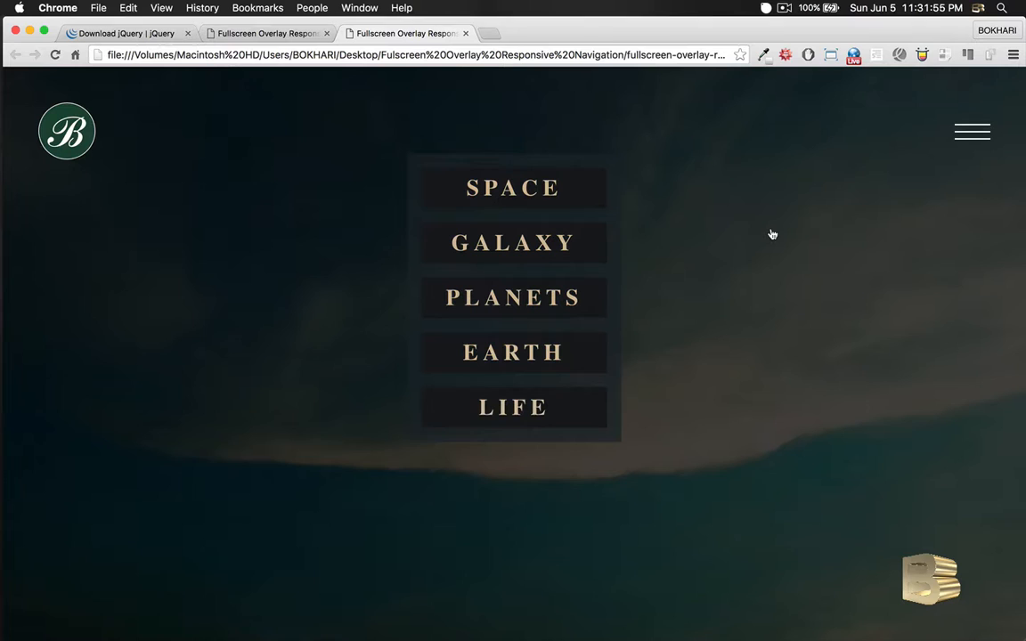
mouse_move(768, 242)
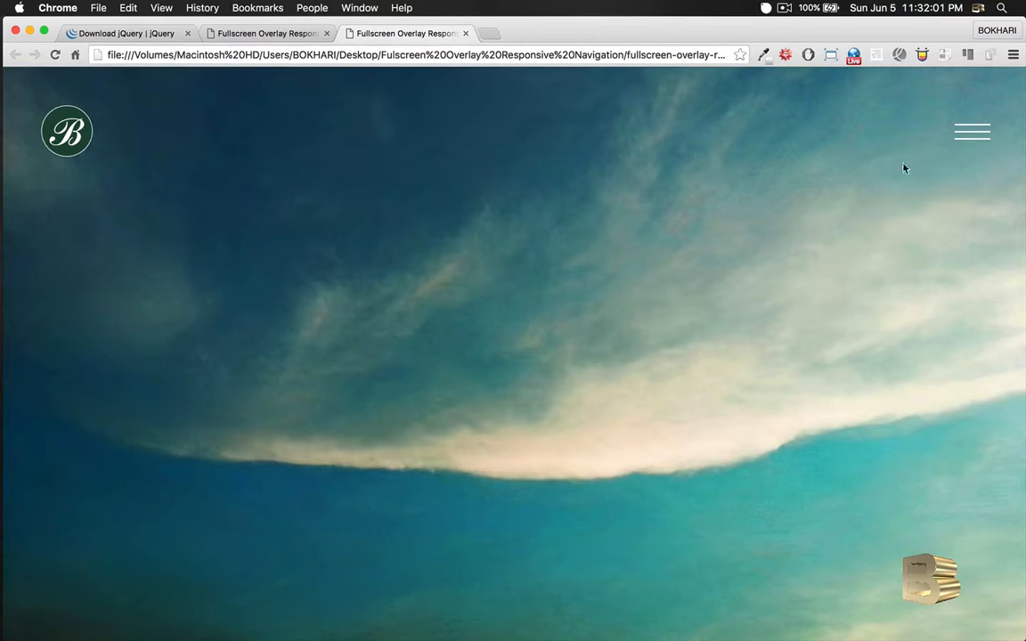
click(970, 132)
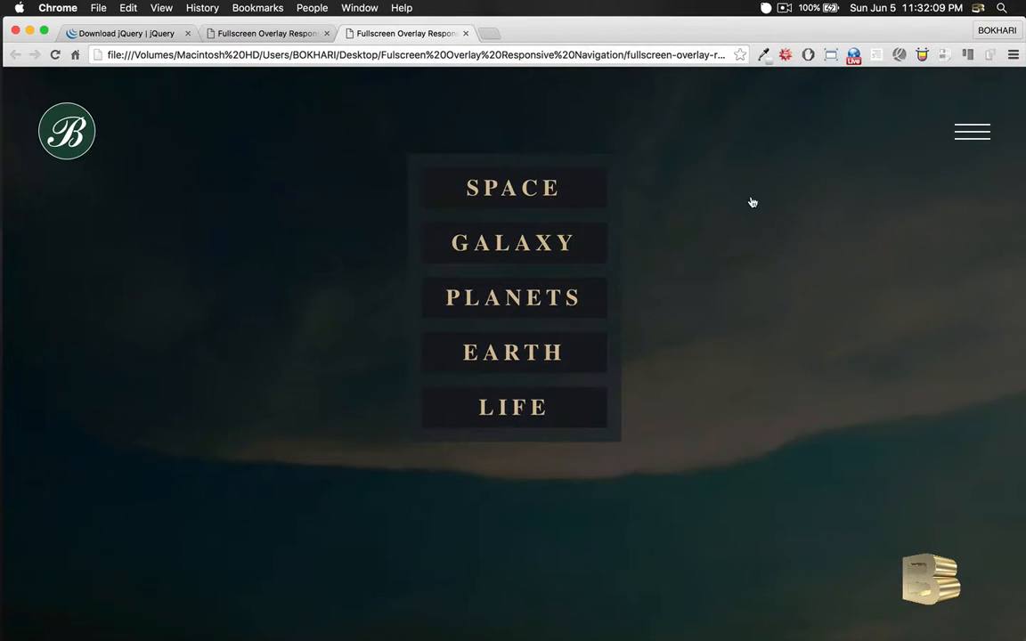
click(967, 132)
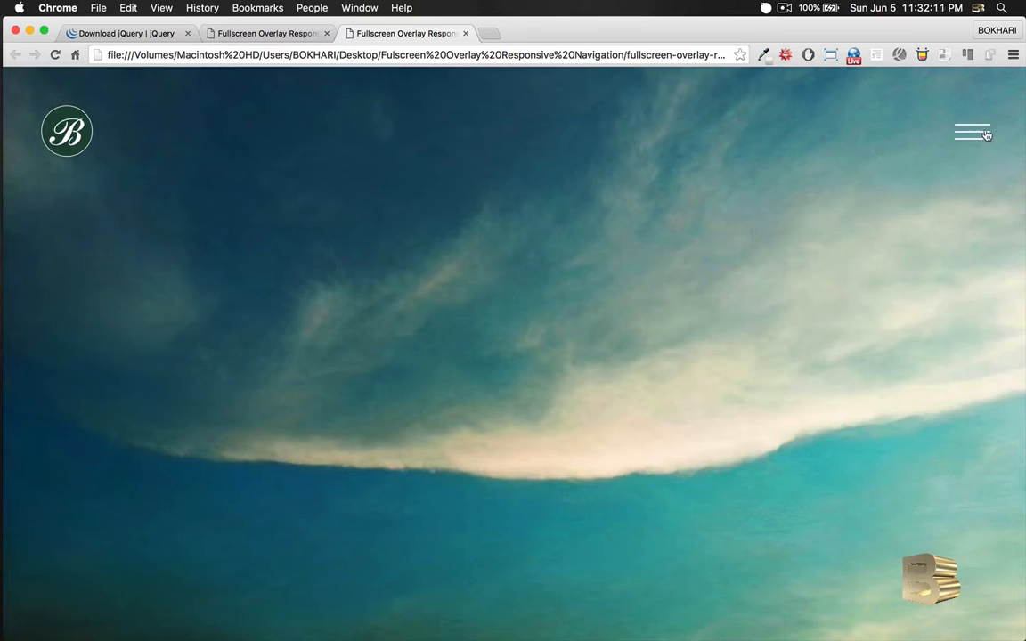
click(974, 132)
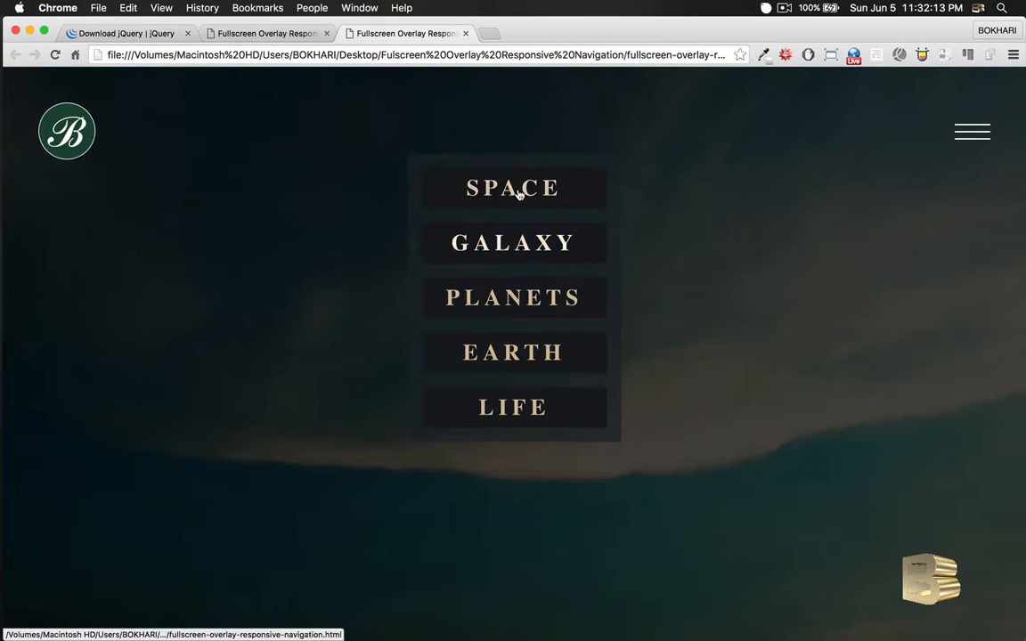
mouse_move(733, 242)
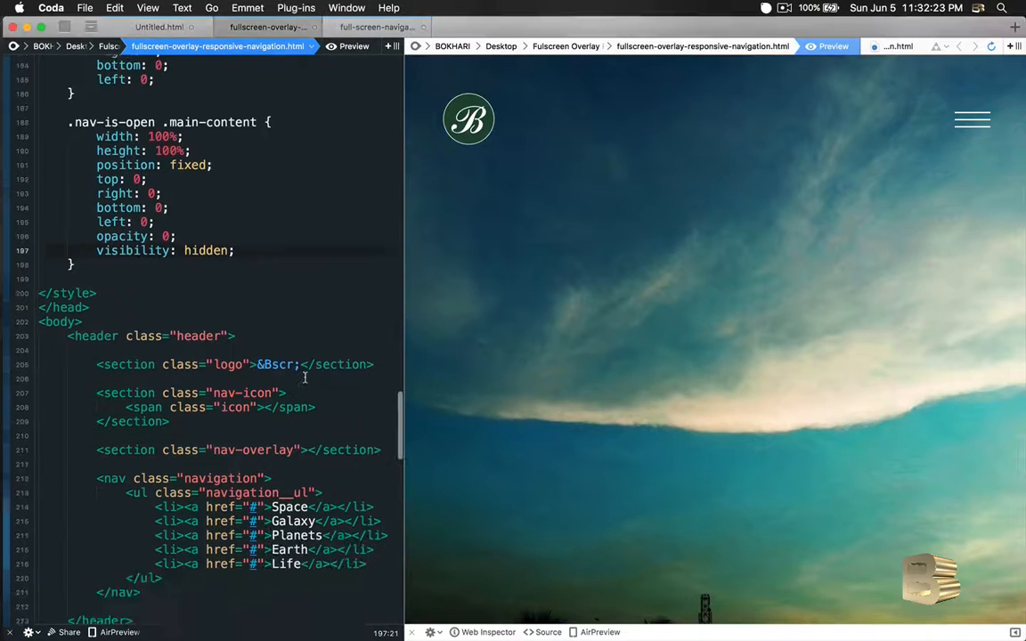
Scroll to the header markup in Coda and open the overlay in the preview.
scroll(down, 3)
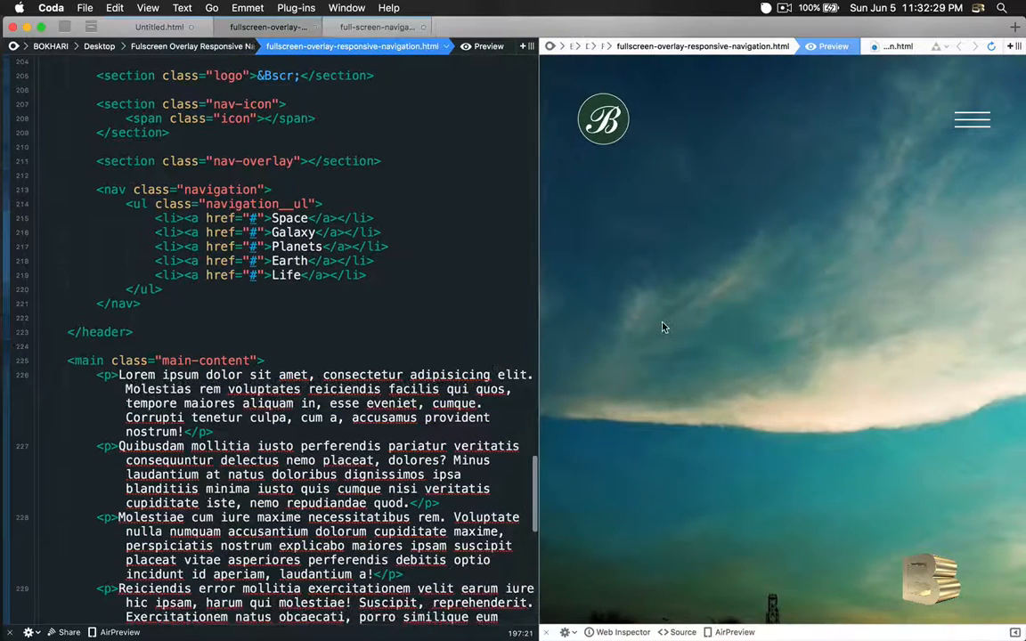
mouse_move(969, 139)
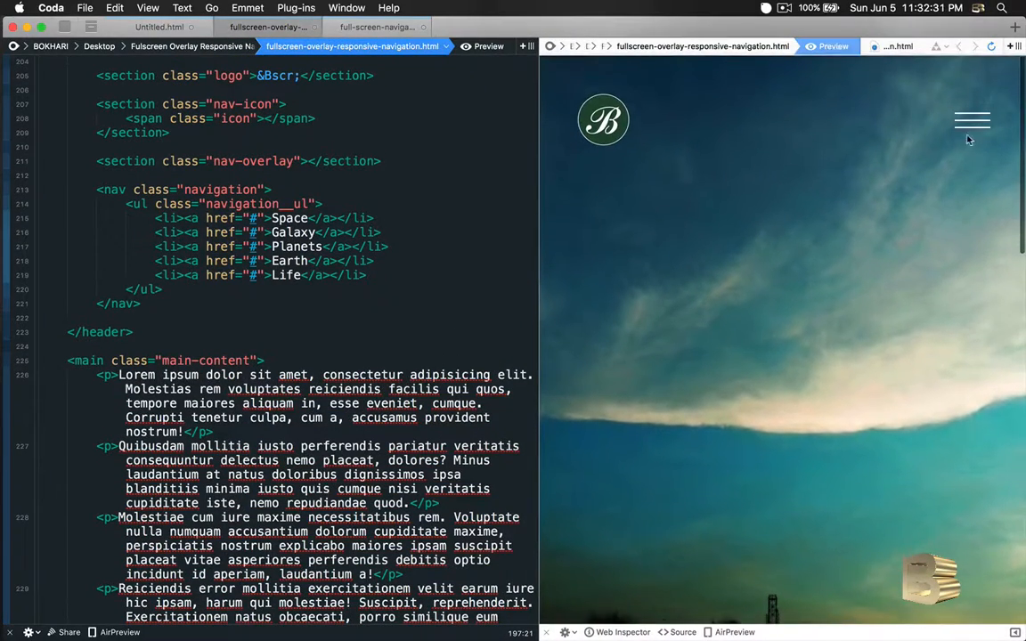
click(973, 117)
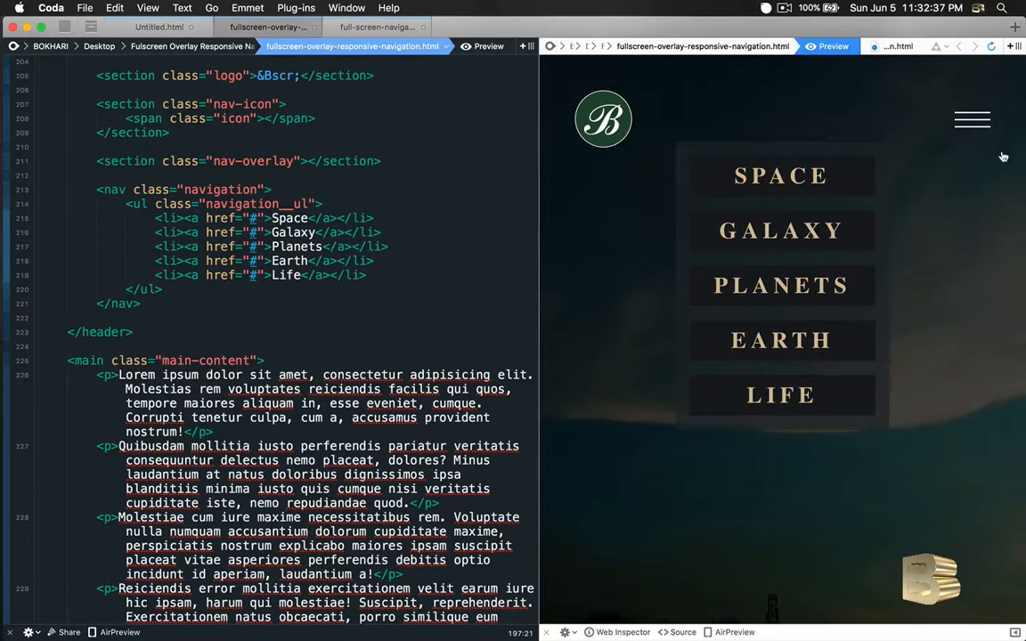
mouse_move(565, 265)
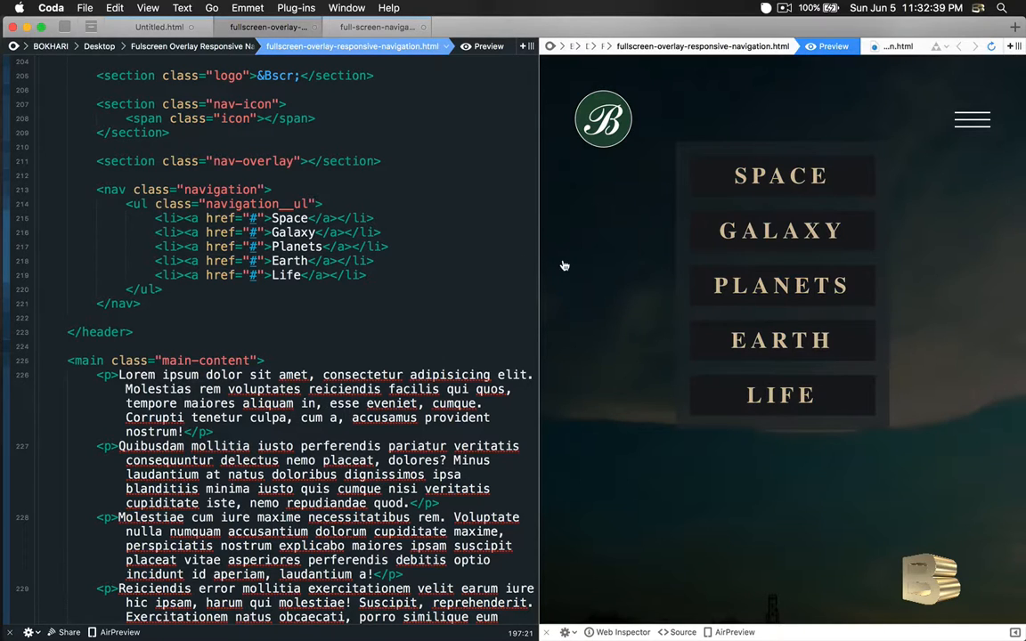
mouse_move(617, 353)
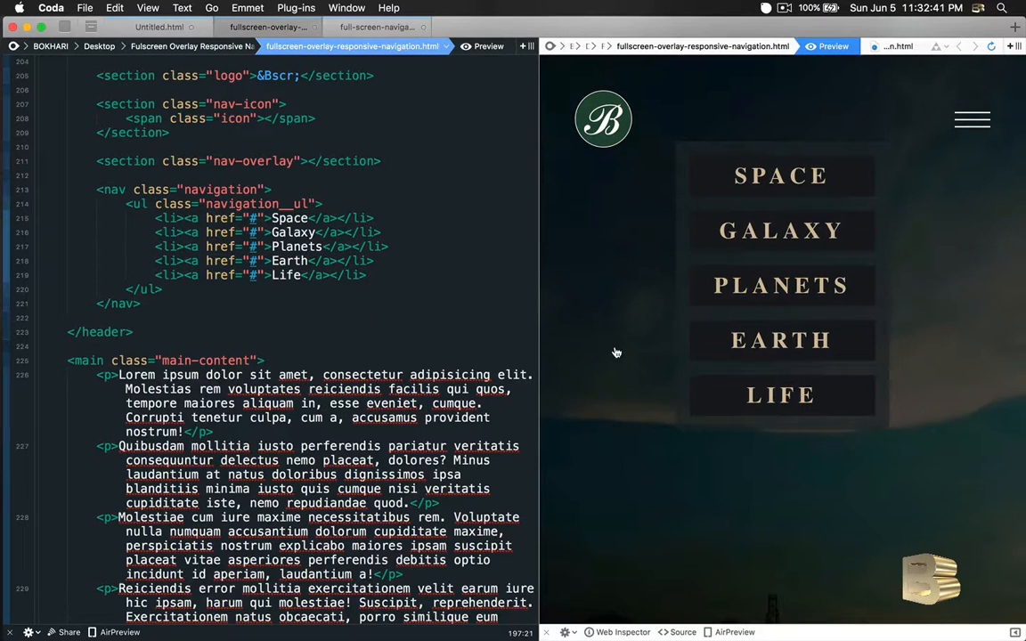
mouse_move(738, 490)
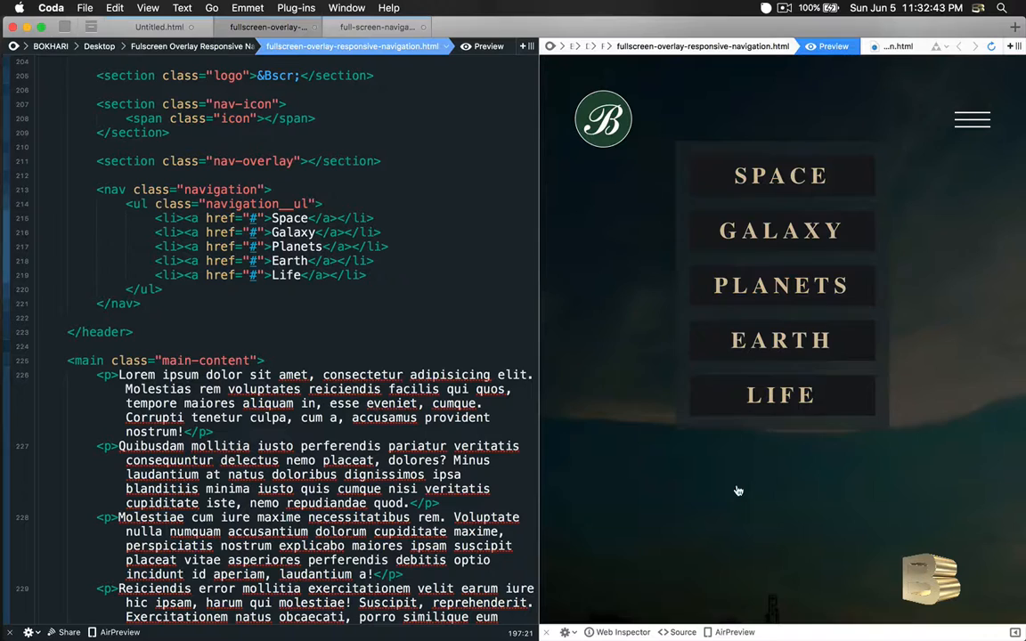
mouse_move(535, 260)
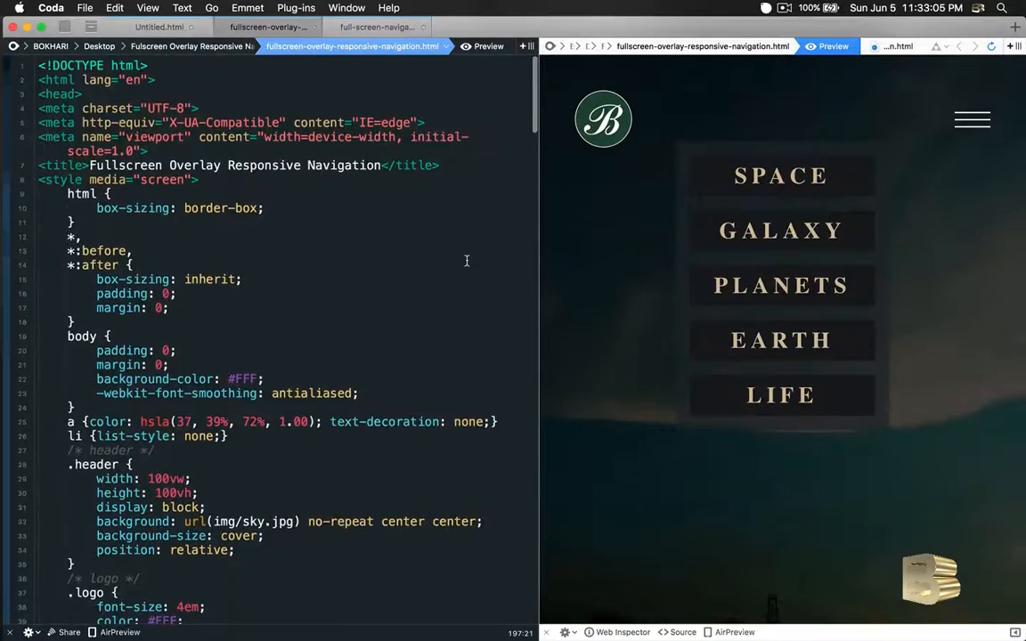
scroll(down, 3)
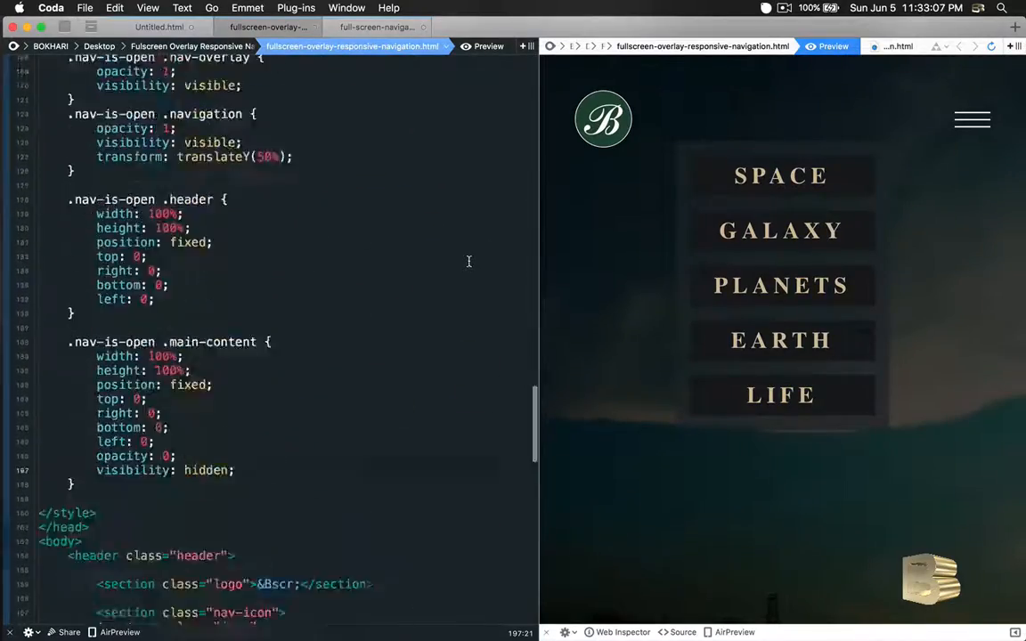
scroll(down, 3)
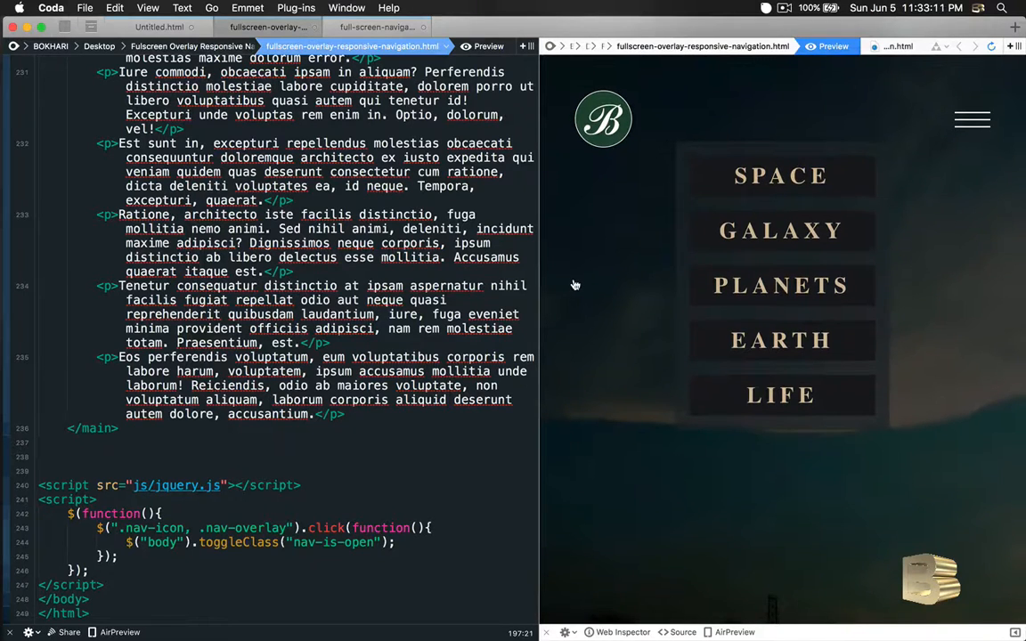
click(969, 117)
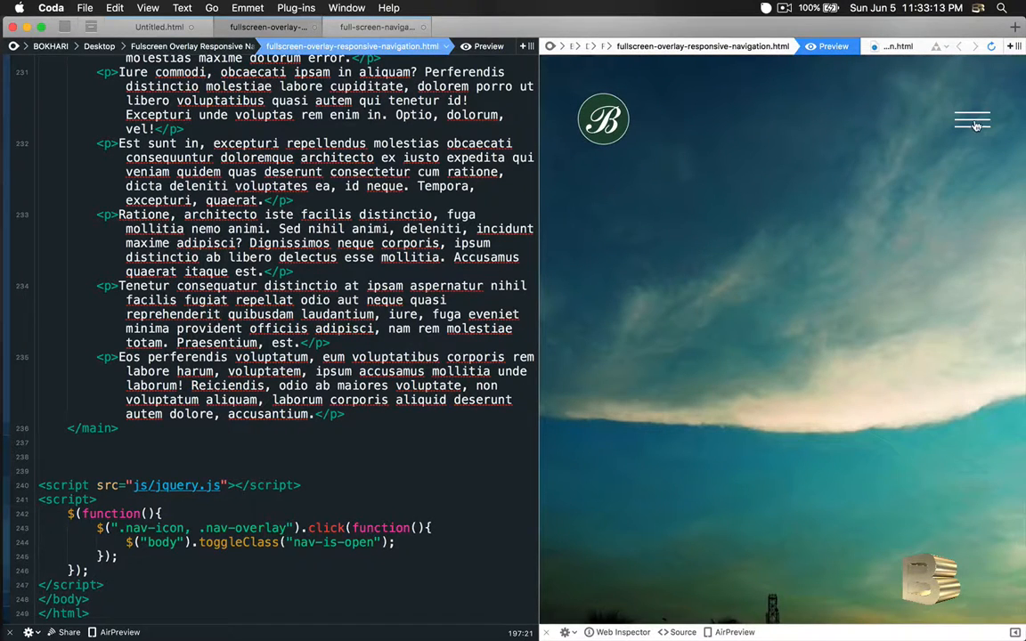
click(973, 118)
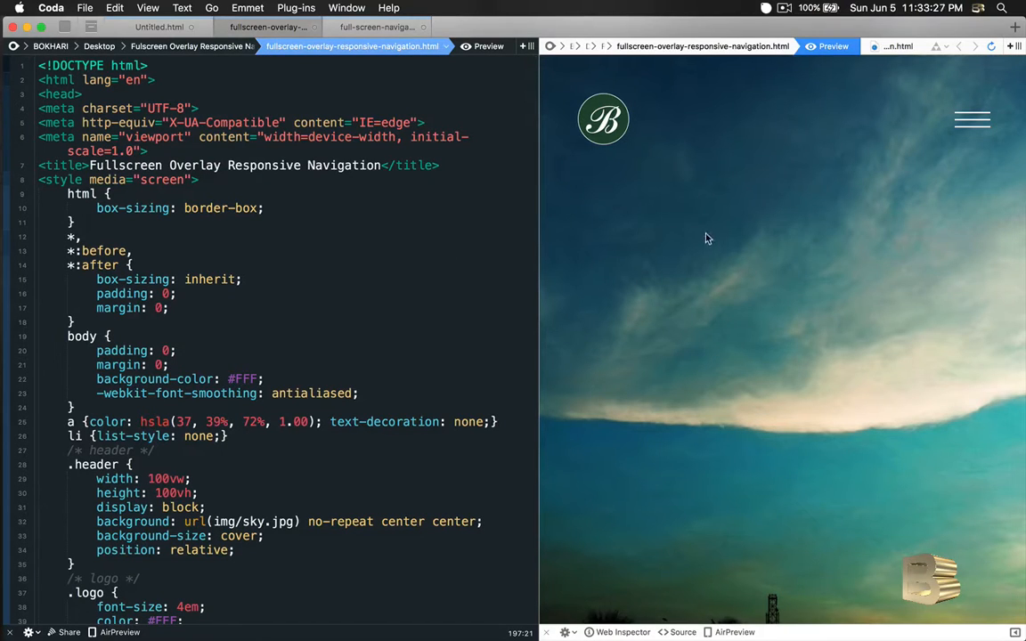
mouse_move(793, 242)
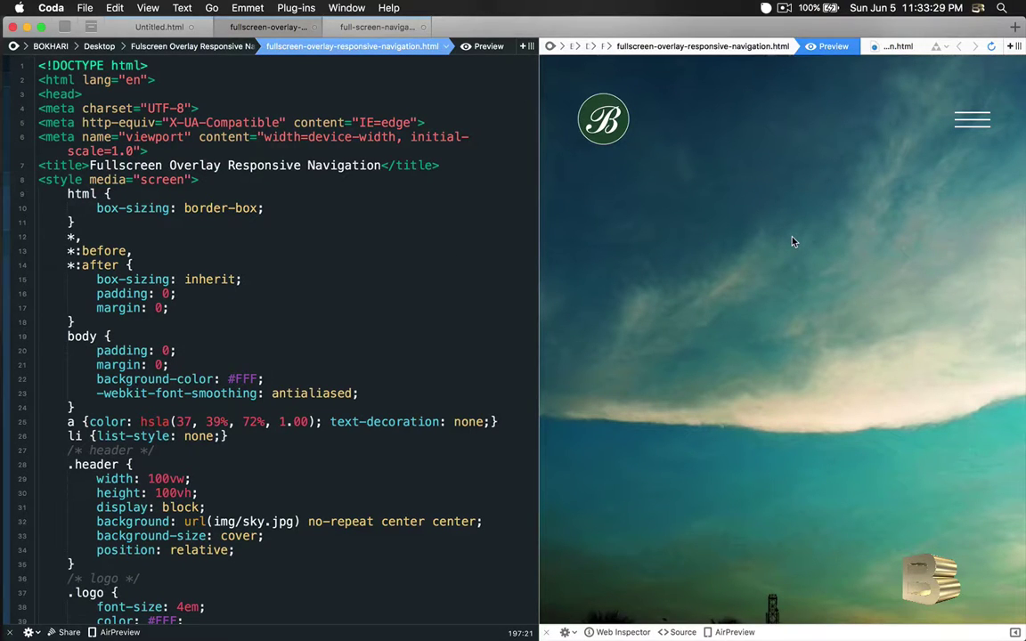
mouse_move(751, 244)
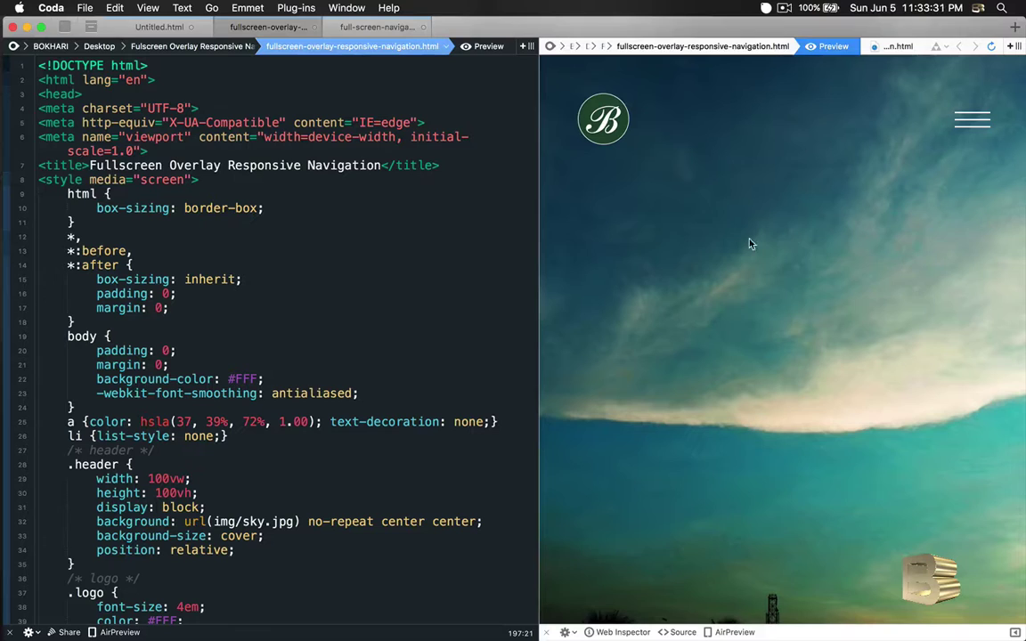
mouse_move(677, 211)
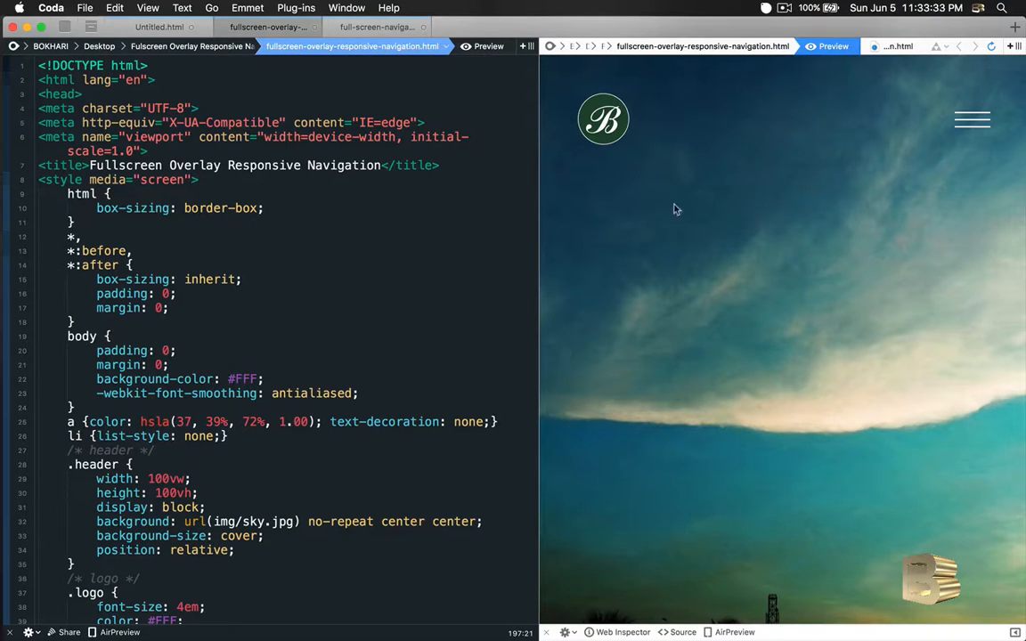
mouse_move(901, 192)
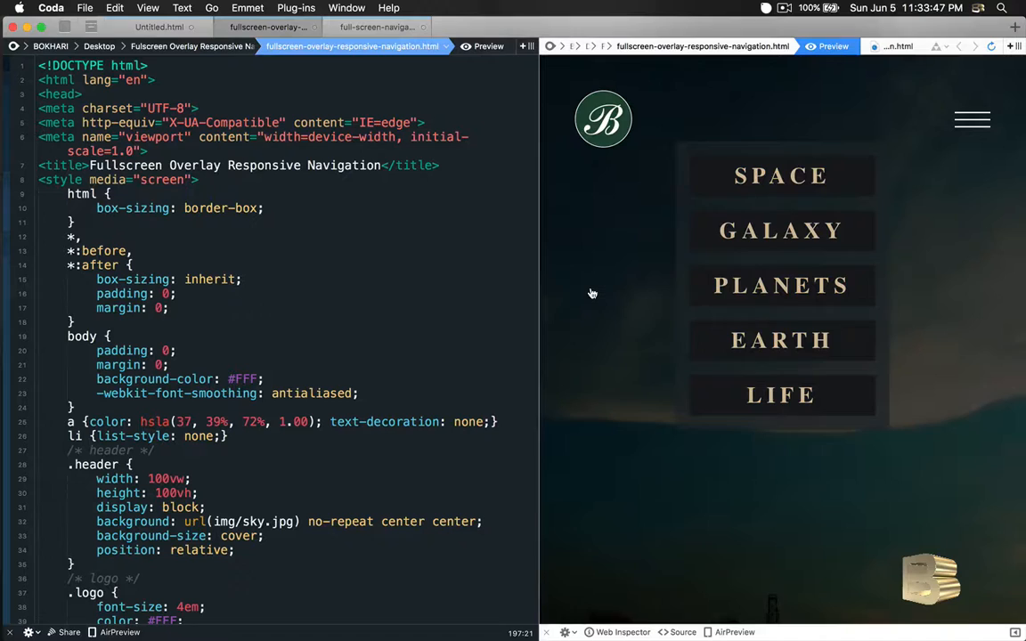
mouse_move(559, 294)
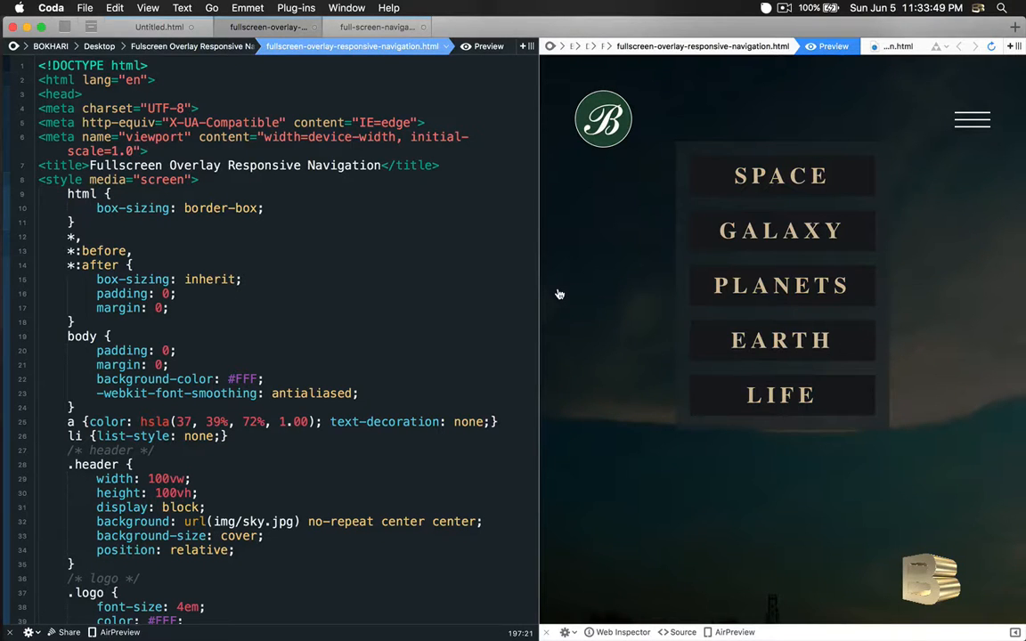